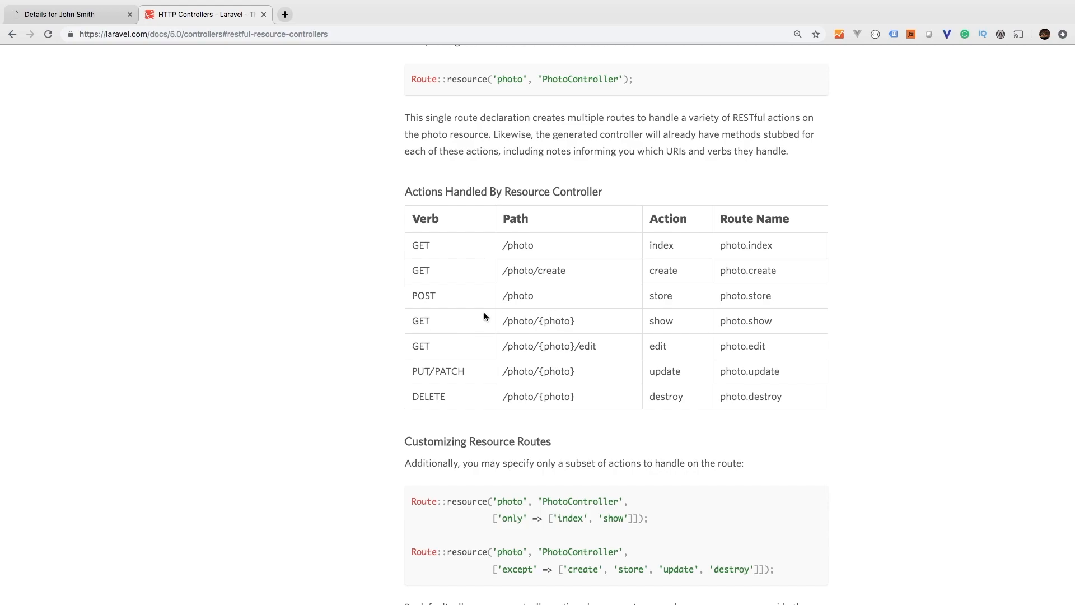
mouse_move(682, 315)
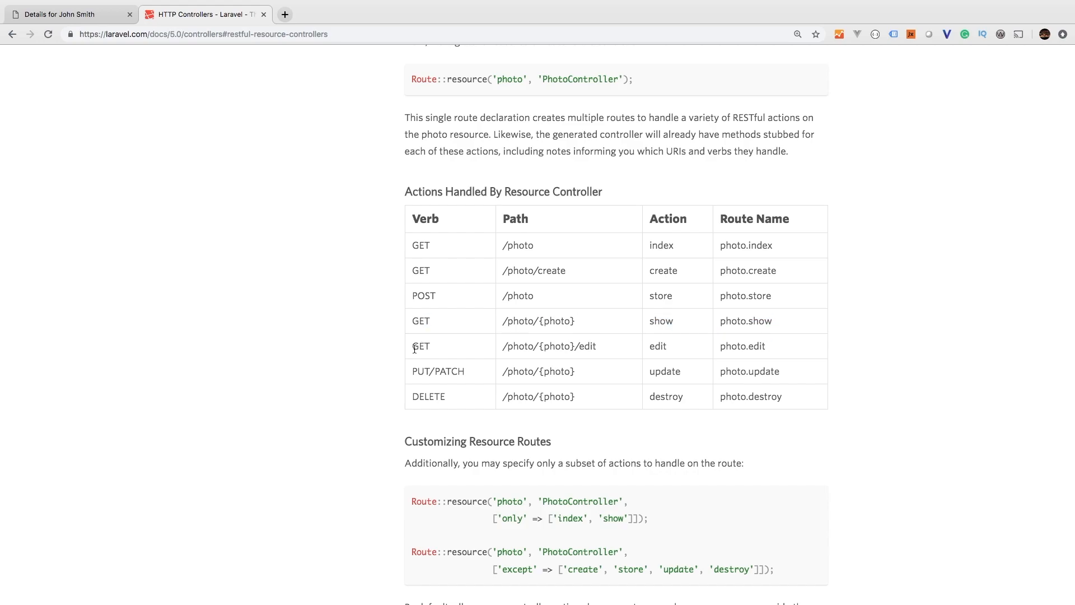
- Move from the docs' edit action to the app's Customer List and its Add New Customer form
double_click(657, 346)
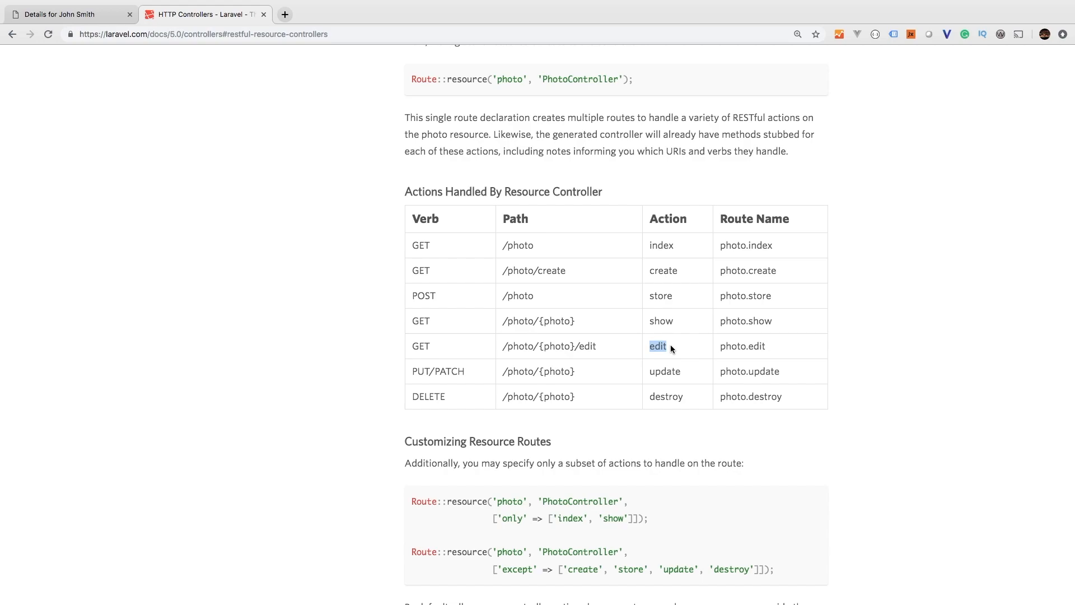
click(68, 14)
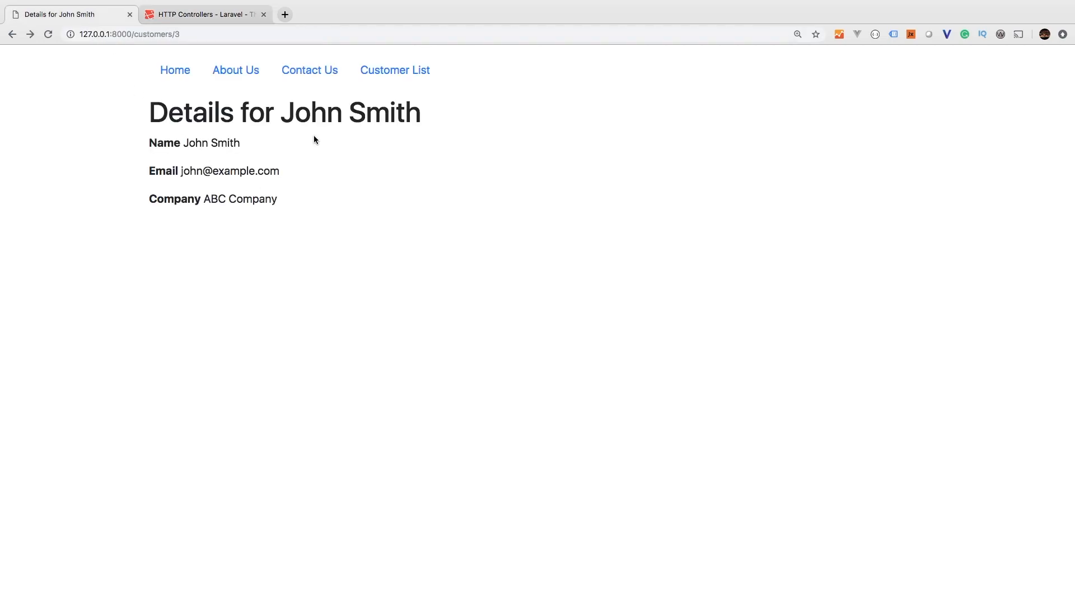
click(395, 69)
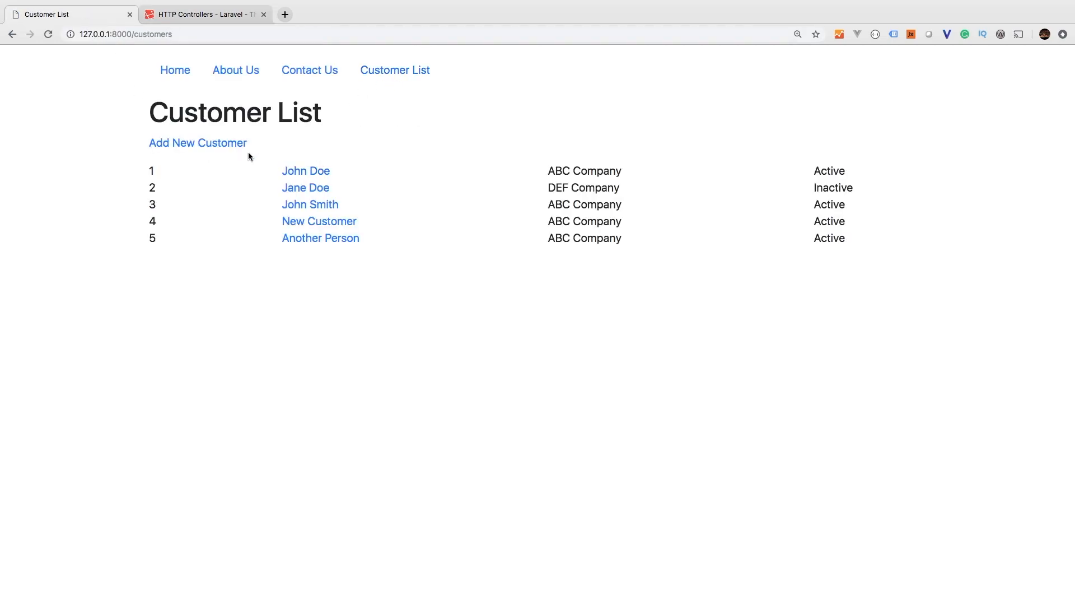
click(197, 143)
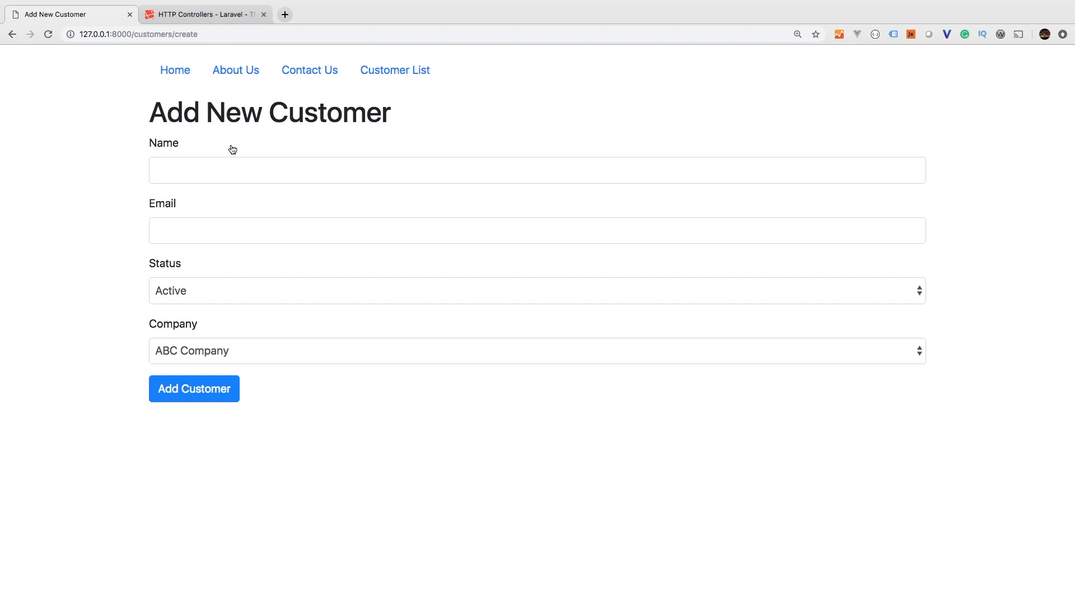
mouse_move(234, 158)
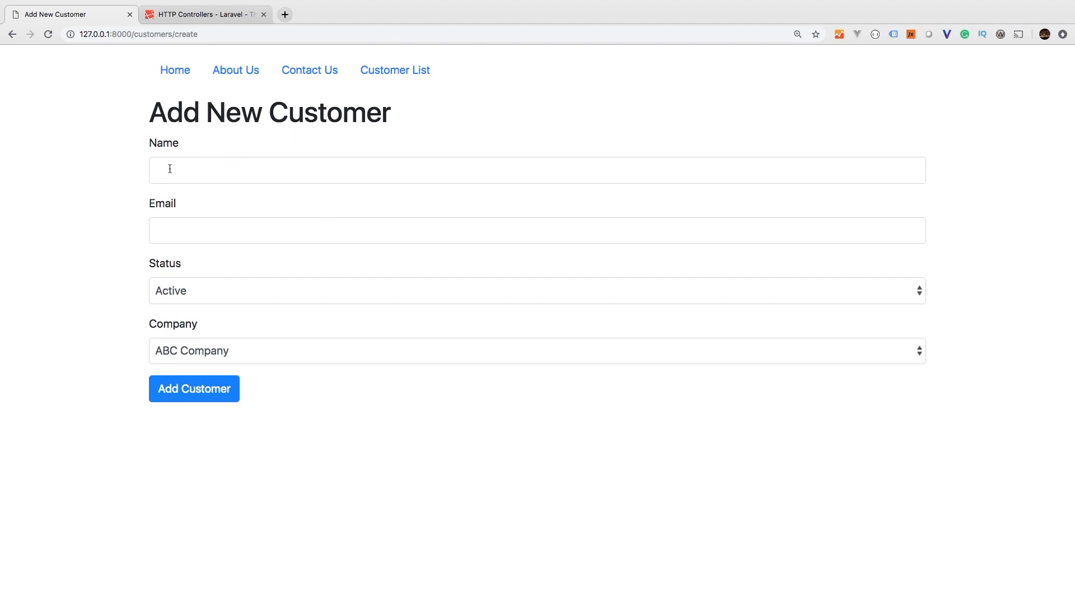
mouse_move(296, 277)
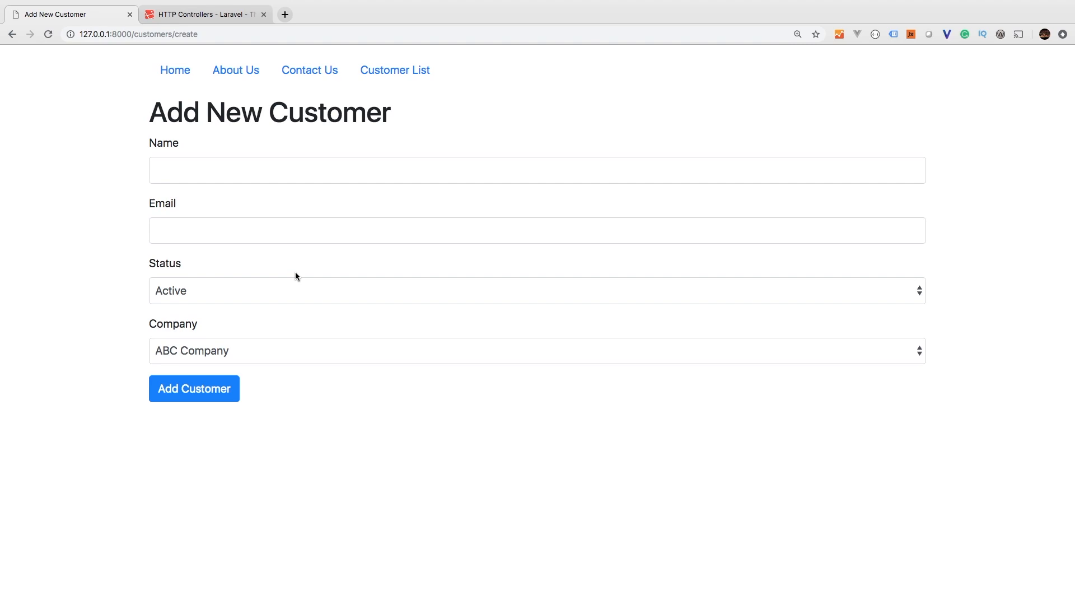
mouse_move(330, 397)
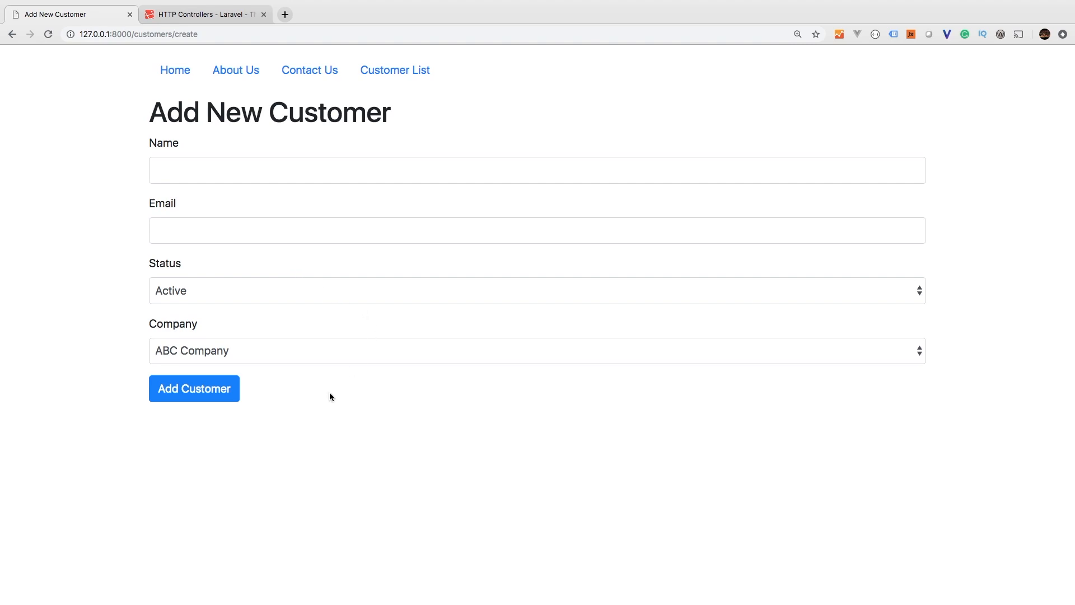
- Switch to PhpStorm and review create.blade.php's fields, company loop, submit button and csrf token
key(alt+tab)
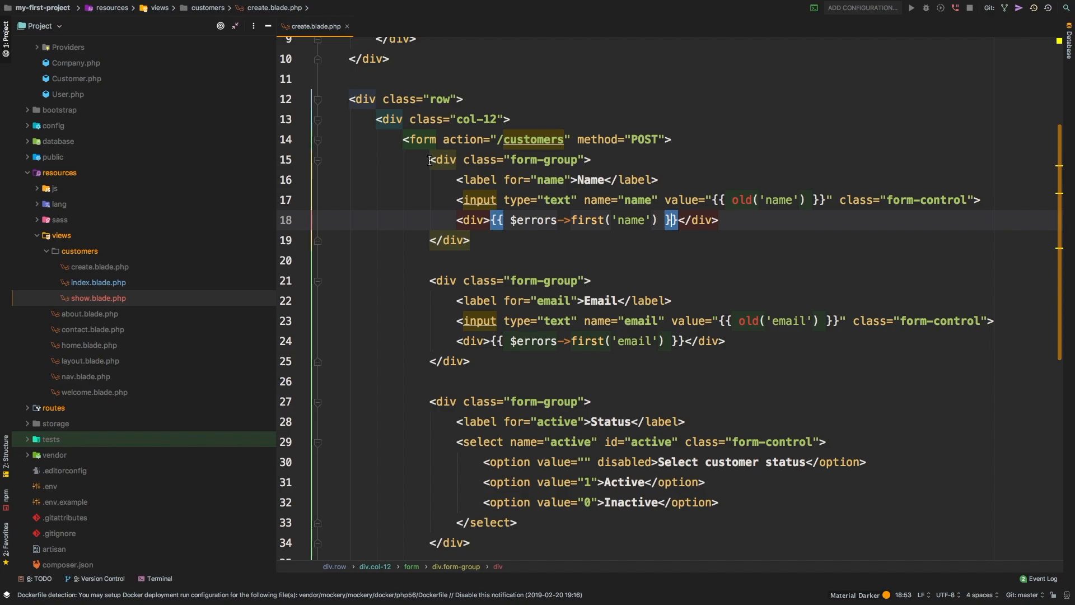
click(569, 139)
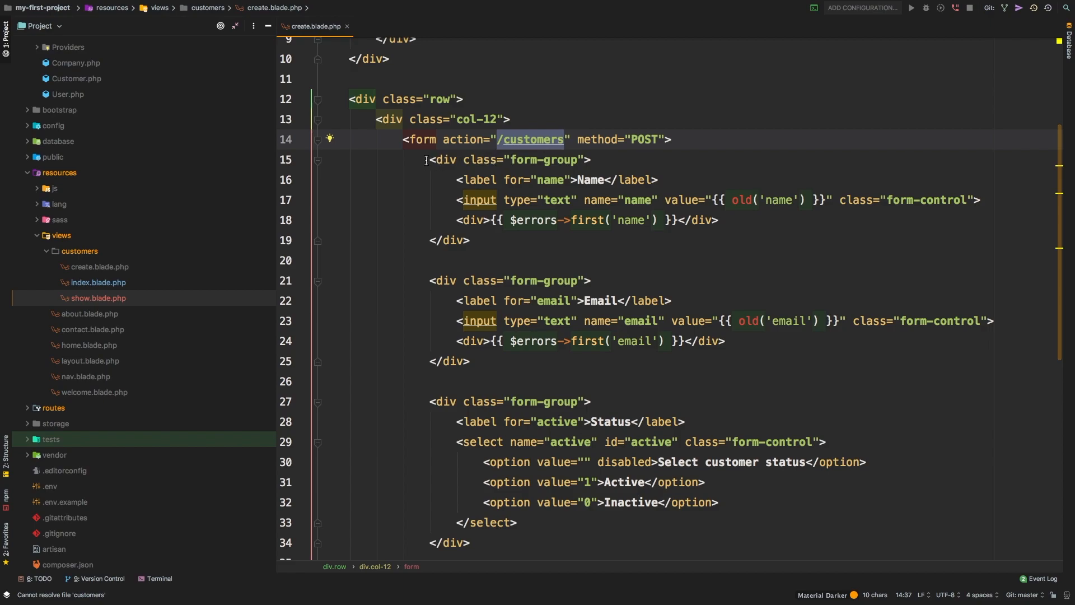
scroll(down, 3)
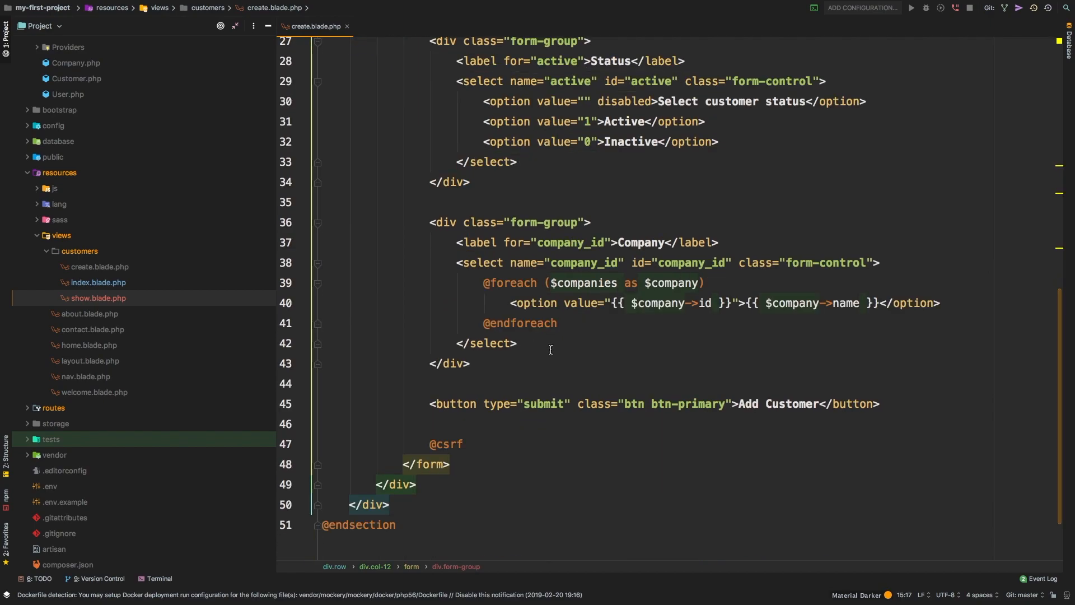
click(471, 363)
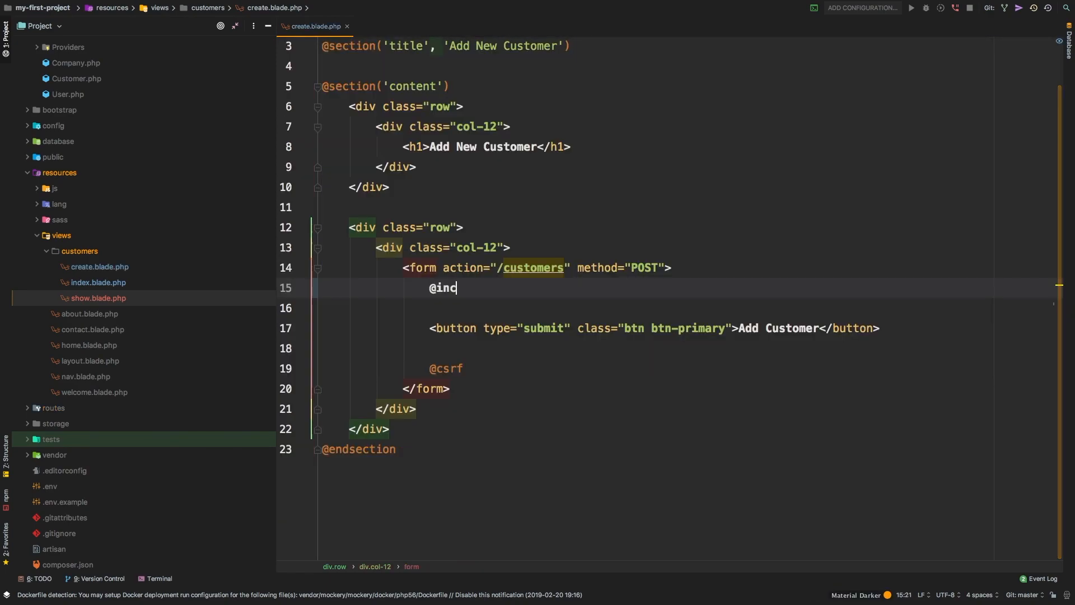
text(lude())
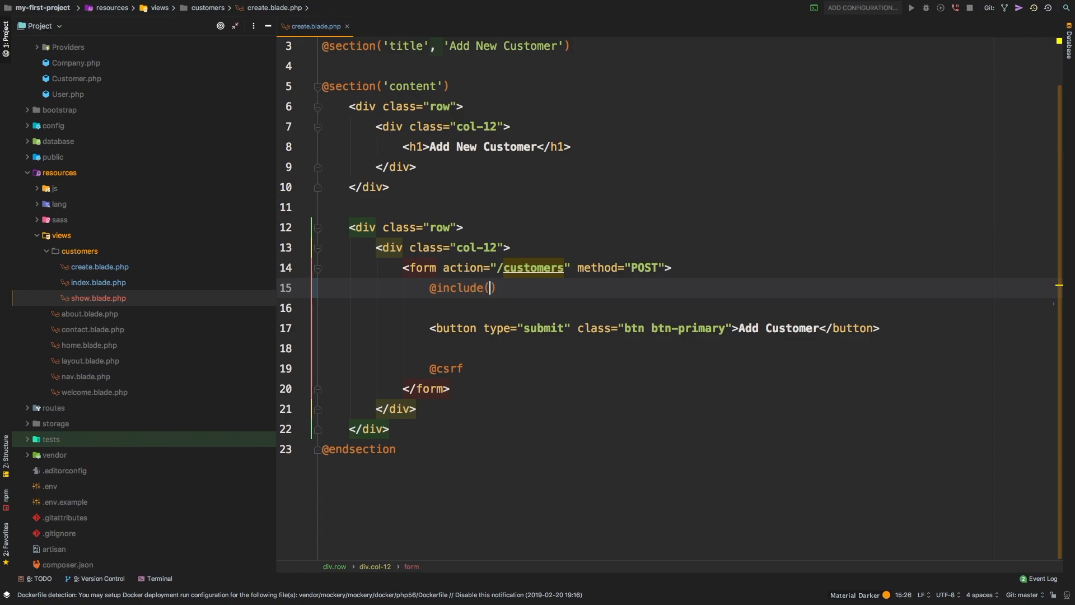
text('customers.)
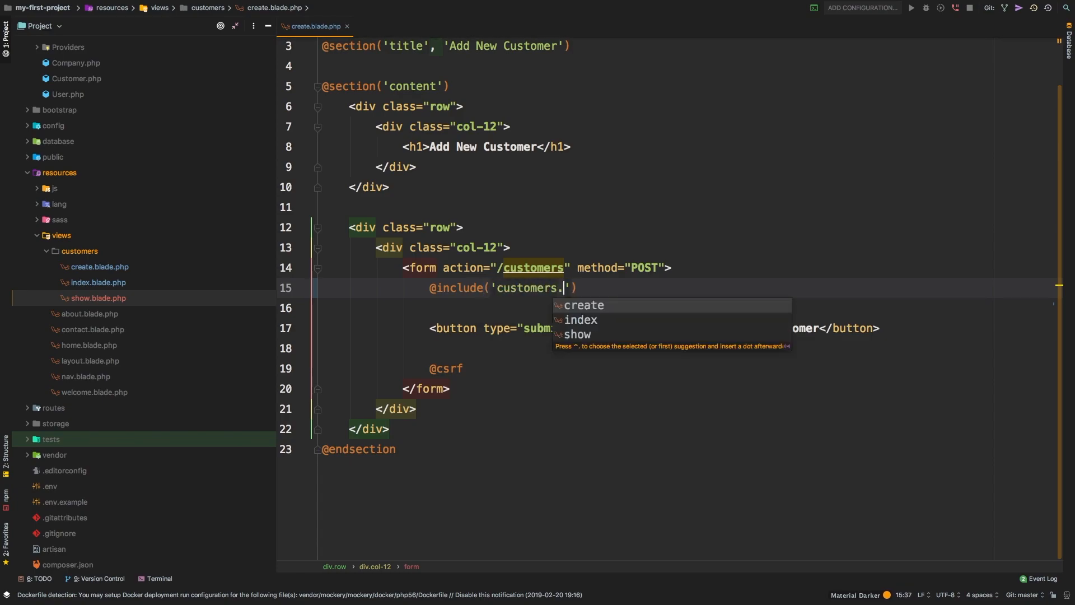
text(form)
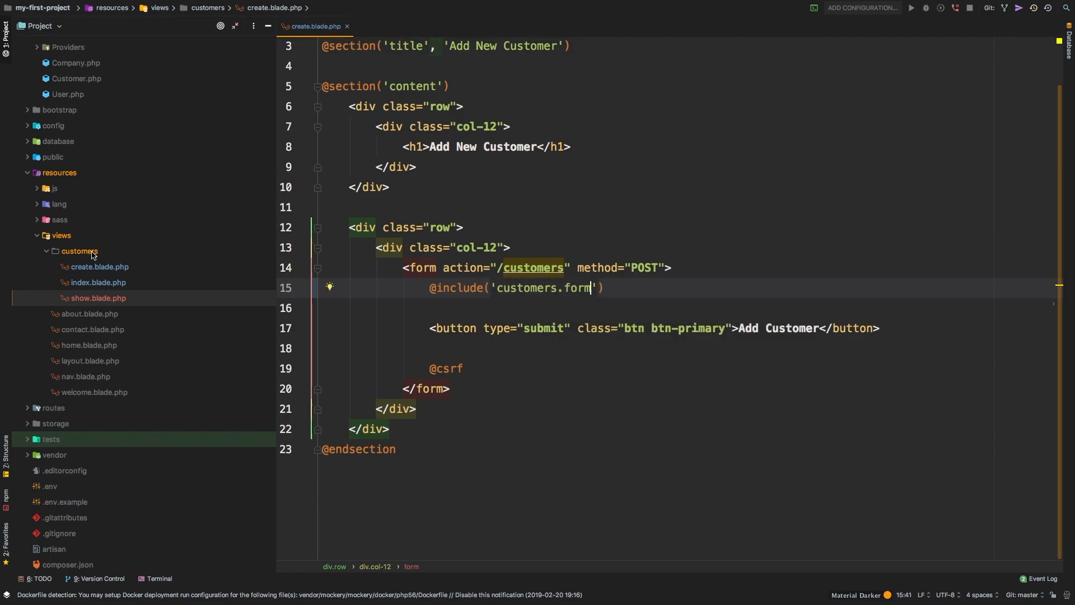
- Create a new form.blade.php partial in the customers views folder
right_click(79, 249)
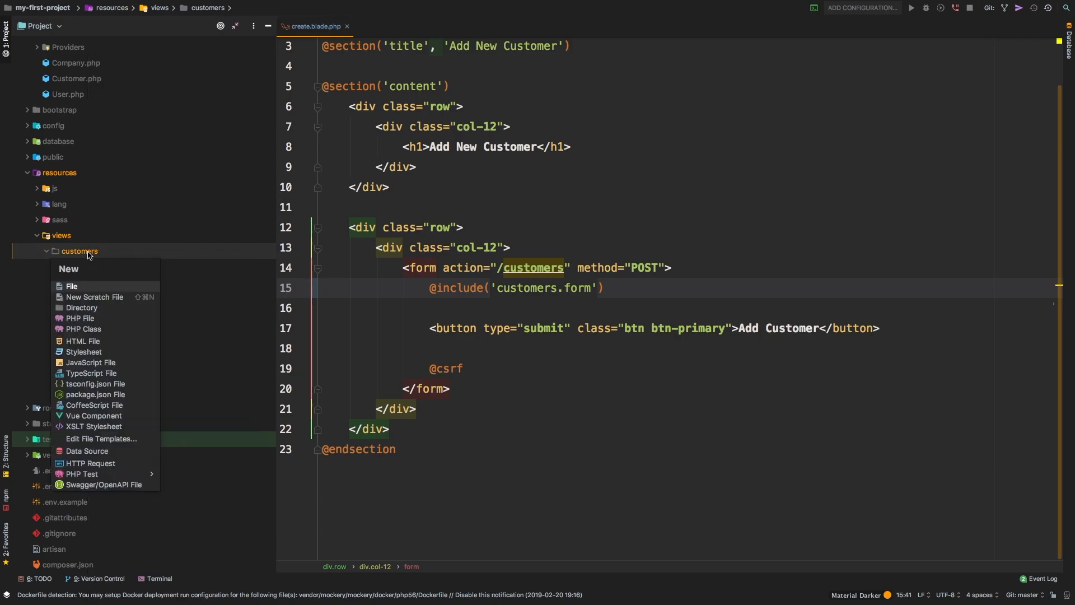
click(72, 286)
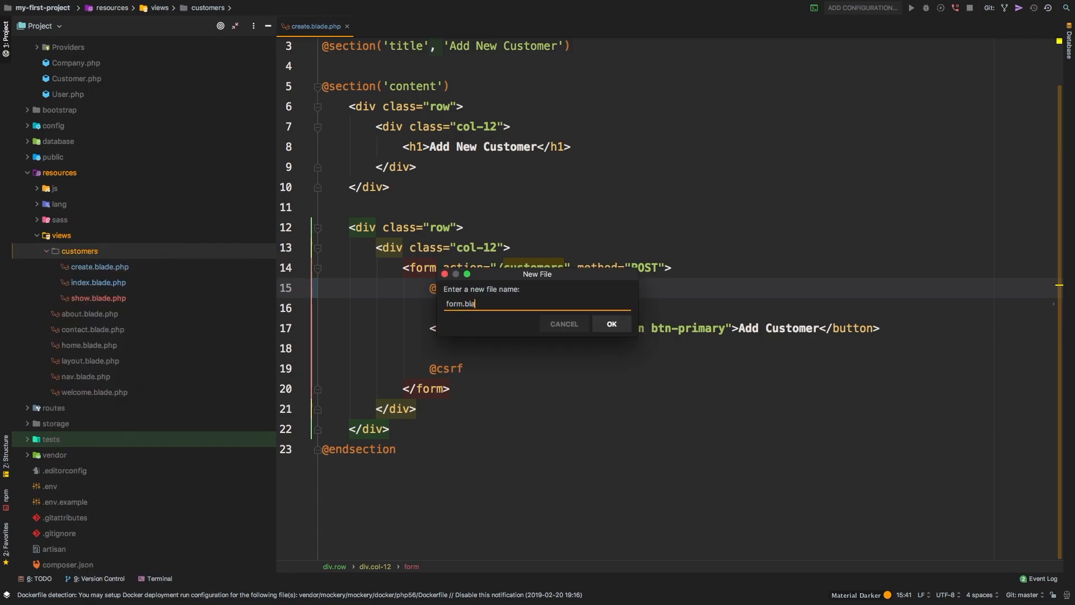
click(610, 324)
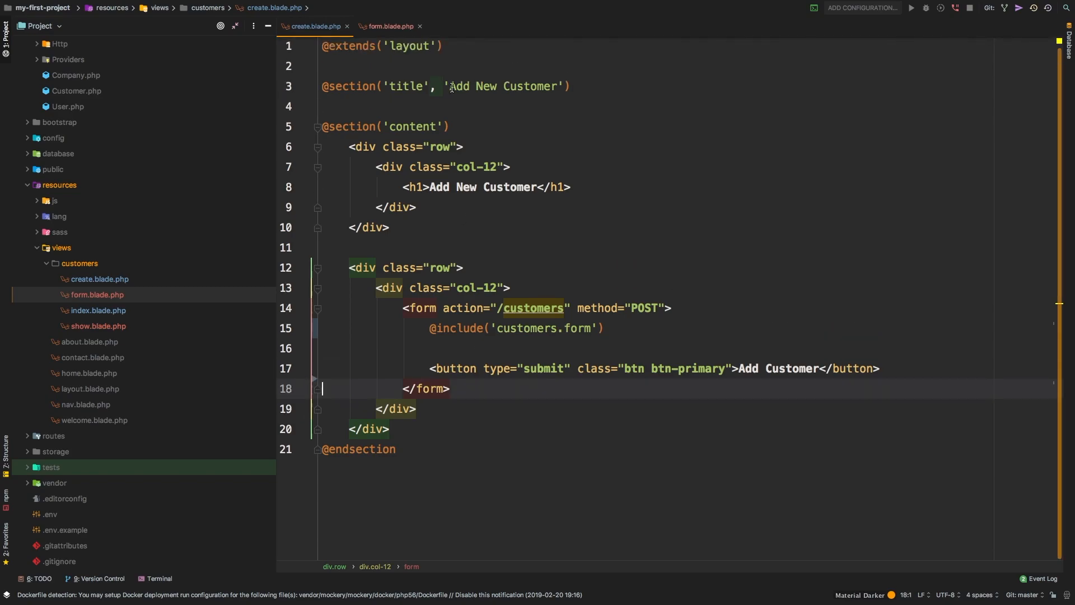
- Confirm the create form still renders, then start copying create.blade.php as edit.blade.php
click(388, 25)
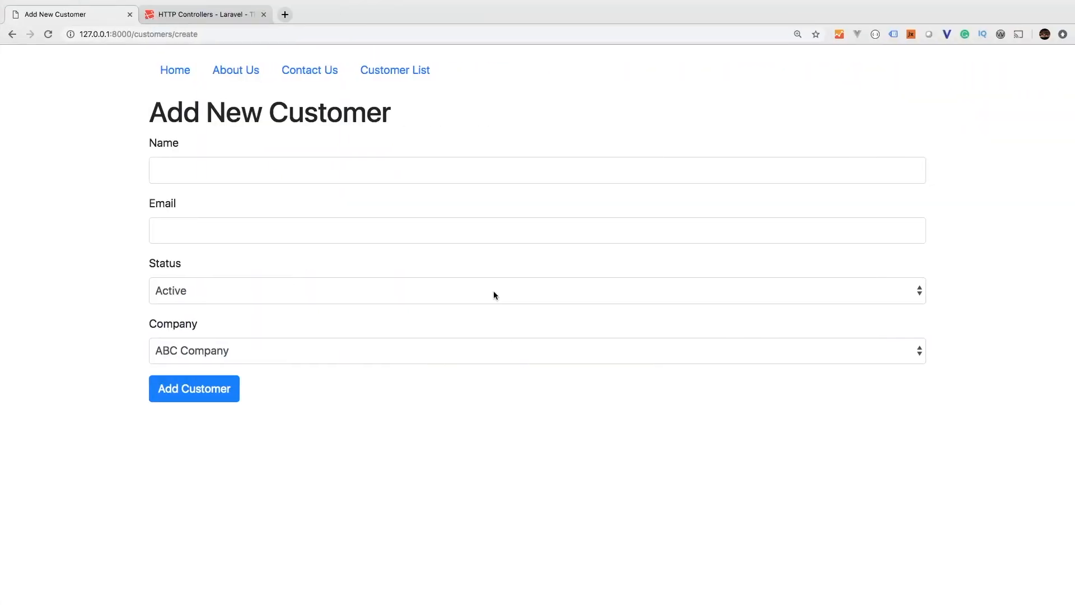
click(204, 14)
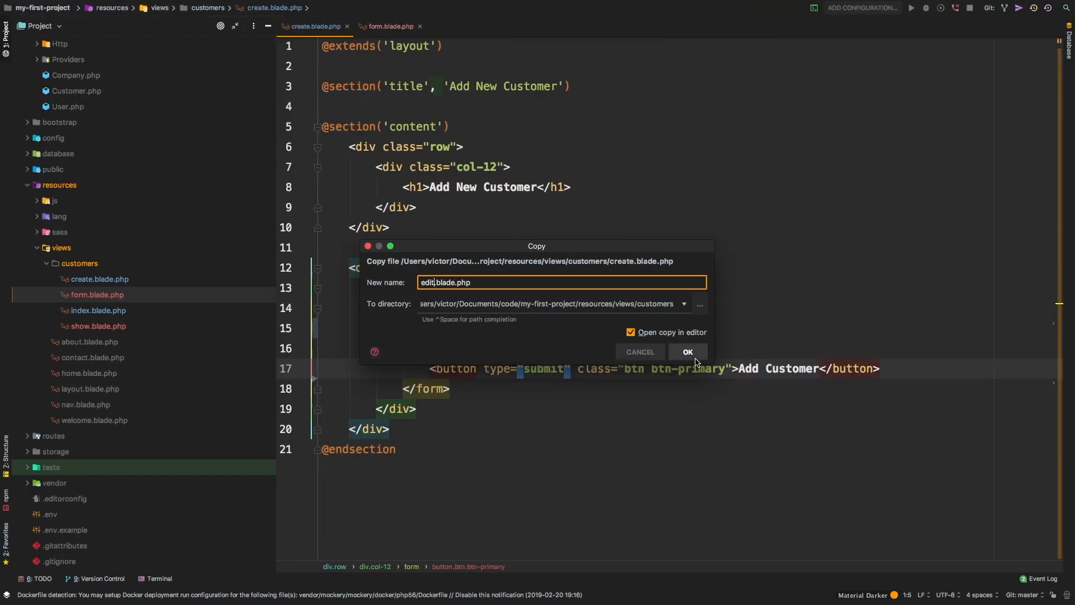
- Copy the view as edit.blade.php with title and heading 'Edit Details for ' . $customer->name and a Save button
click(686, 351)
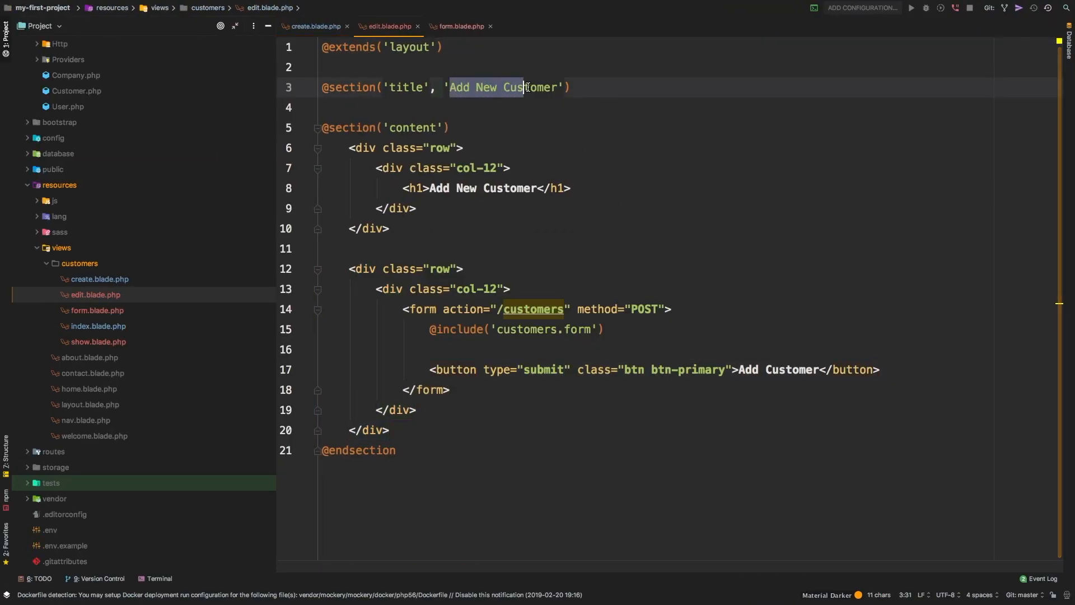
text(Edit)
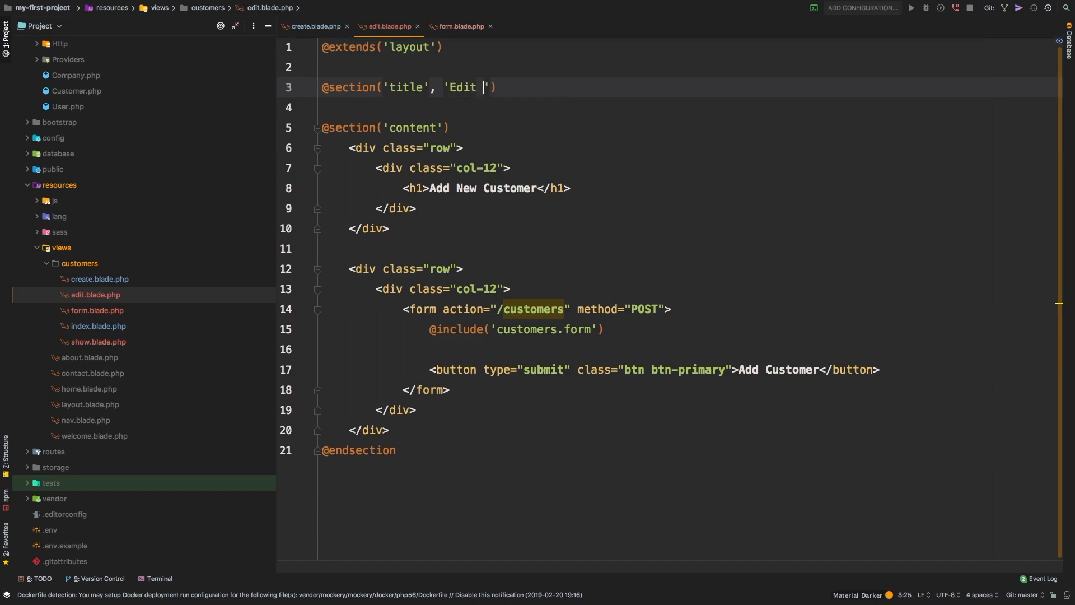
text(Details for)
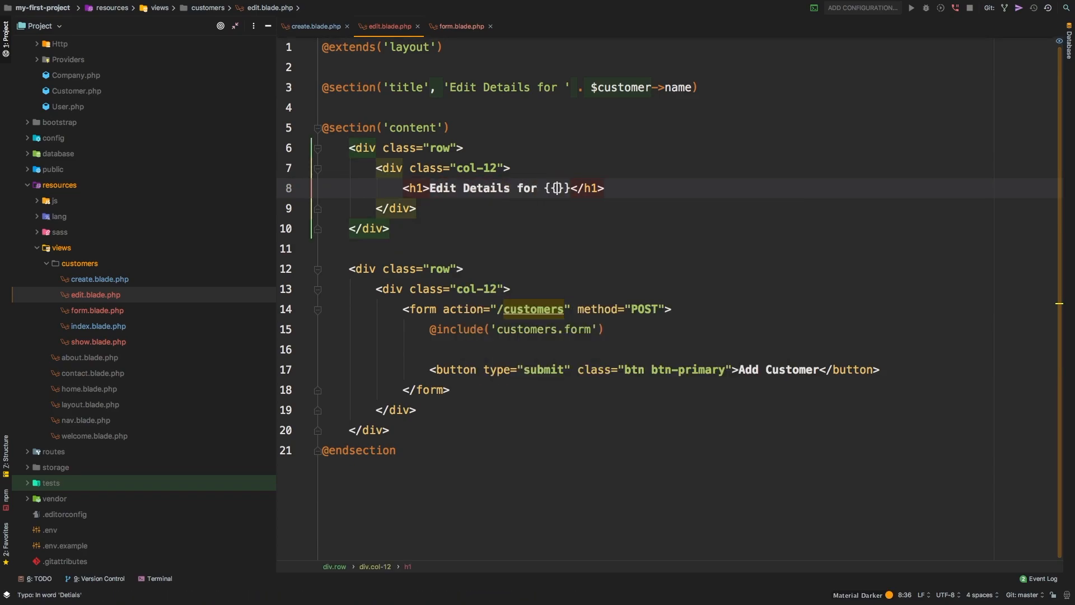
text($customer->name)
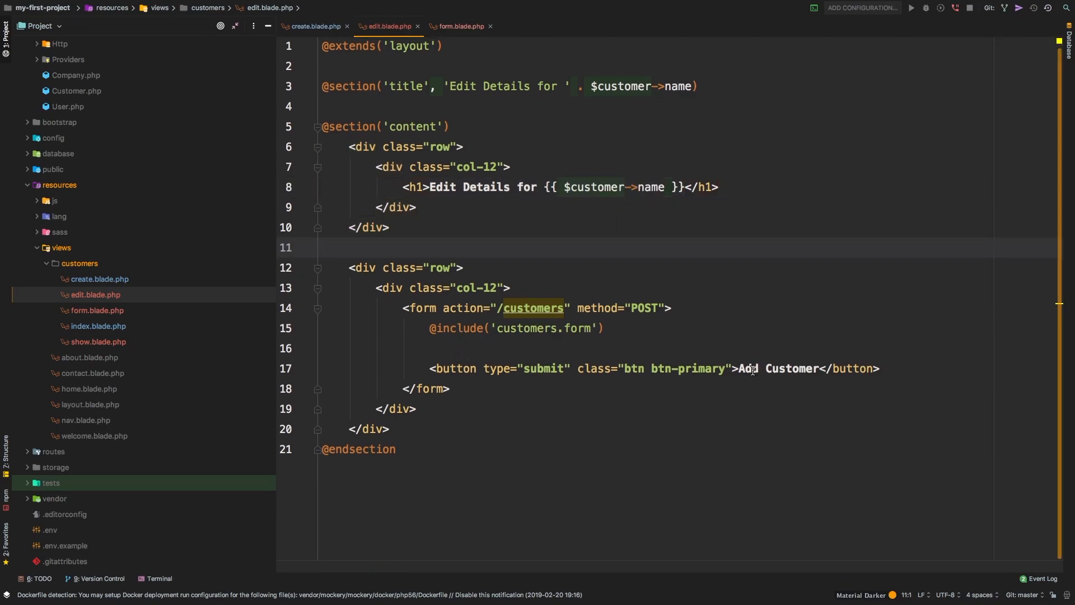
text(Save)
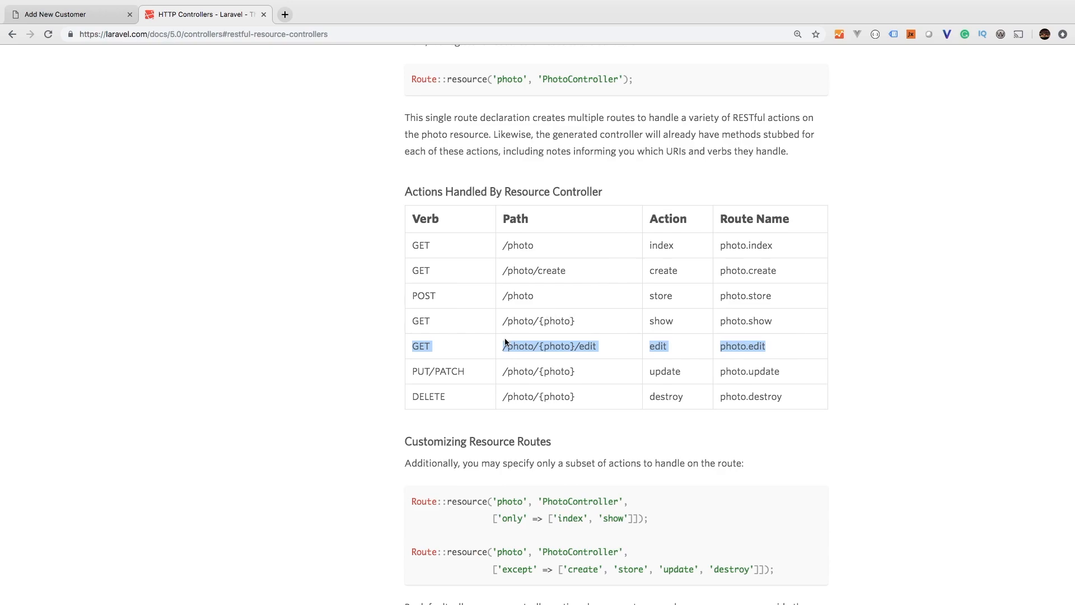
mouse_move(498, 363)
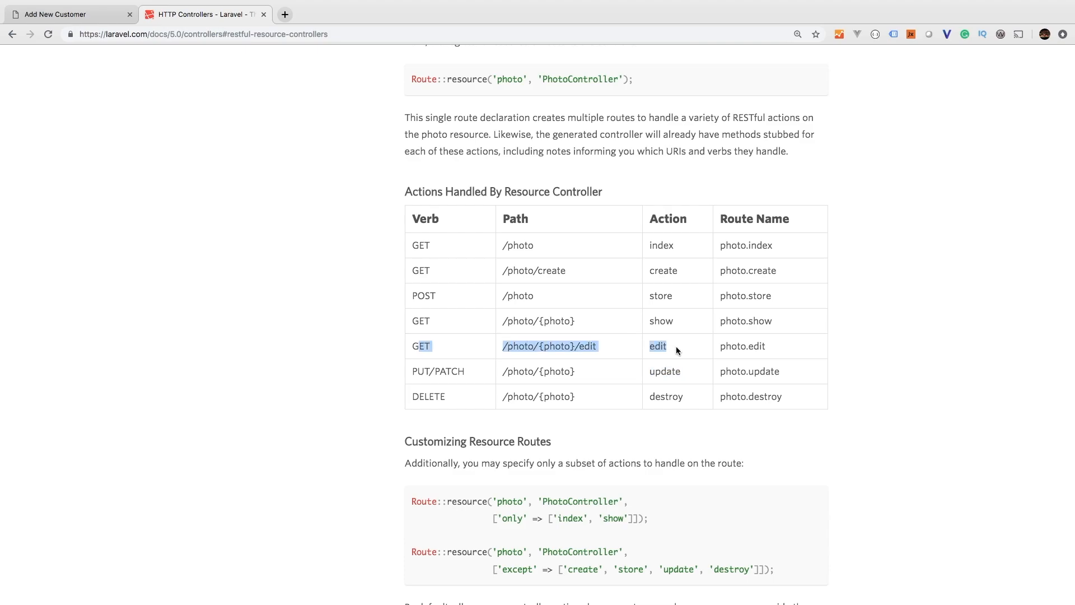
mouse_move(418, 371)
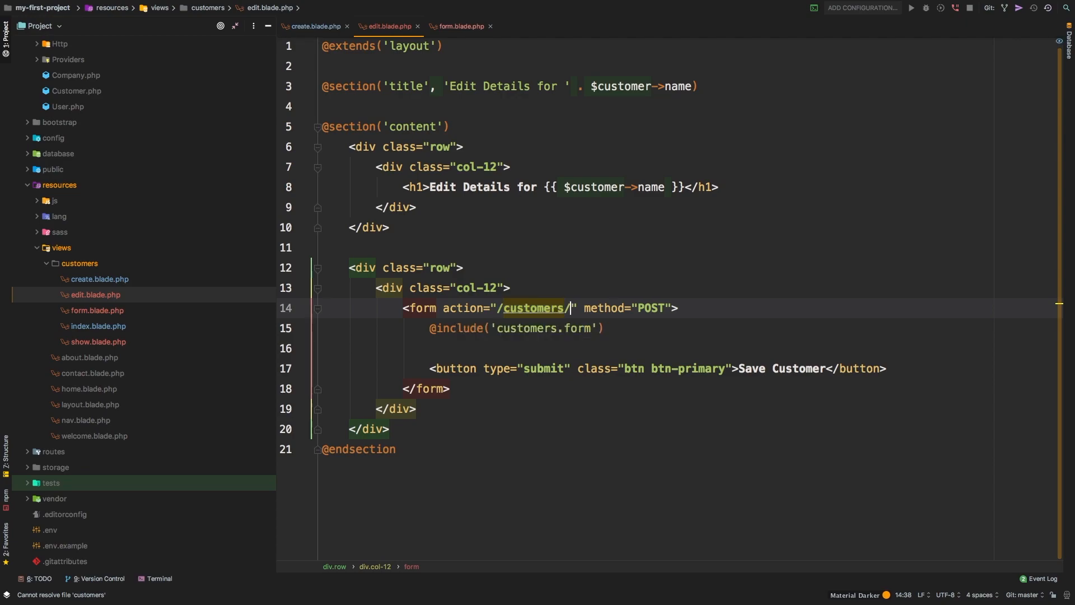
- Point the edit form action at /customers/{{ $customer->id }} while keeping method POST
text({{ $cus }})
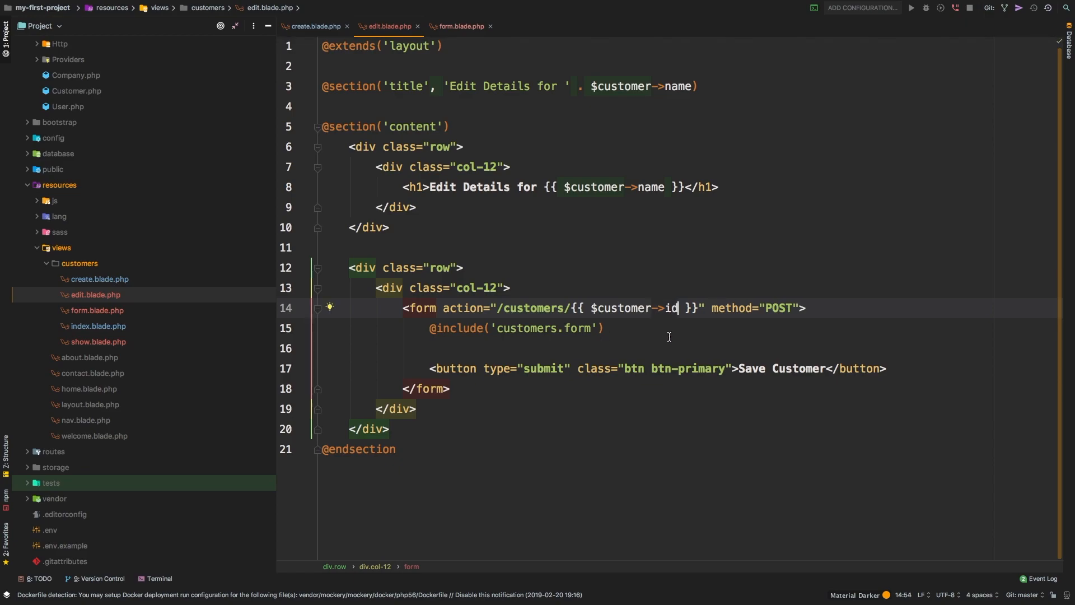
double_click(778, 308)
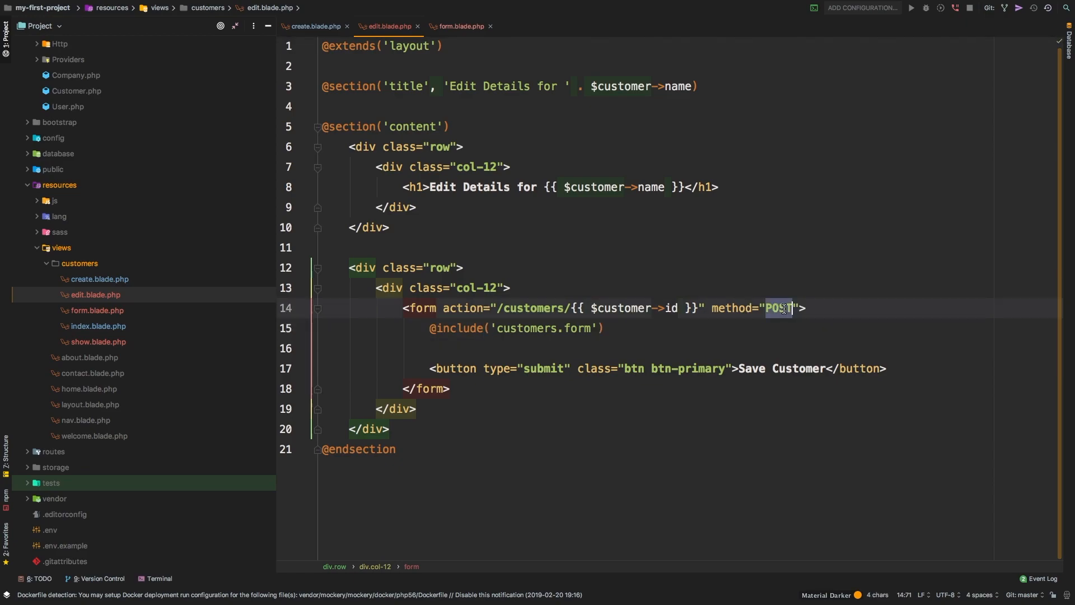
text(PATCH)
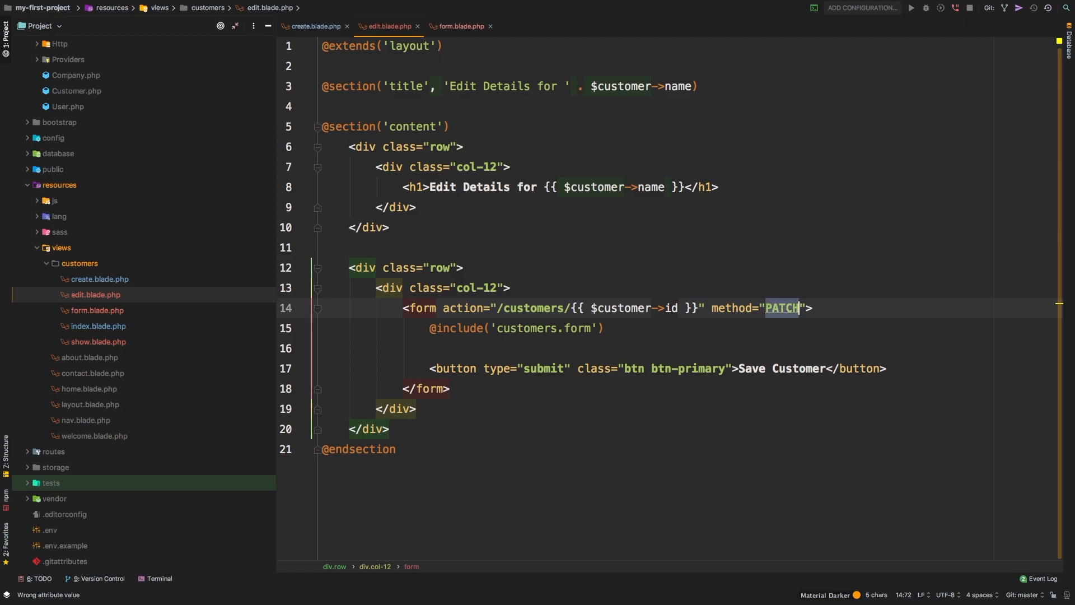
text(POST)
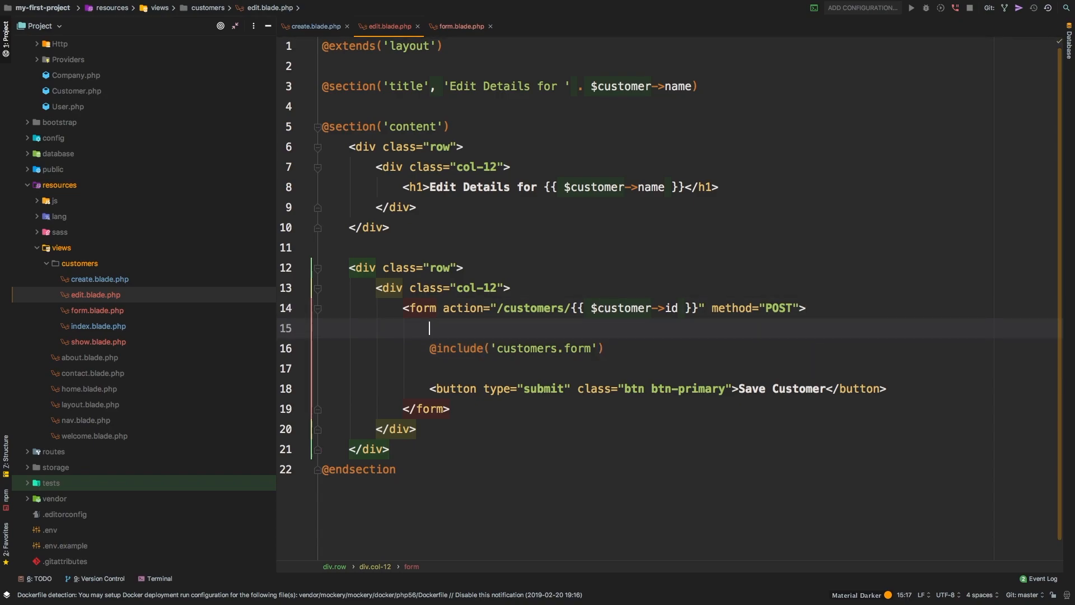
text(@method(')
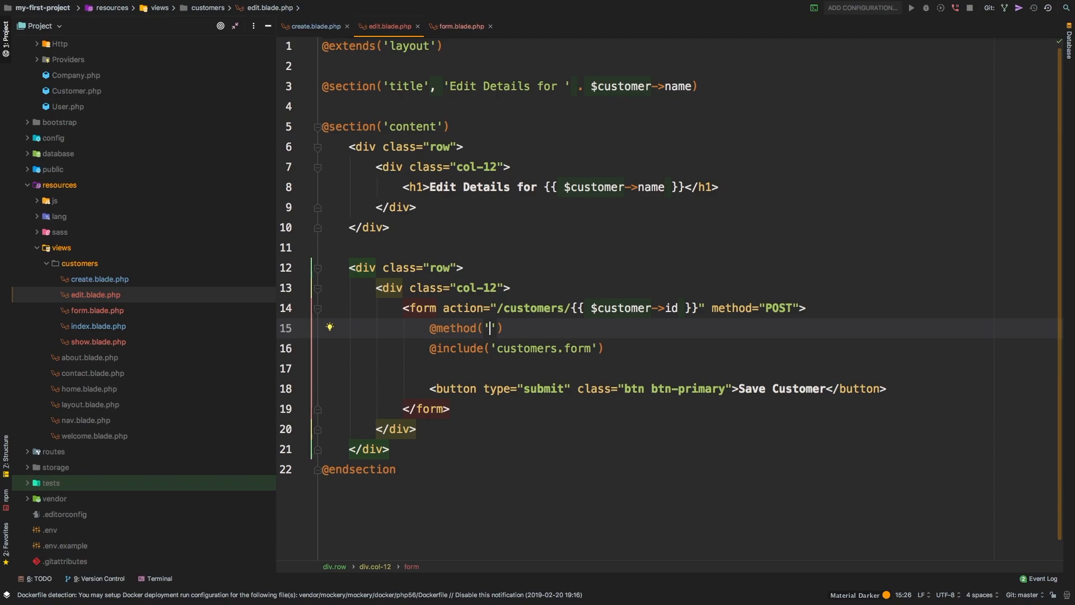
text(PATCH)
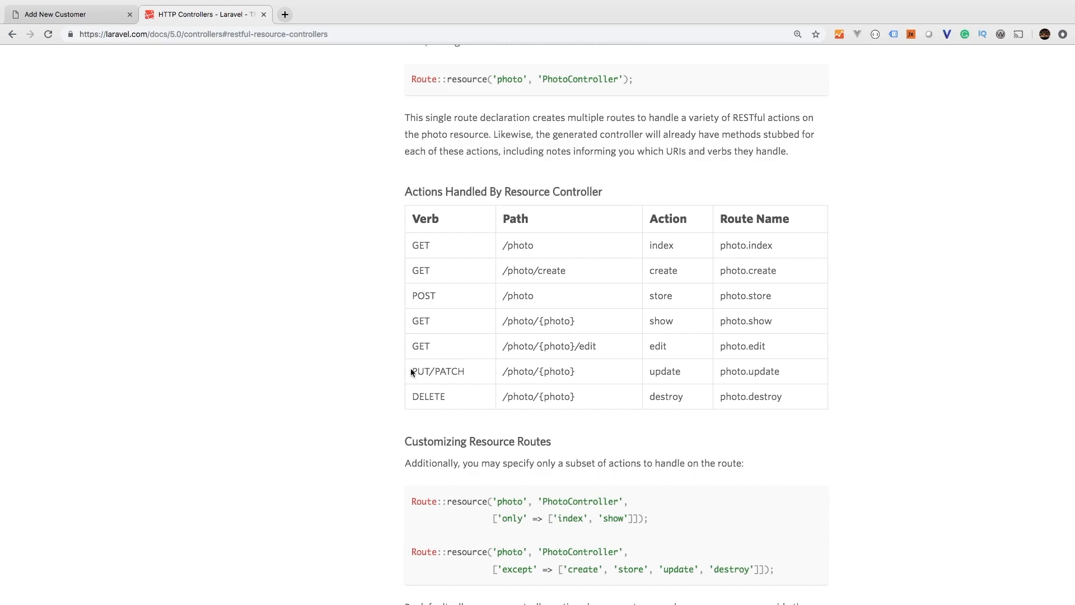
mouse_move(477, 372)
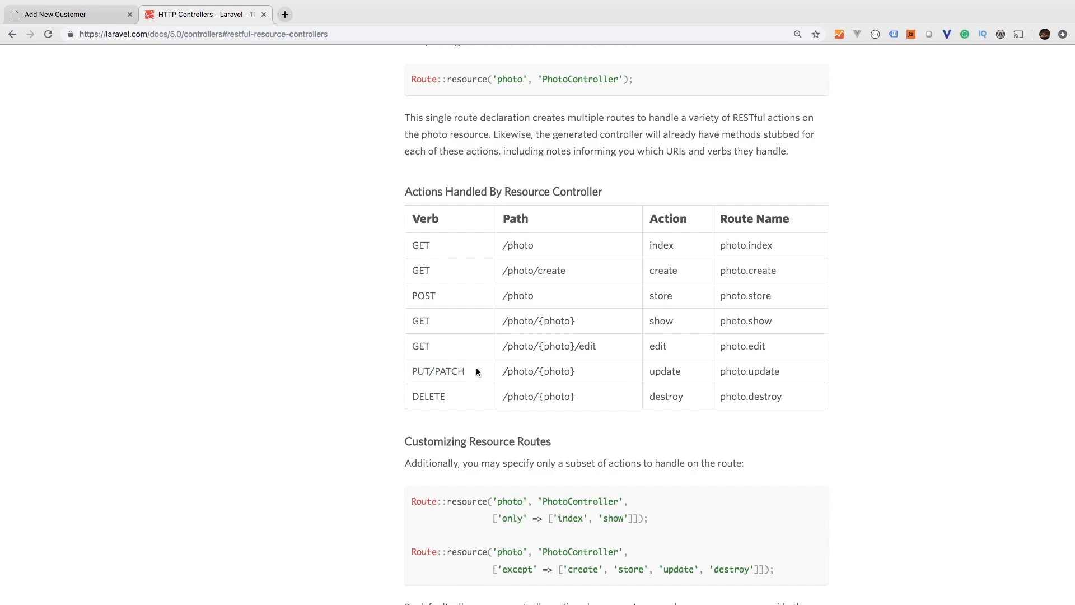
- Highlight the PUT/PATCH verb for update in the resource controller actions table
double_click(448, 371)
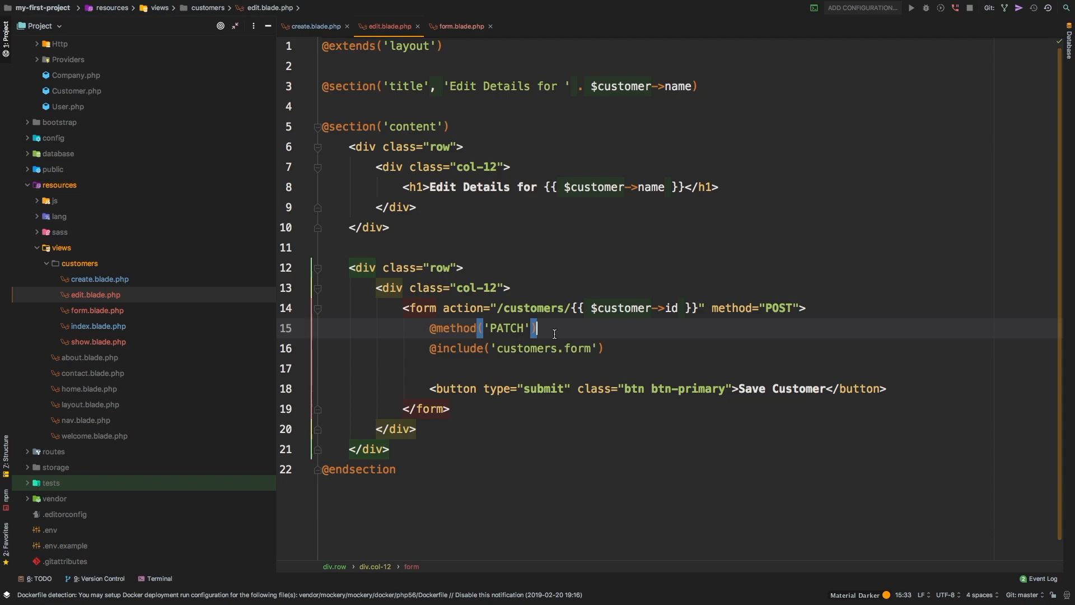
mouse_move(511, 328)
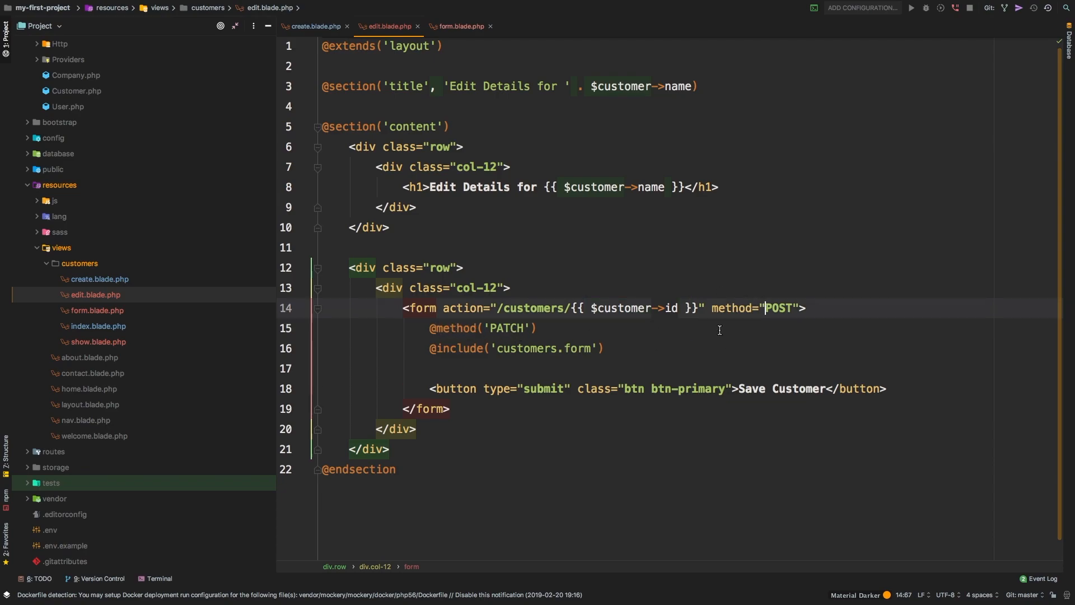
double_click(774, 307)
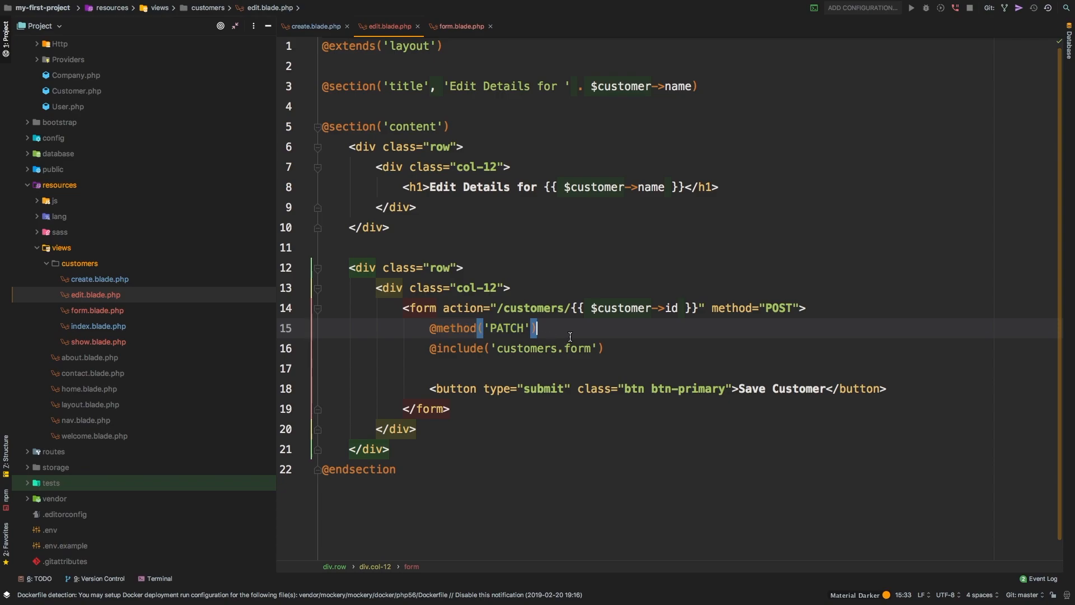
click(450, 26)
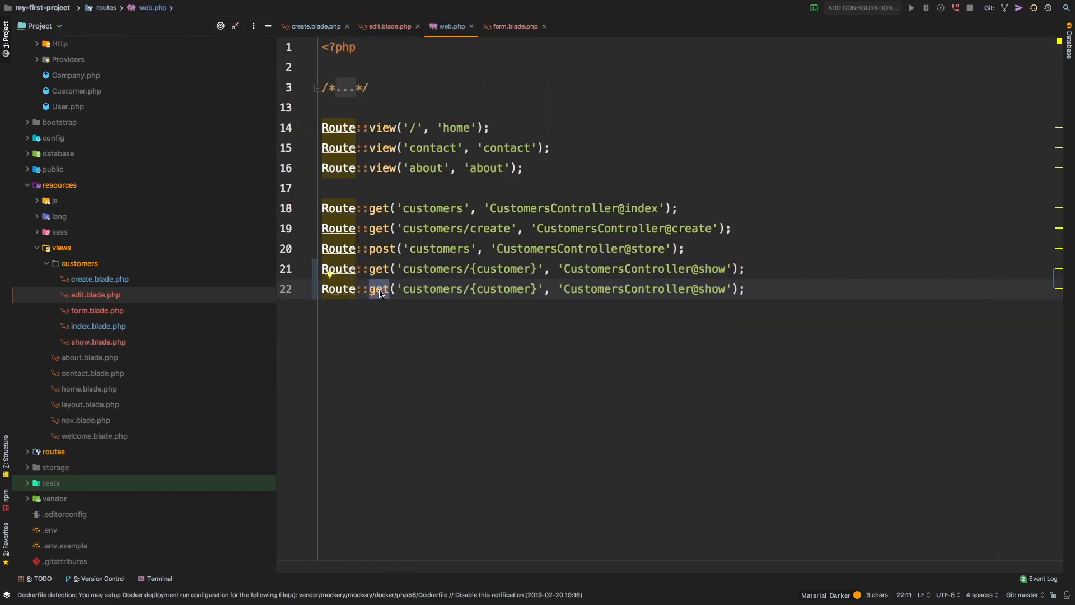
- Add get('customers/{customer}/edit', 'CustomersController@edit') from the duplicated route
text(patch)
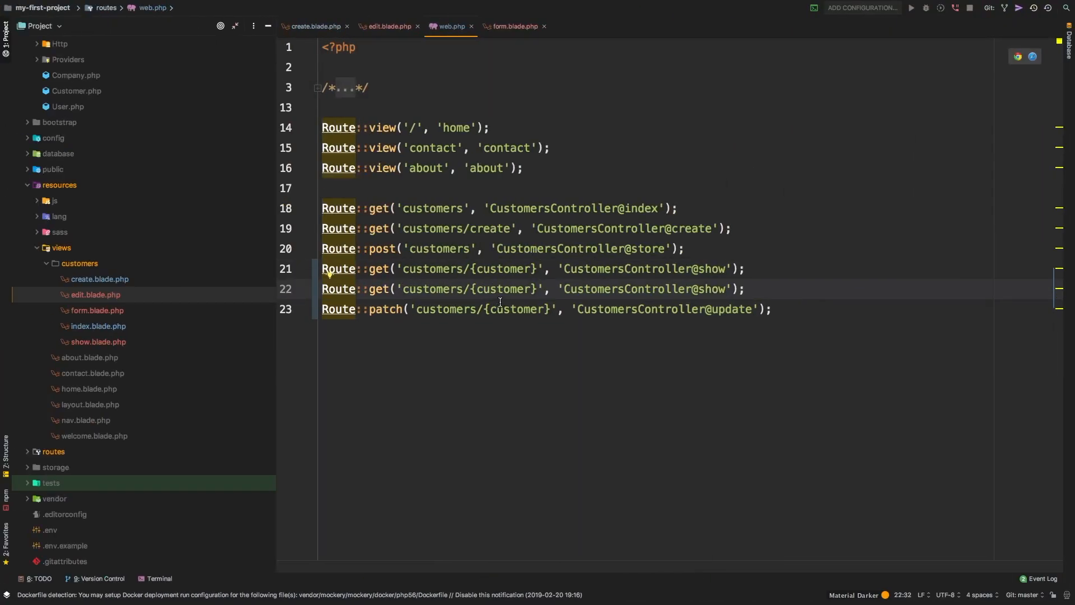
double_click(506, 289)
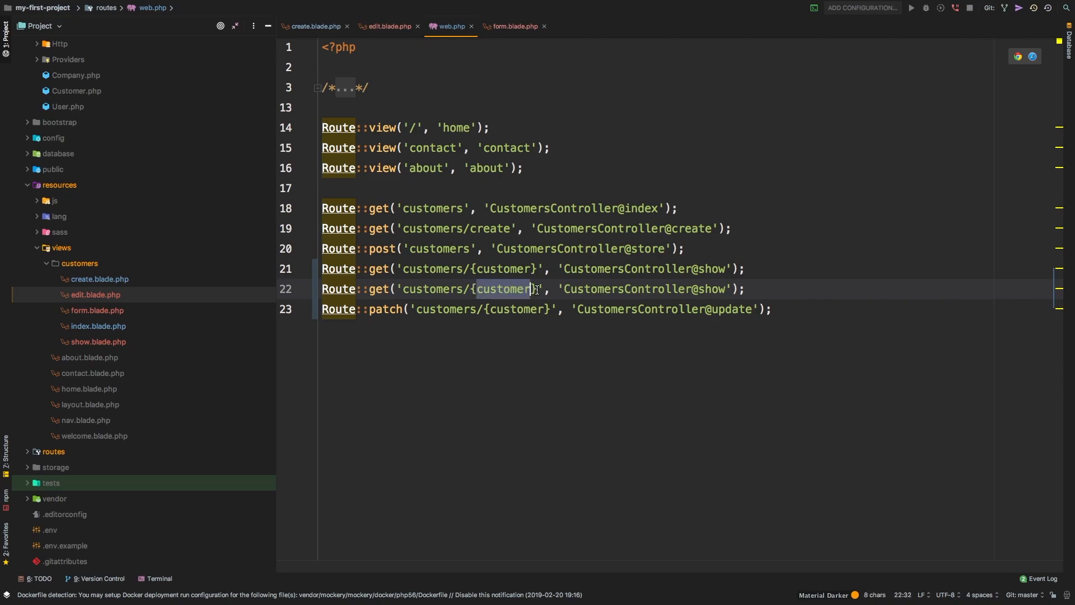
text(/edit)
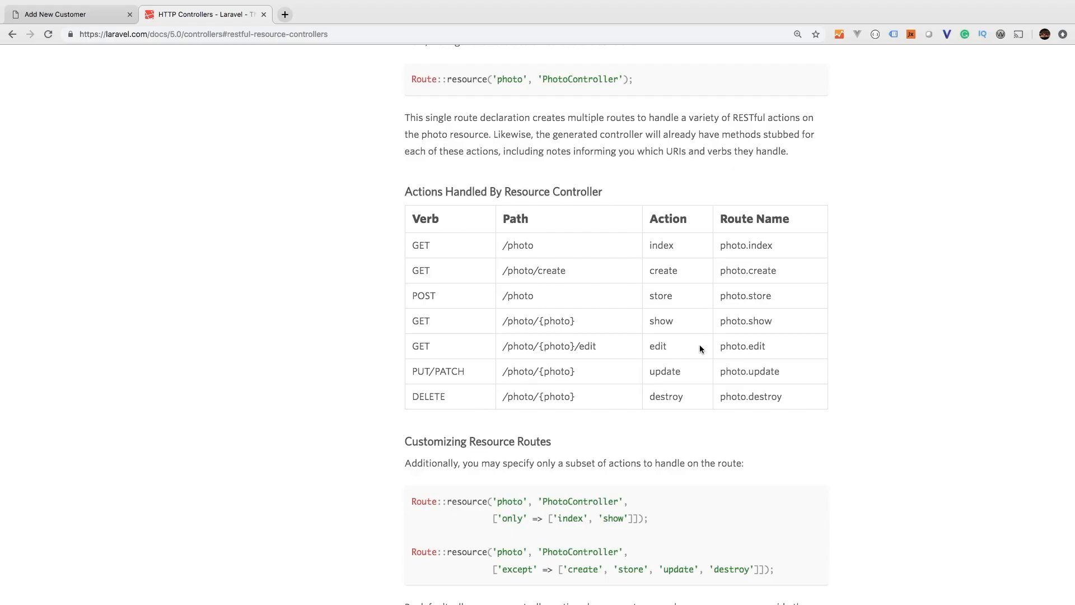
- Add Route::patch('customers/{customer}', 'CustomersController@update')
key(alt+tab)
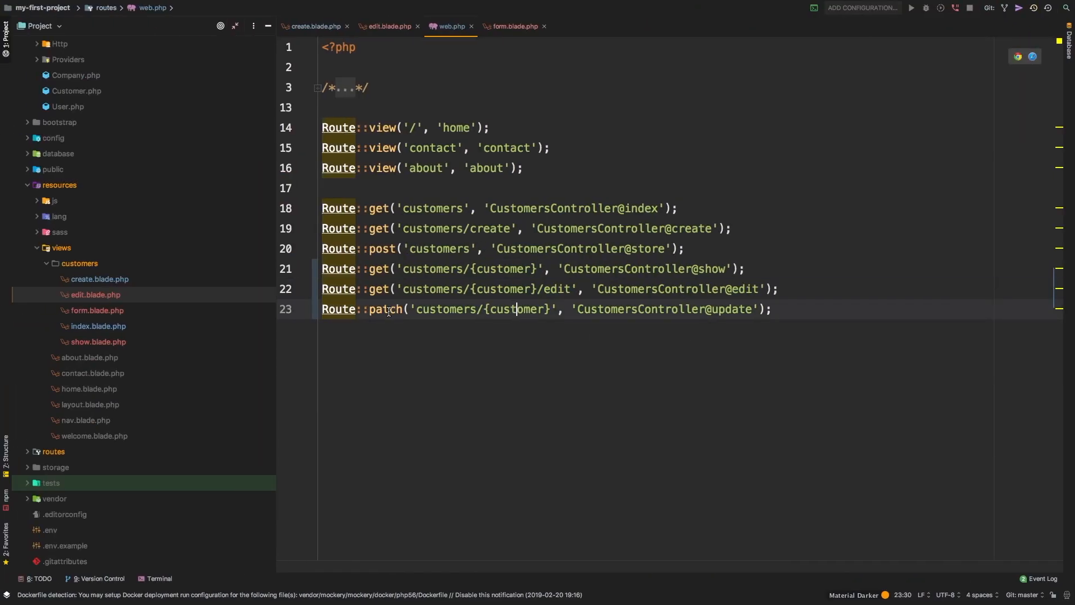
double_click(514, 309)
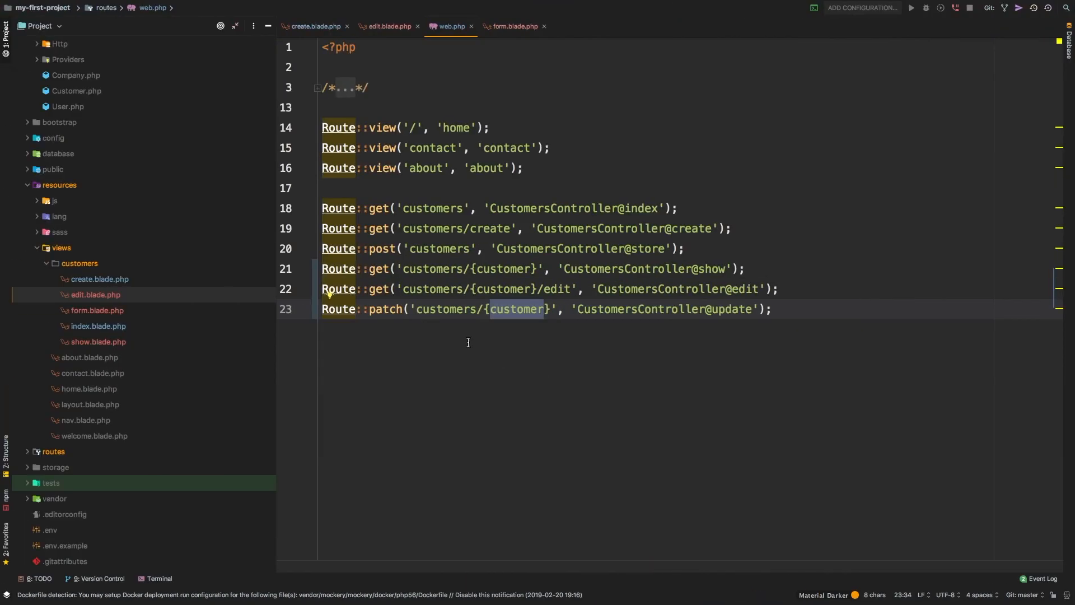
click(388, 26)
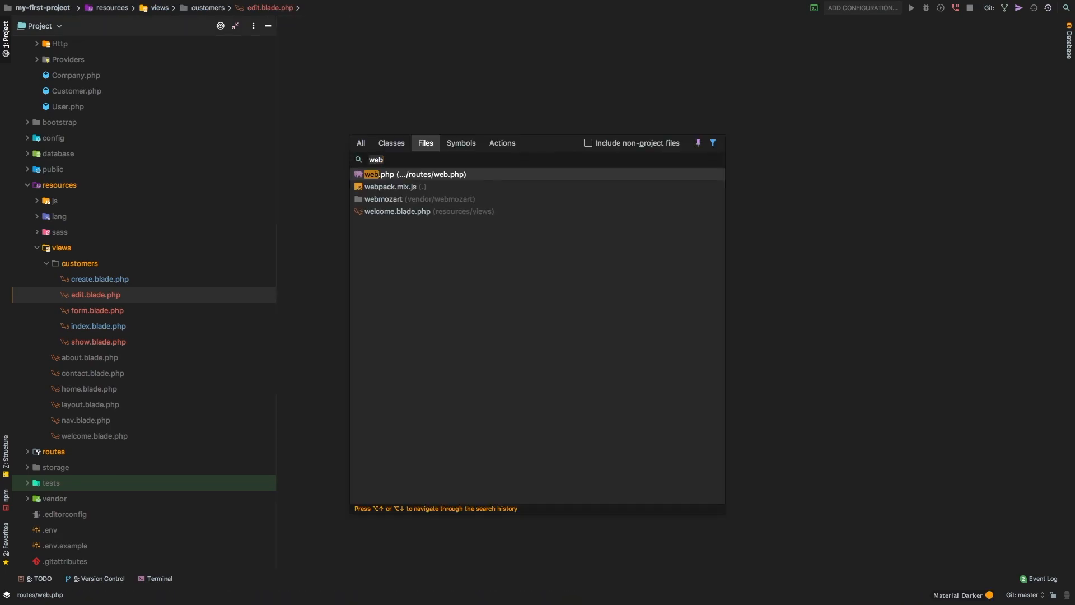
- In CustomersController, scaffold edit and update methods taking a Customer parameter
text(customercontr)
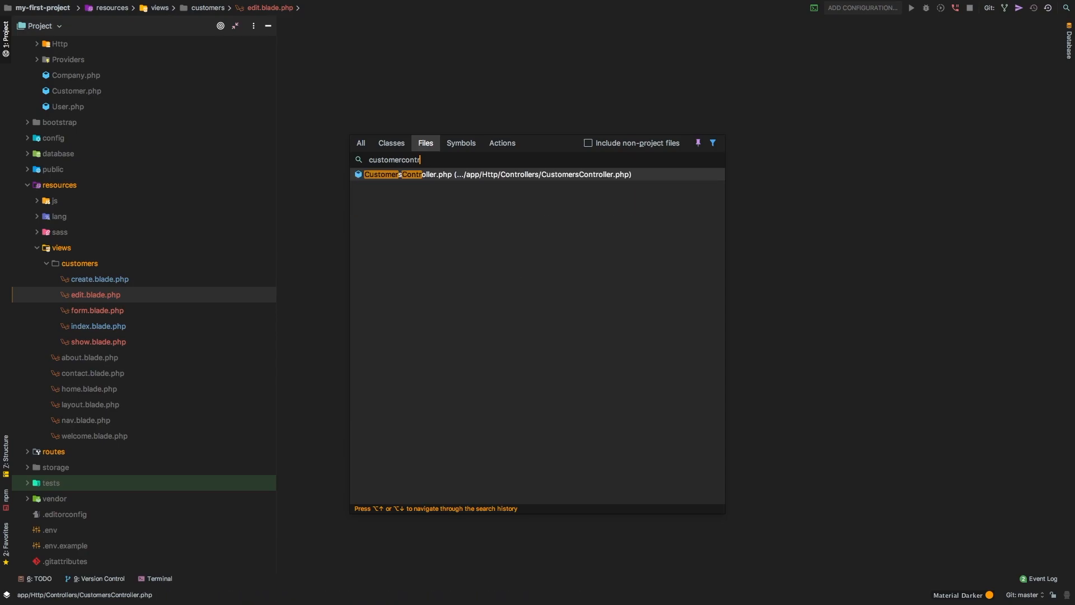
click(495, 175)
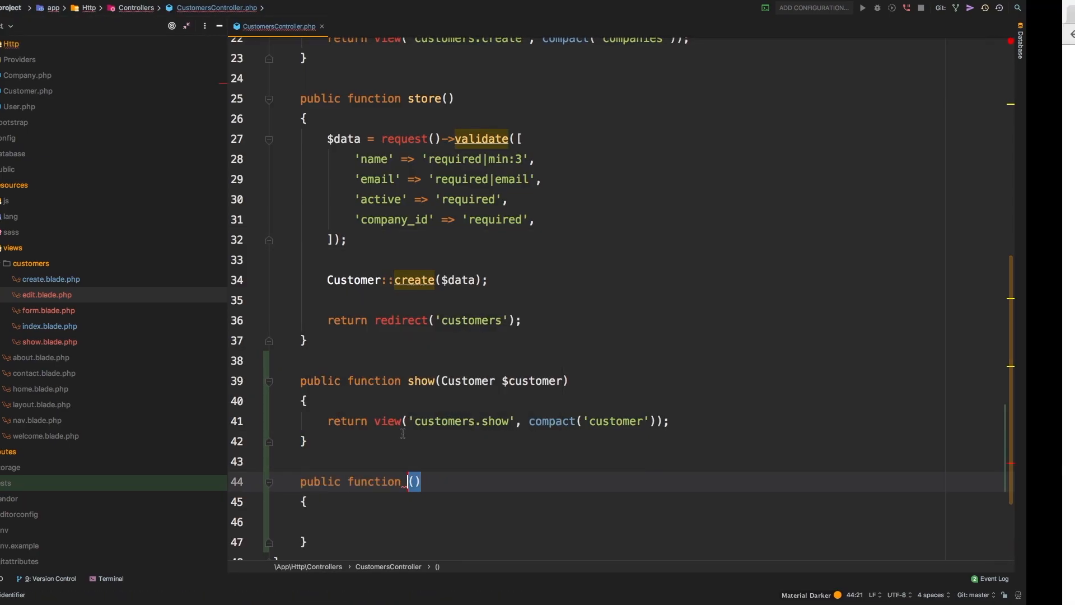
click(202, 13)
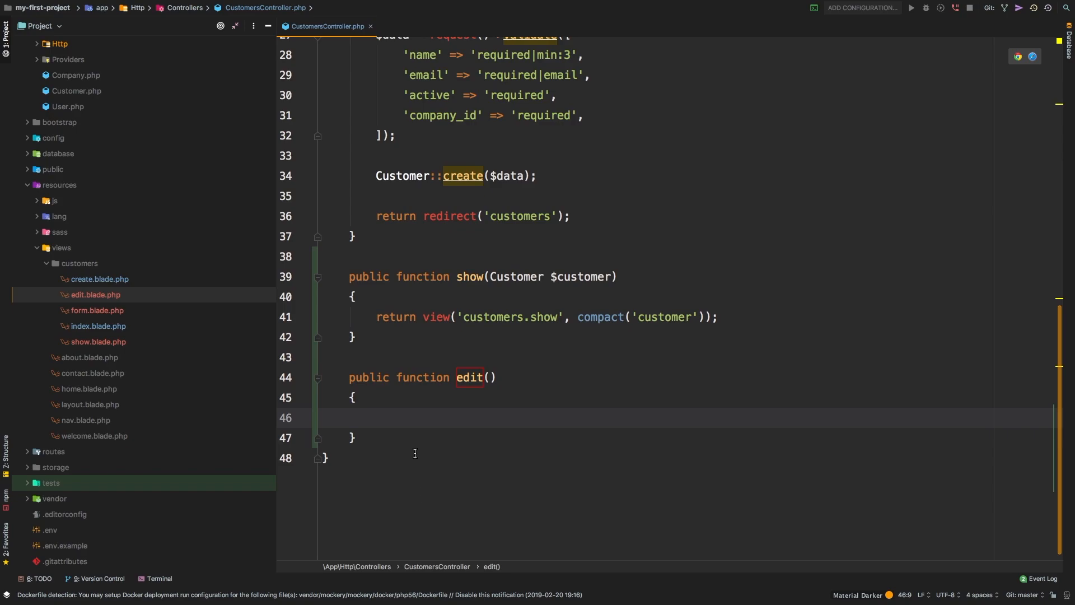
text(pubf)
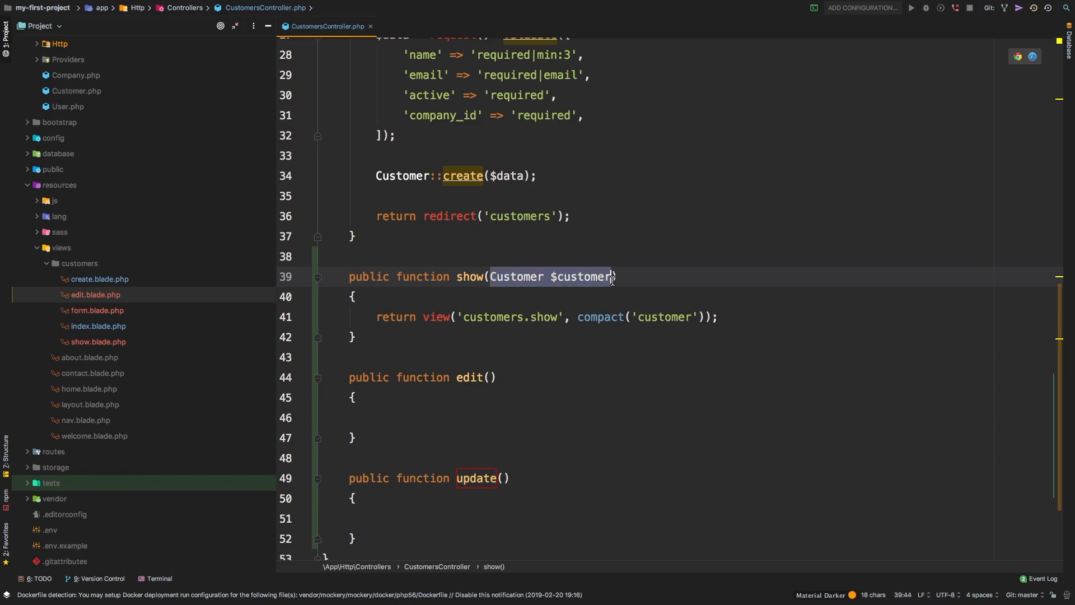
click(489, 376)
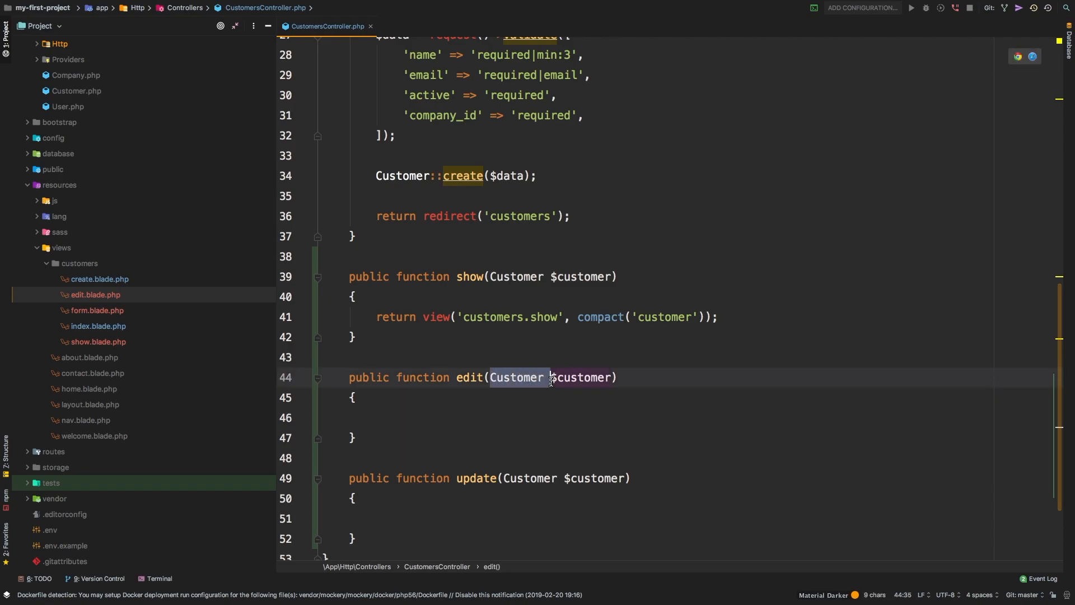
- Make edit() return view('customers.edit', compact('customer'))
click(499, 418)
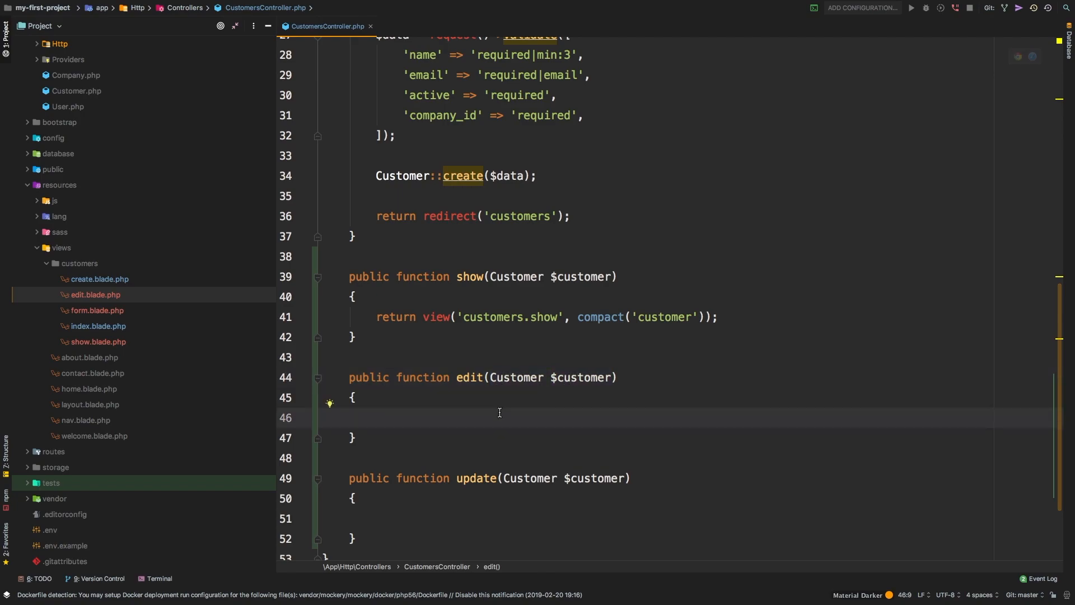
text(return v)
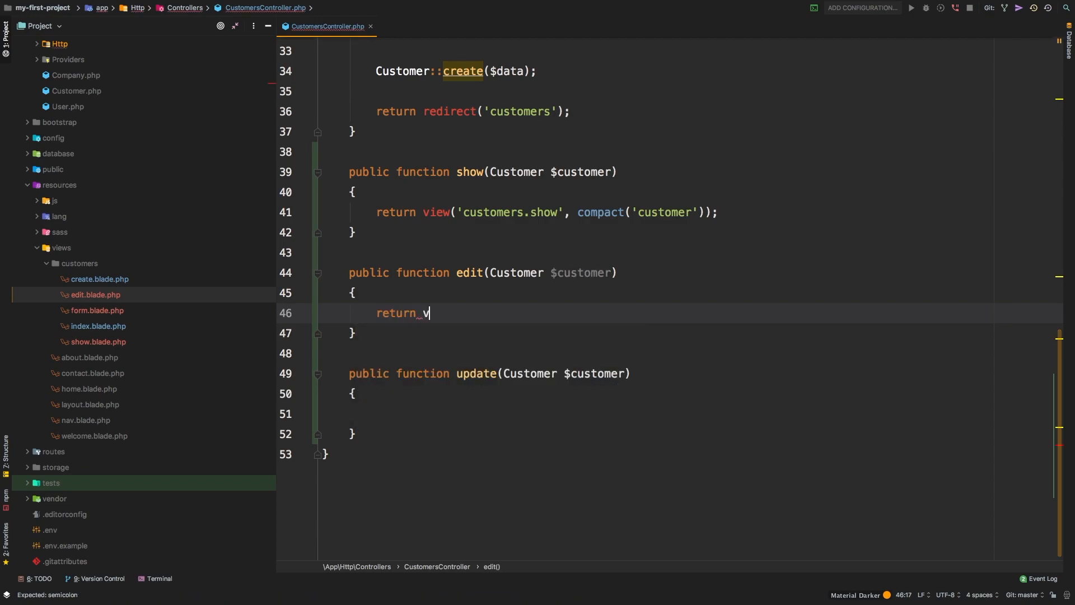
text(iew();)
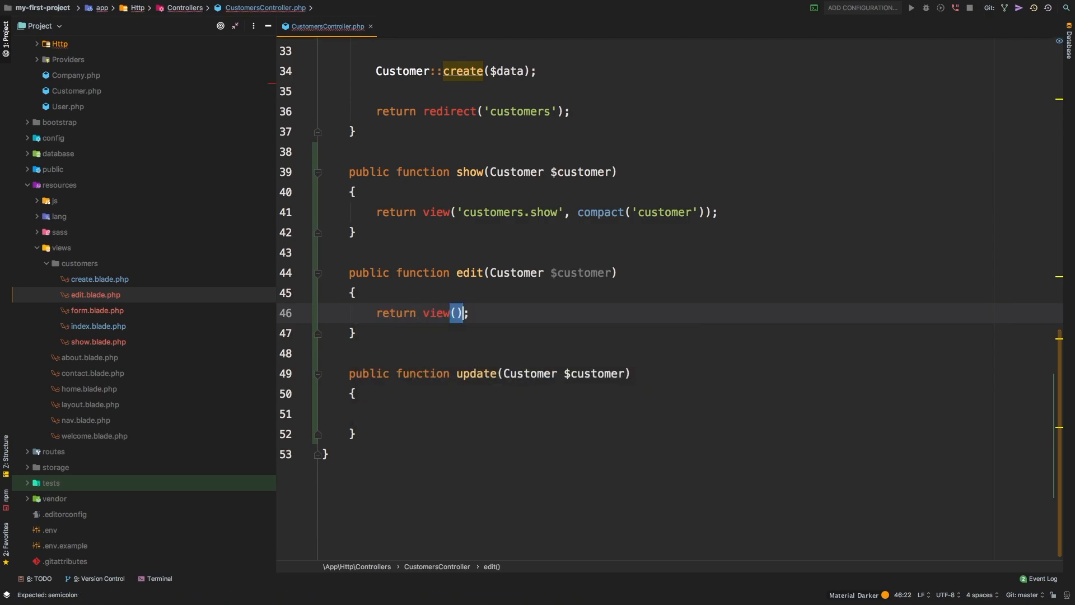
text('customer')
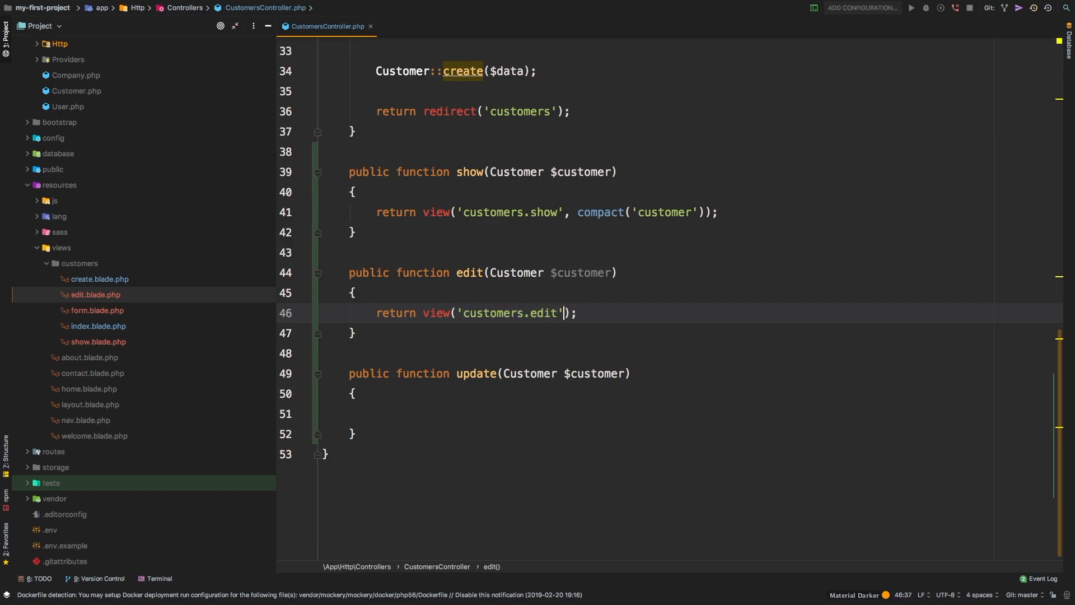
text(, compact()
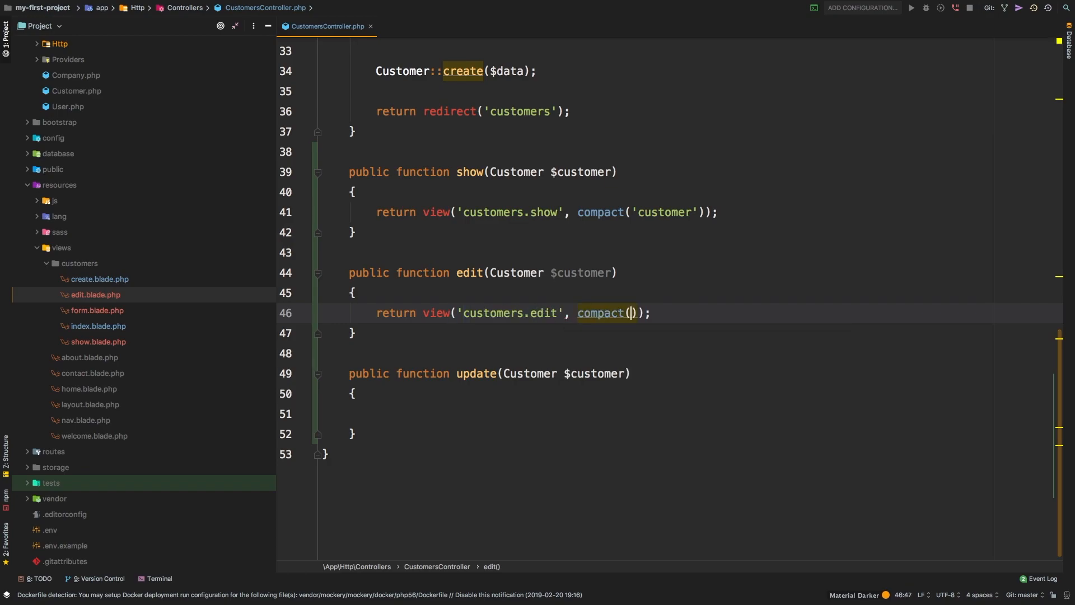
text(customer')
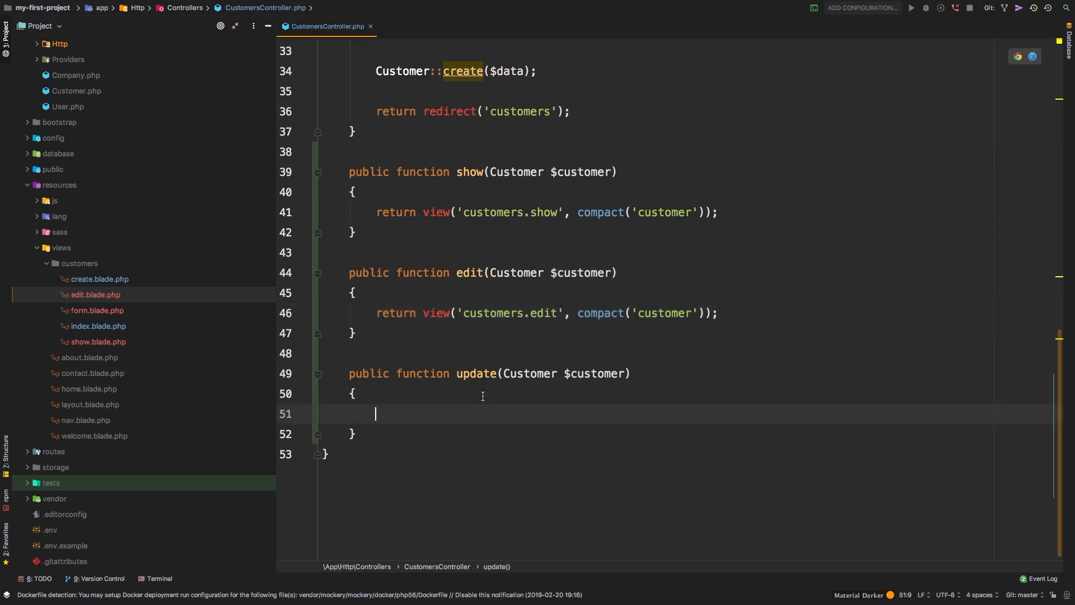
click(507, 313)
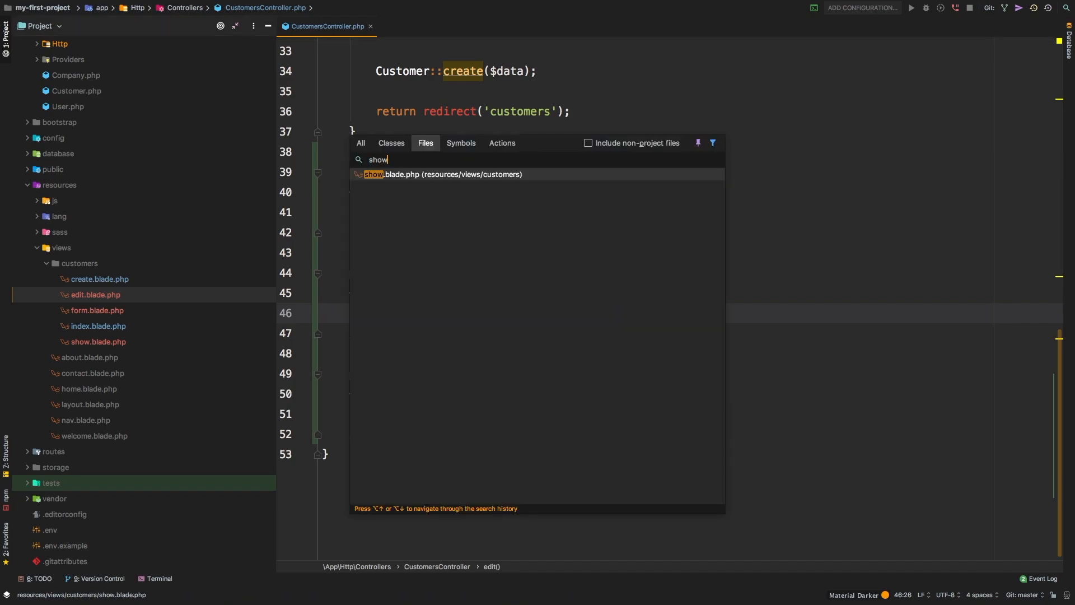
- In show.blade.php, link 'Edit' to /customers/{{ $customer->id }}/edit under the heading
click(442, 174)
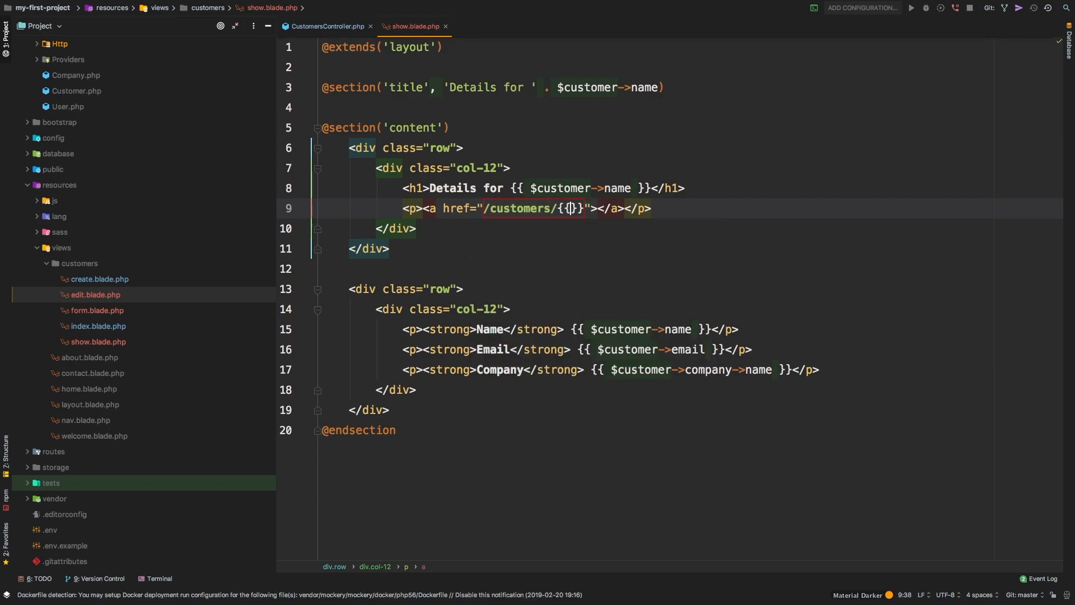
text($customer->id)
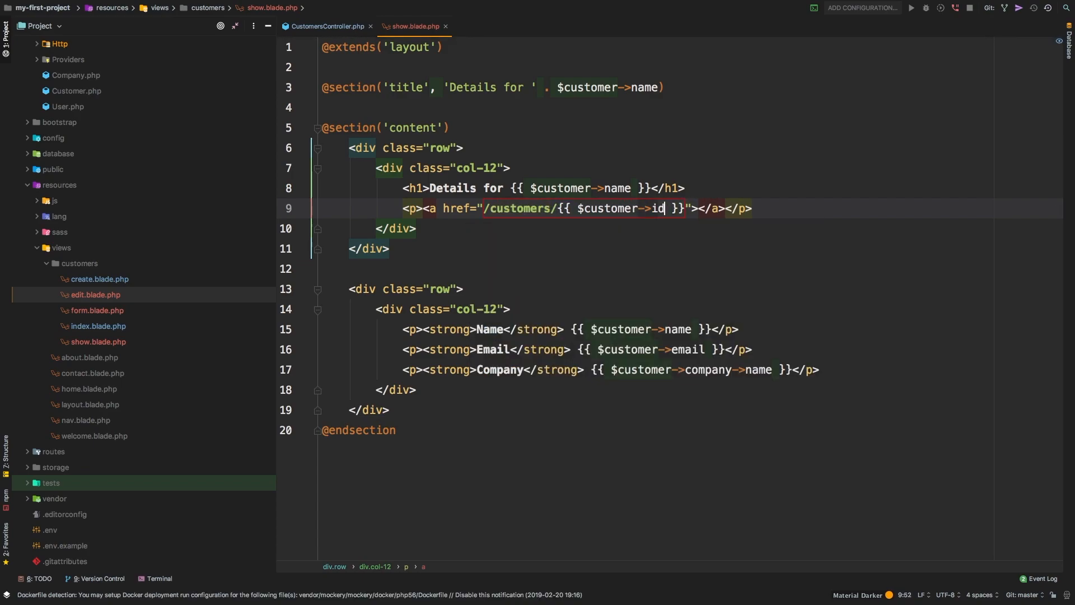
text(/edit)
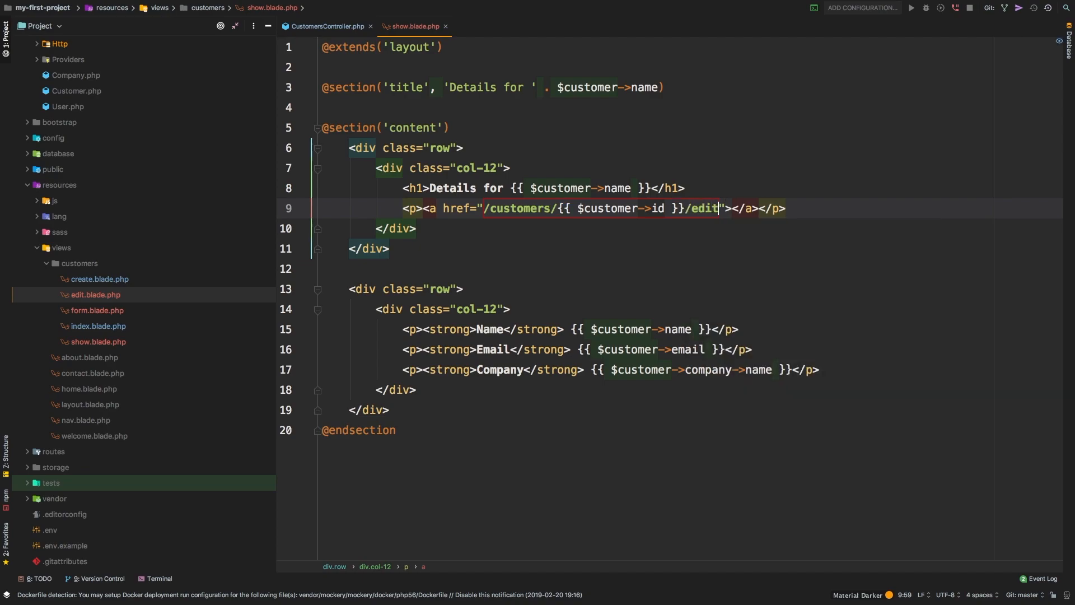
text(Edit)
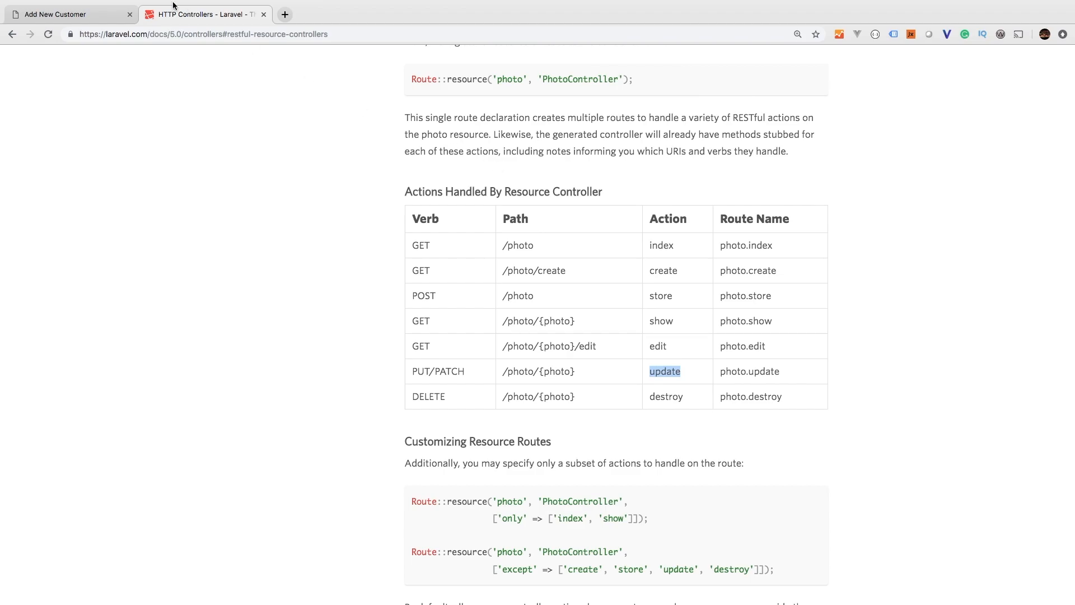
- In the running app, view John Doe's details page and follow its new Edit link
click(65, 14)
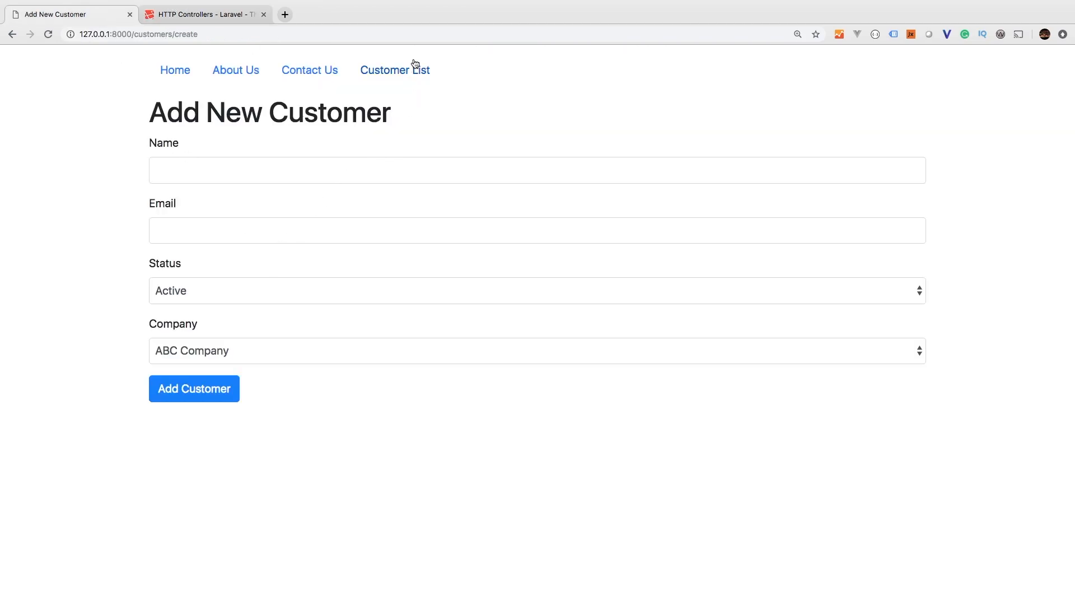
click(194, 388)
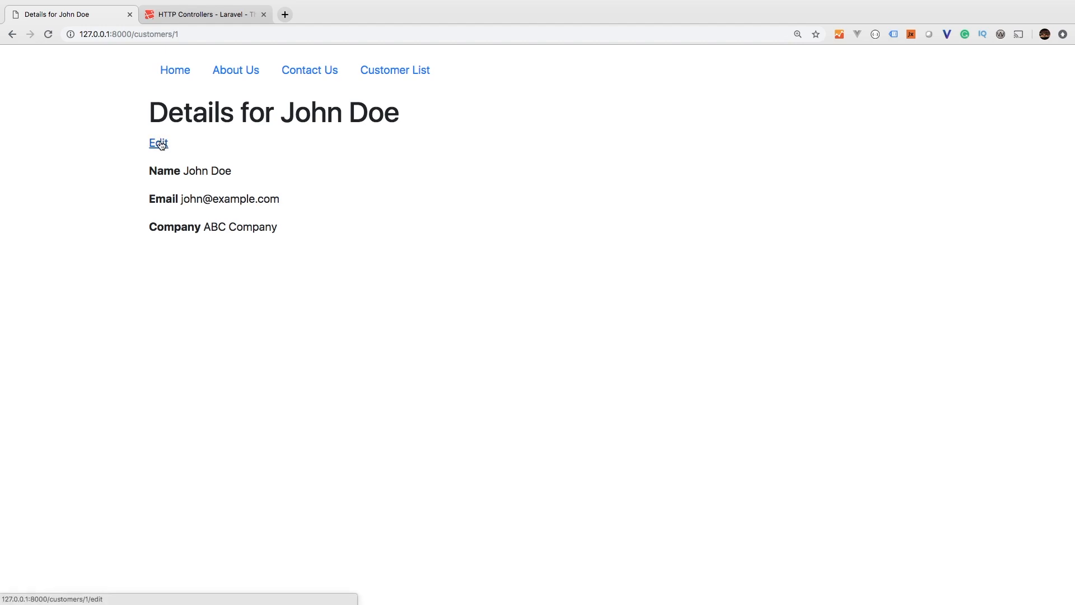
click(157, 144)
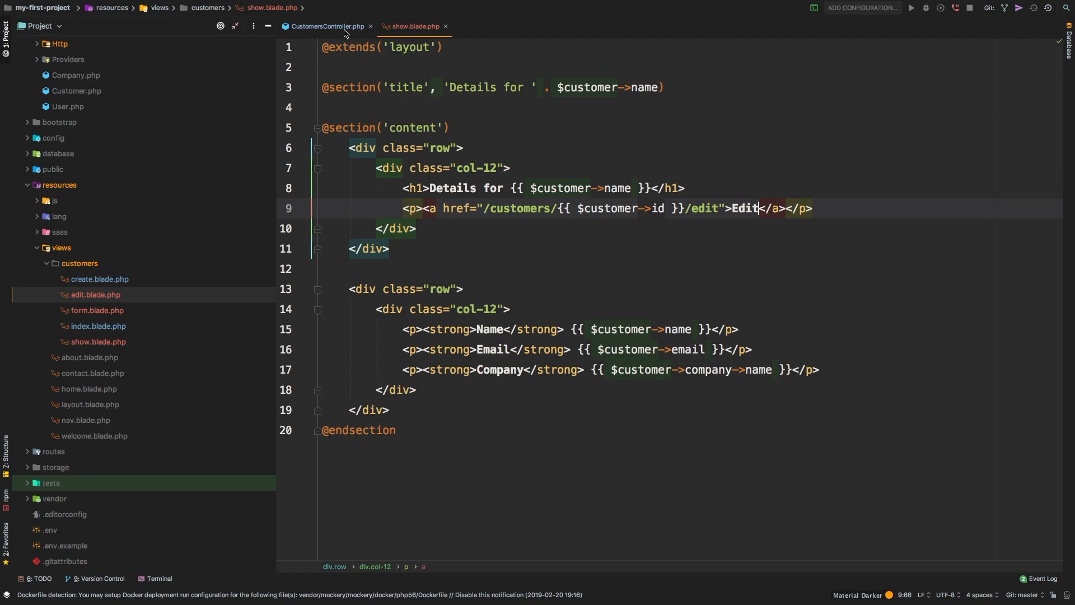
- In edit(), fetch $companies = Company::all() and add 'companies' to the compact() call
click(326, 25)
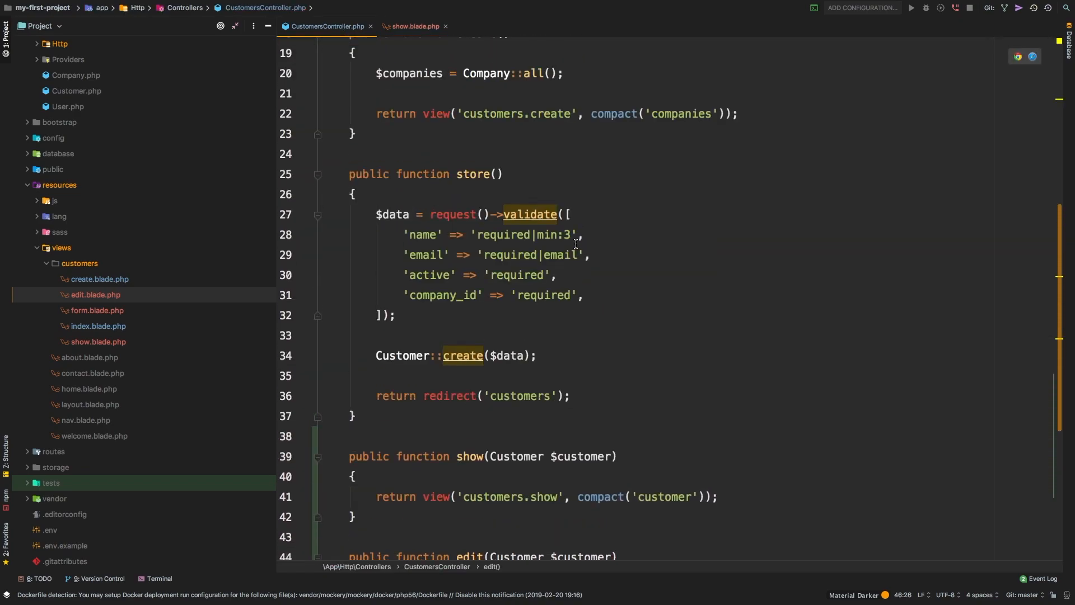
scroll(up, 3)
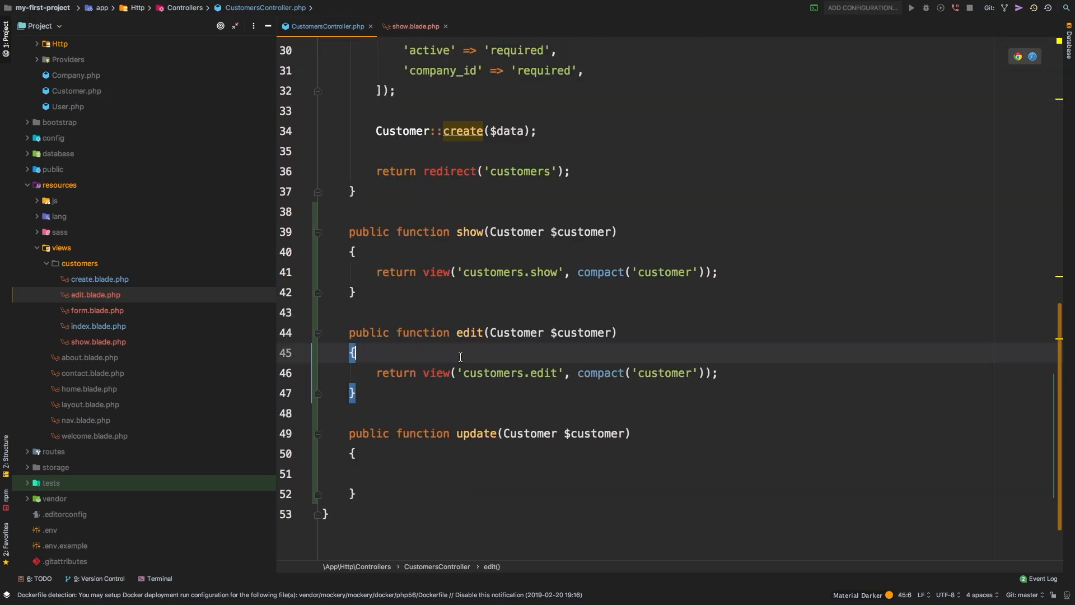
text($companies = Company::all();)
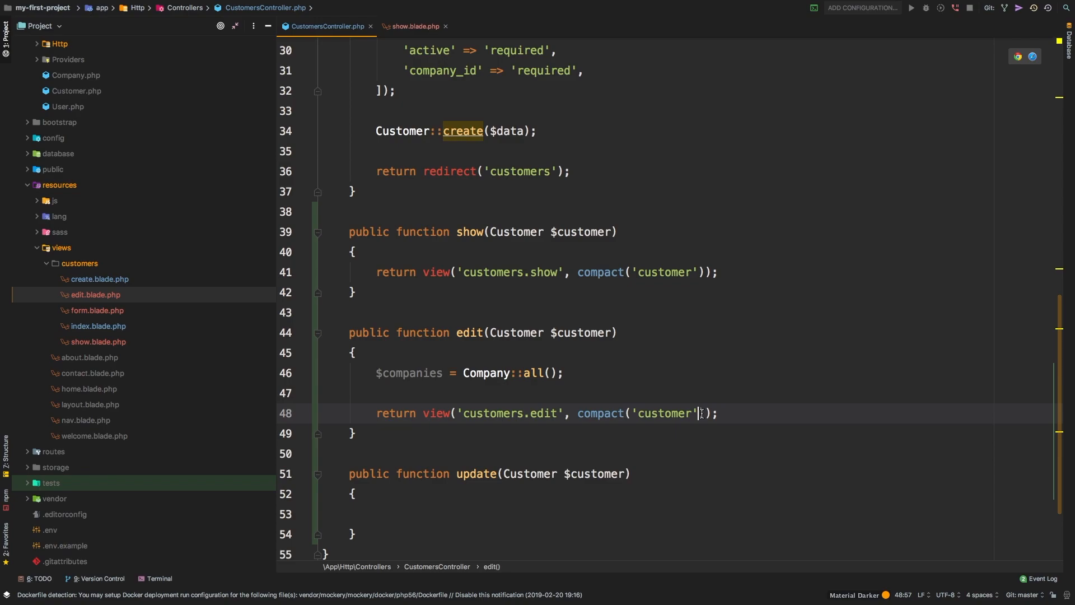
text(, ')
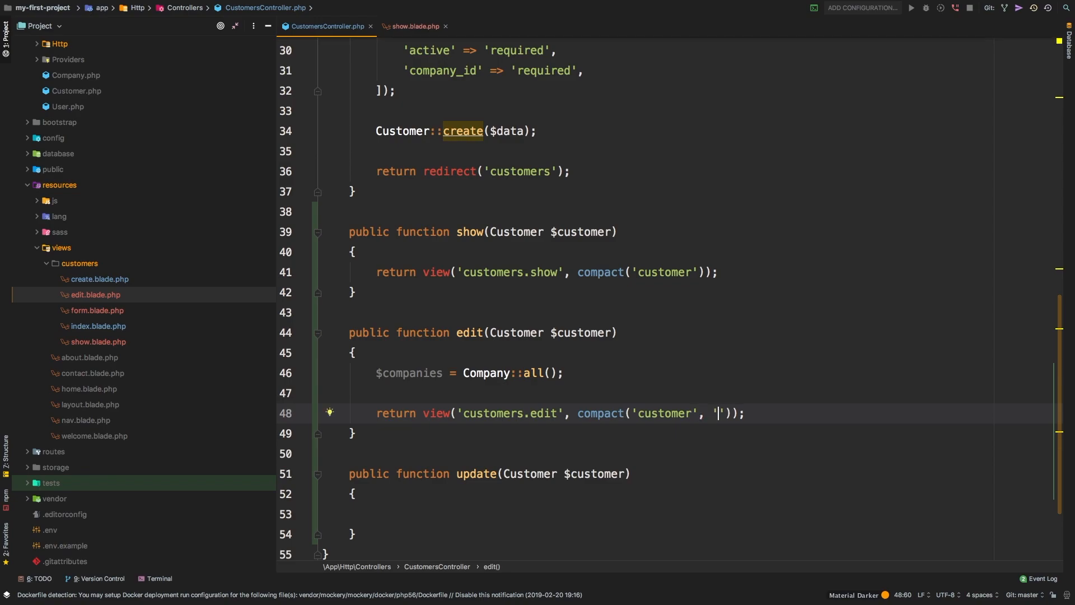
text(companies)
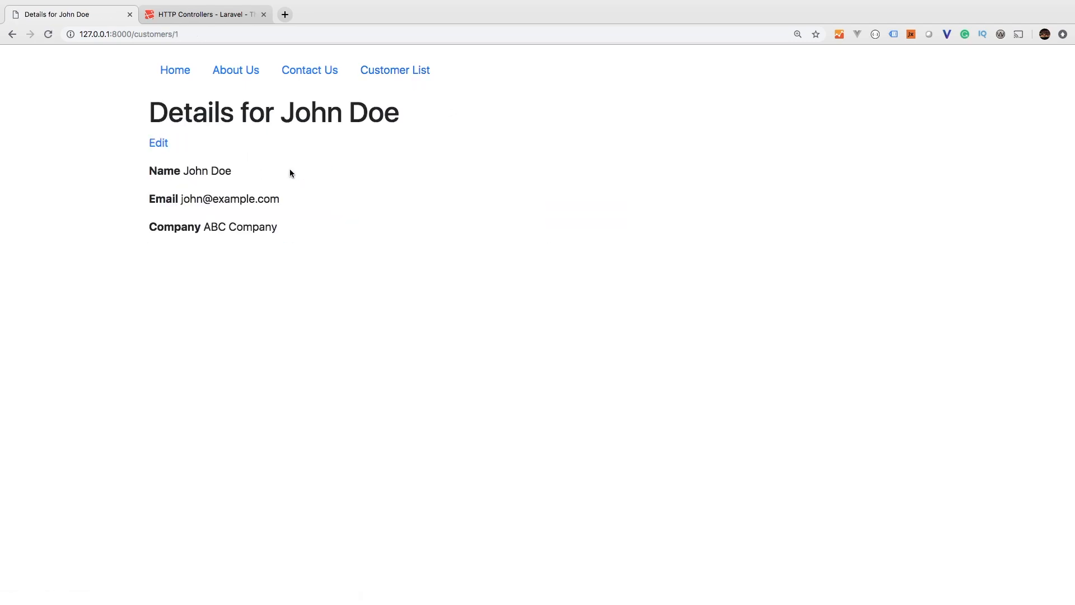
- Load /customers/1/edit from John Doe's details page to see the empty Name and Email fields
click(158, 142)
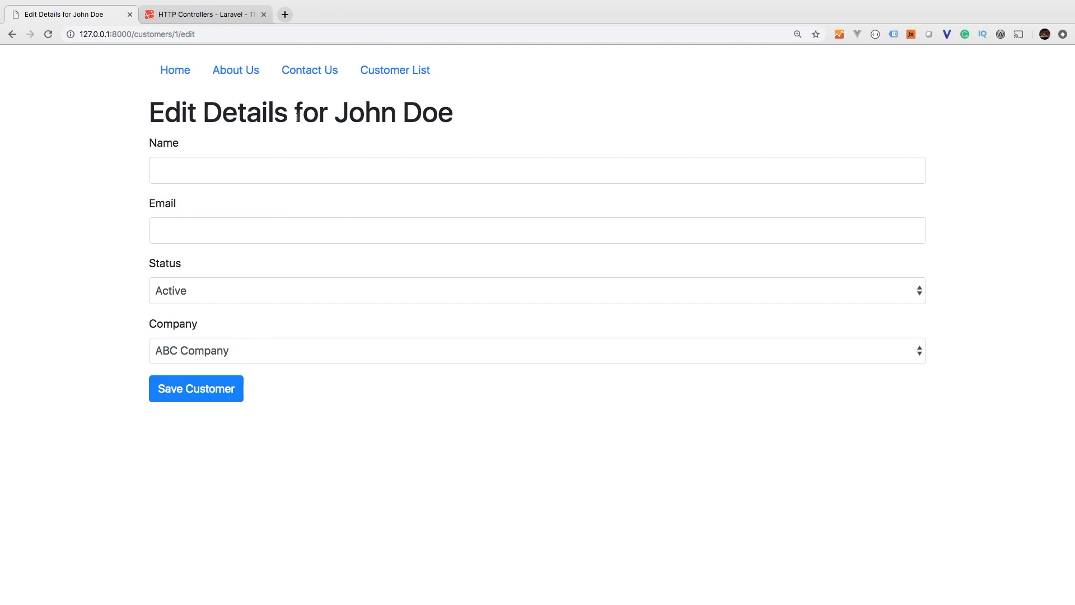
mouse_move(220, 322)
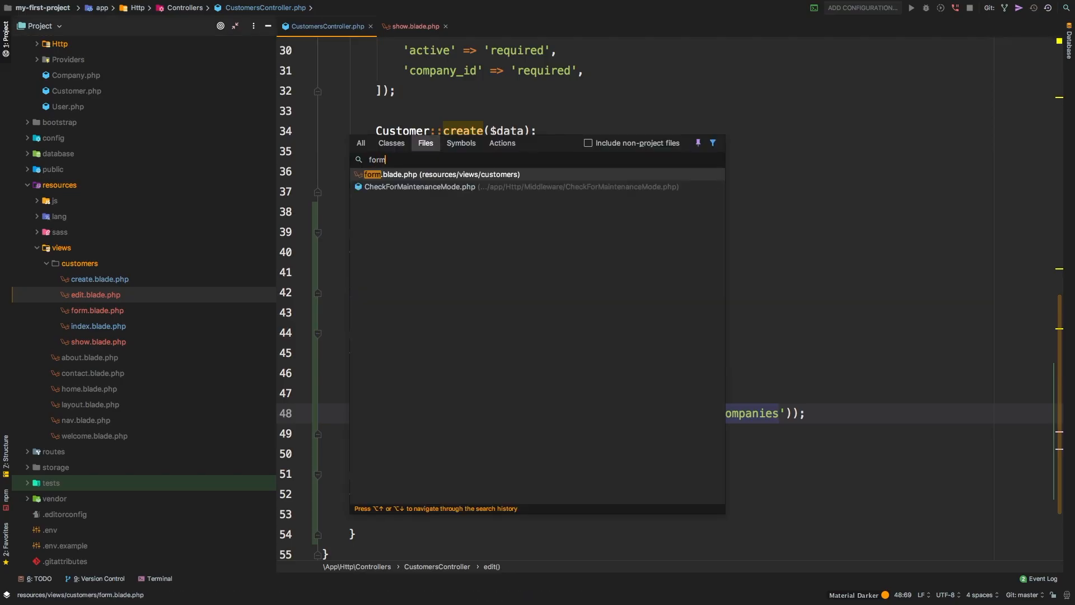
- In form.blade.php, default Name and Email to old() ?? $customer->name / $customer->email
click(446, 175)
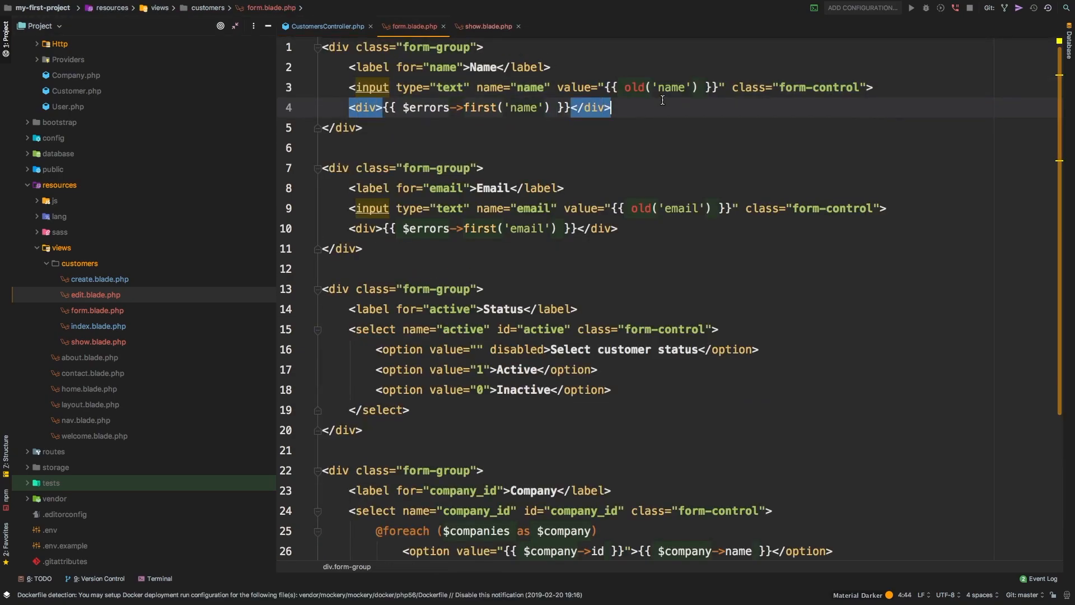
double_click(661, 88)
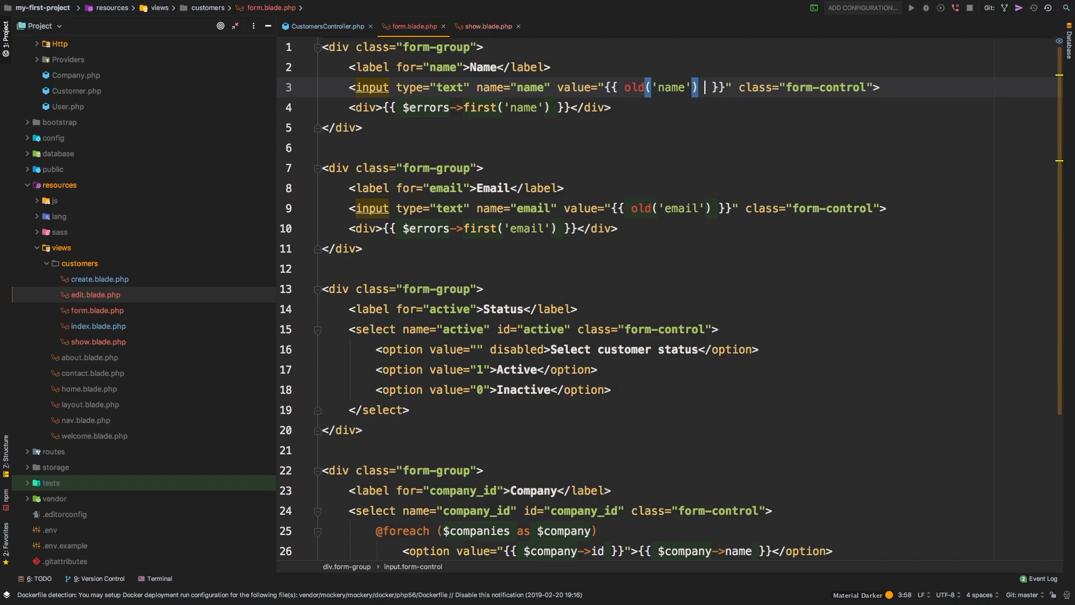
text(?? $c)
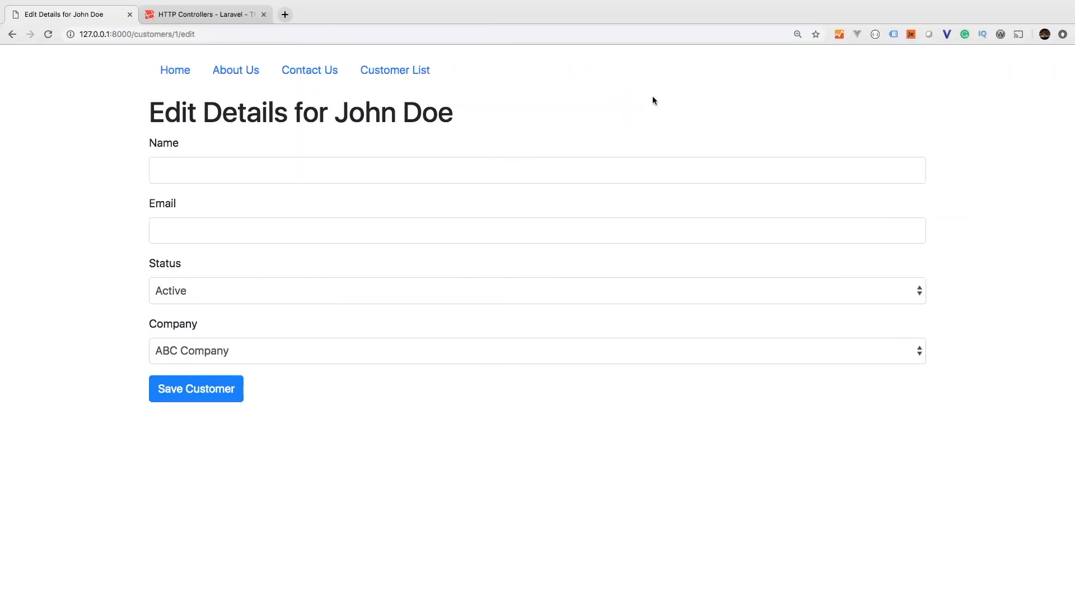
text(John Doe)
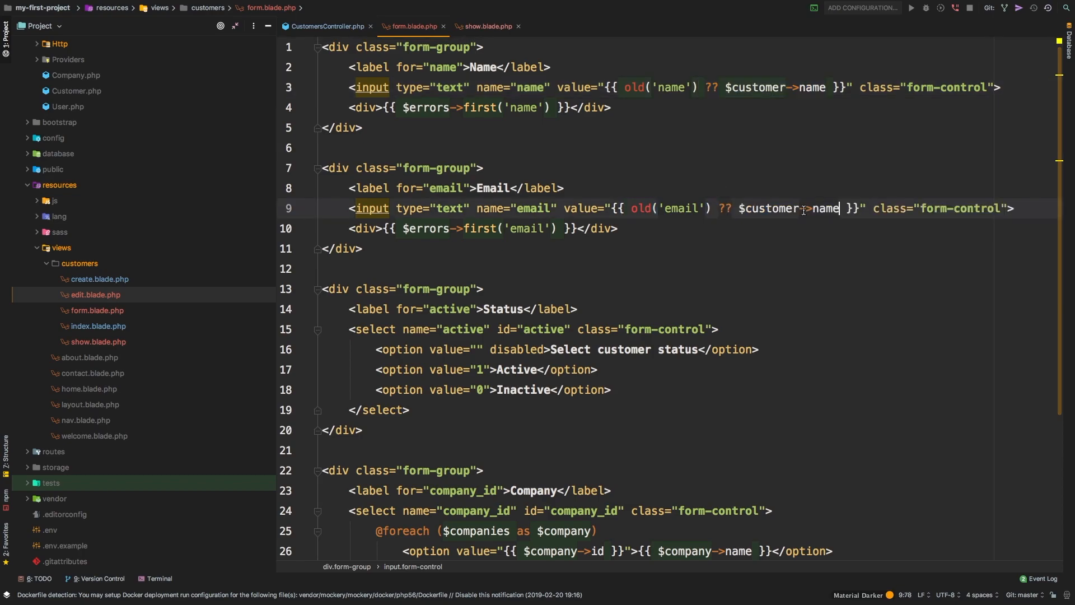
text(email)
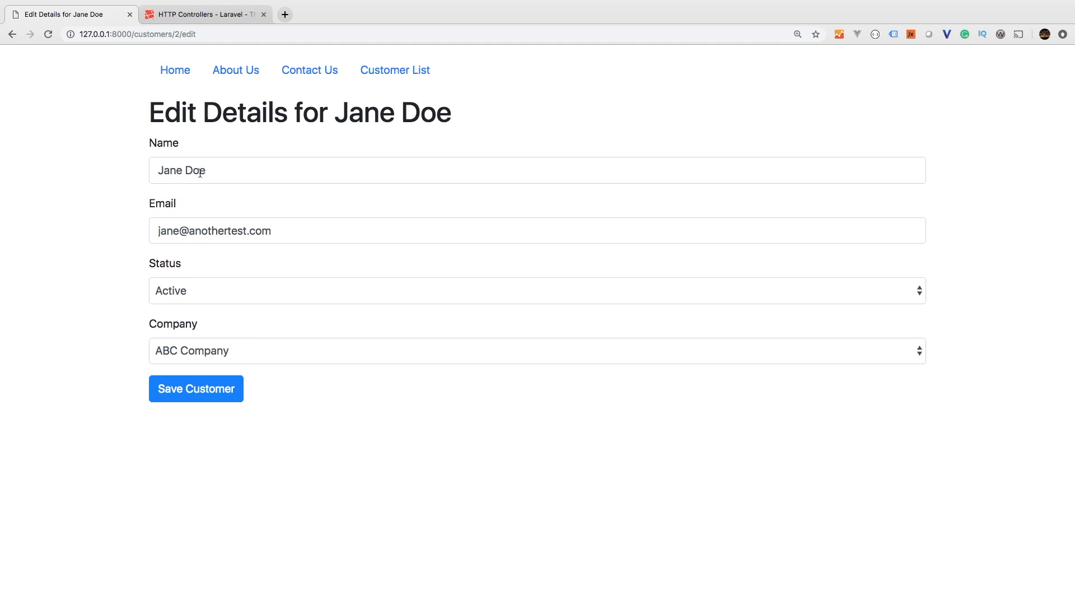
mouse_move(219, 231)
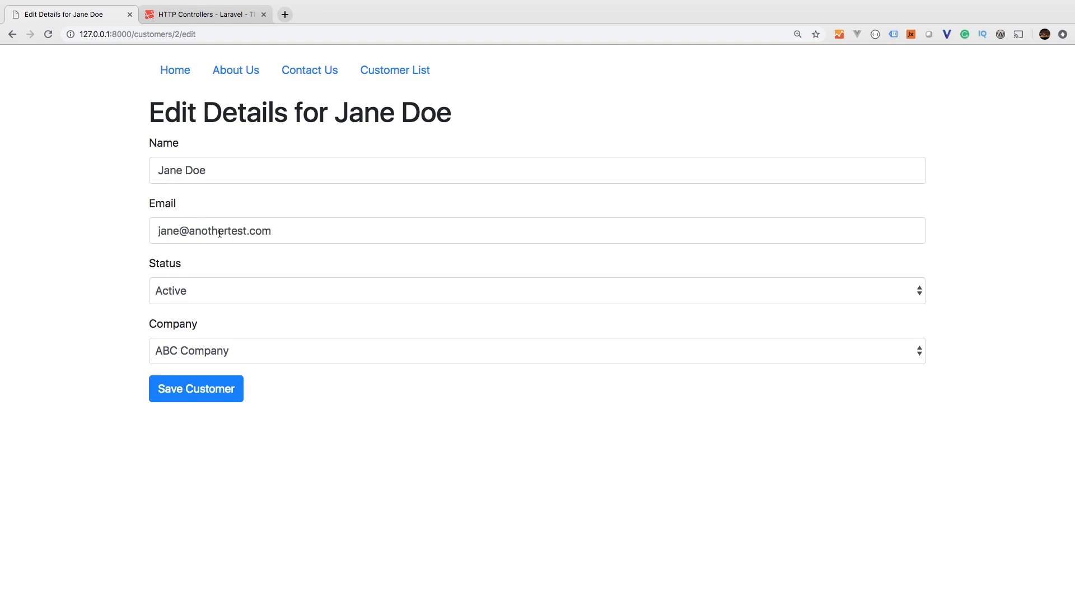
mouse_move(207, 300)
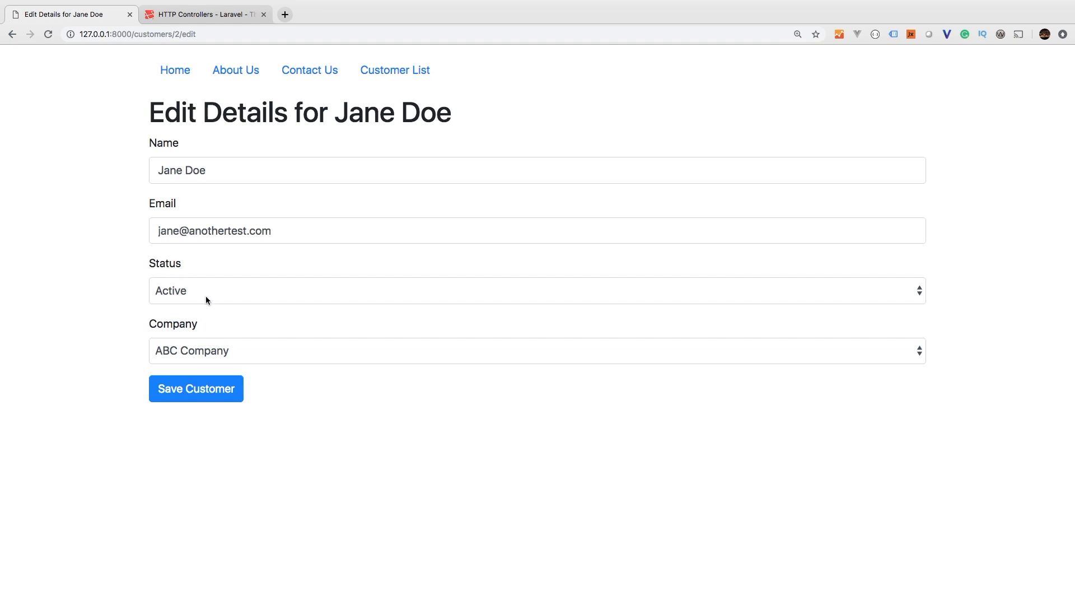
mouse_move(202, 344)
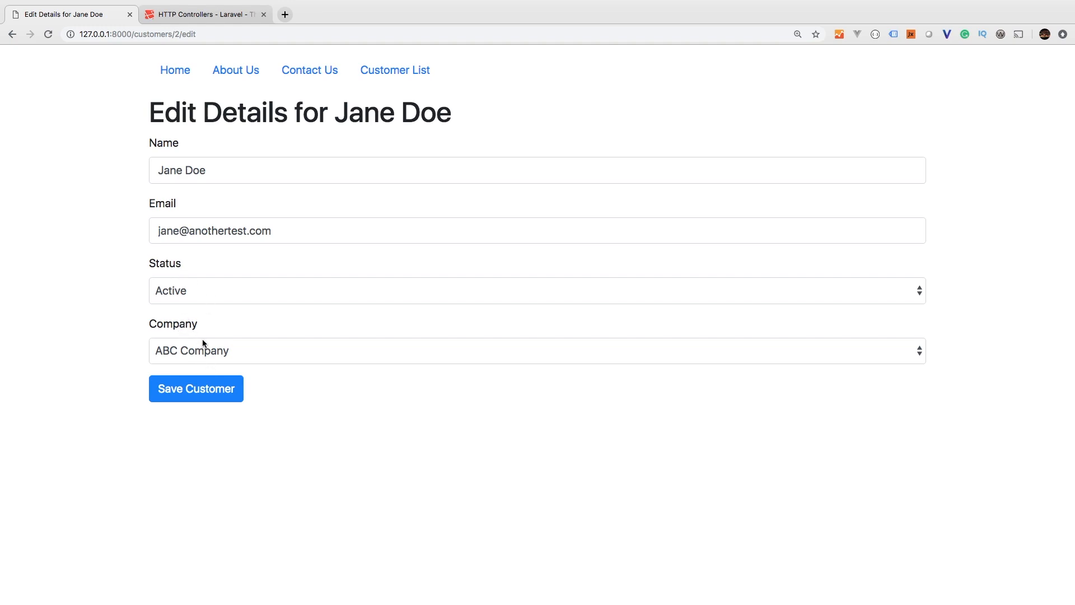
mouse_move(161, 256)
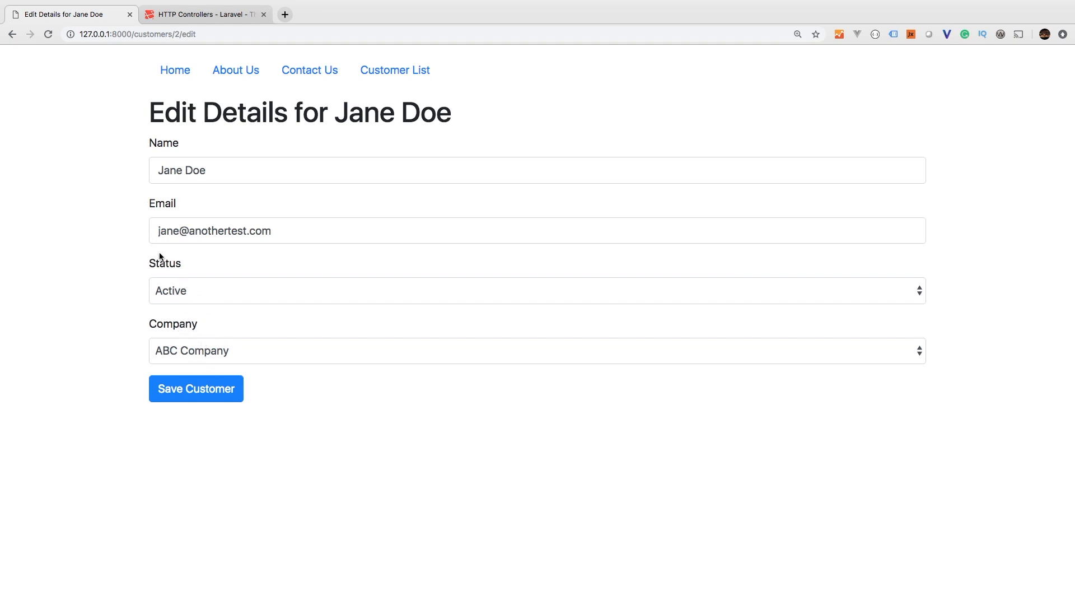
mouse_move(203, 151)
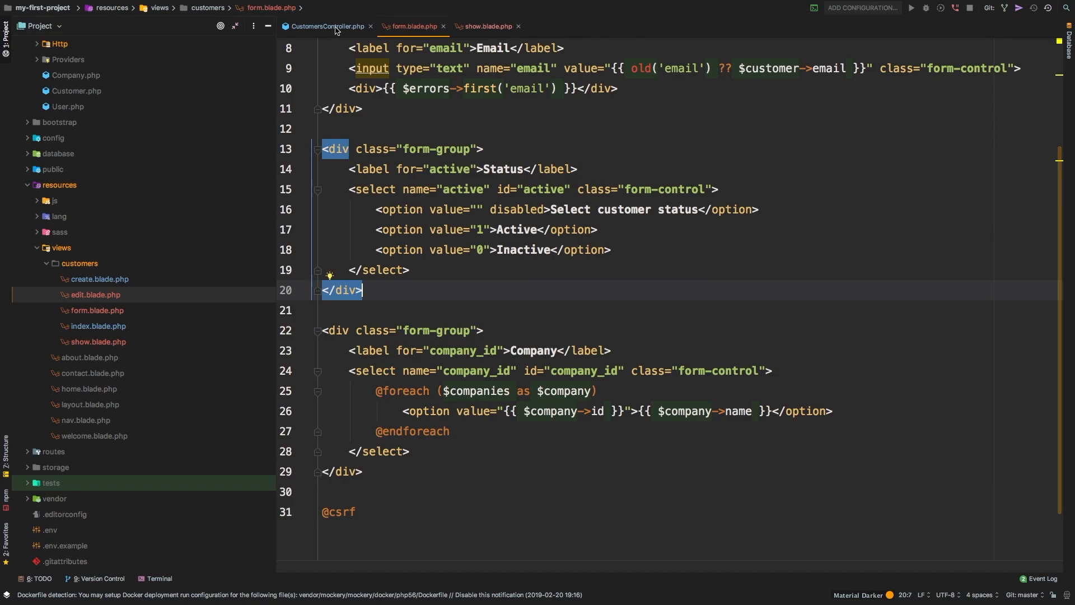
- In update(), reuse the name and email validation rules and call $customer->update($data)
click(326, 26)
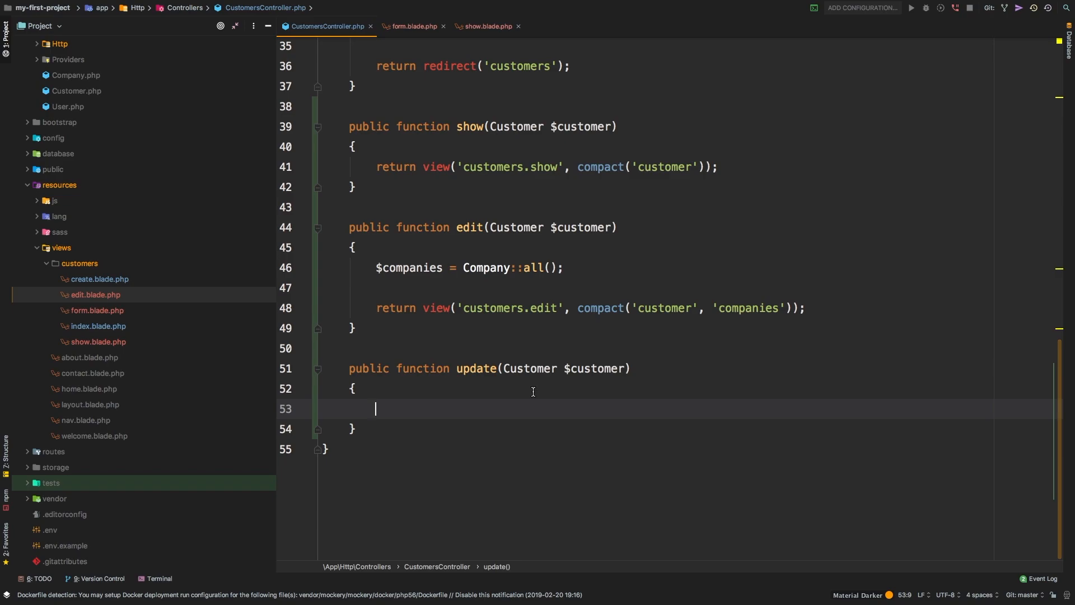
scroll(up, 3)
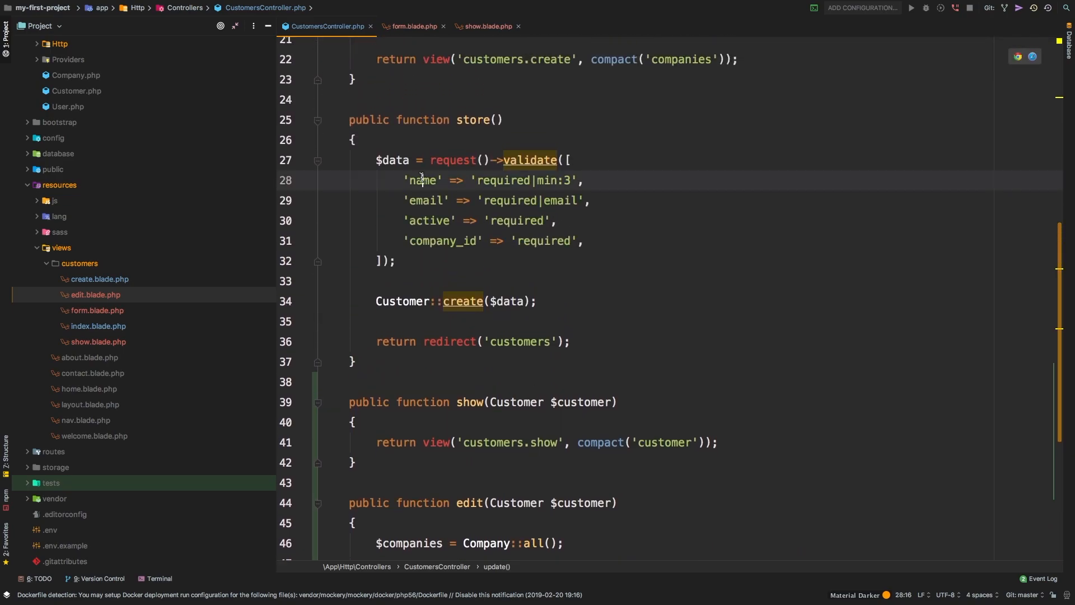
click(585, 241)
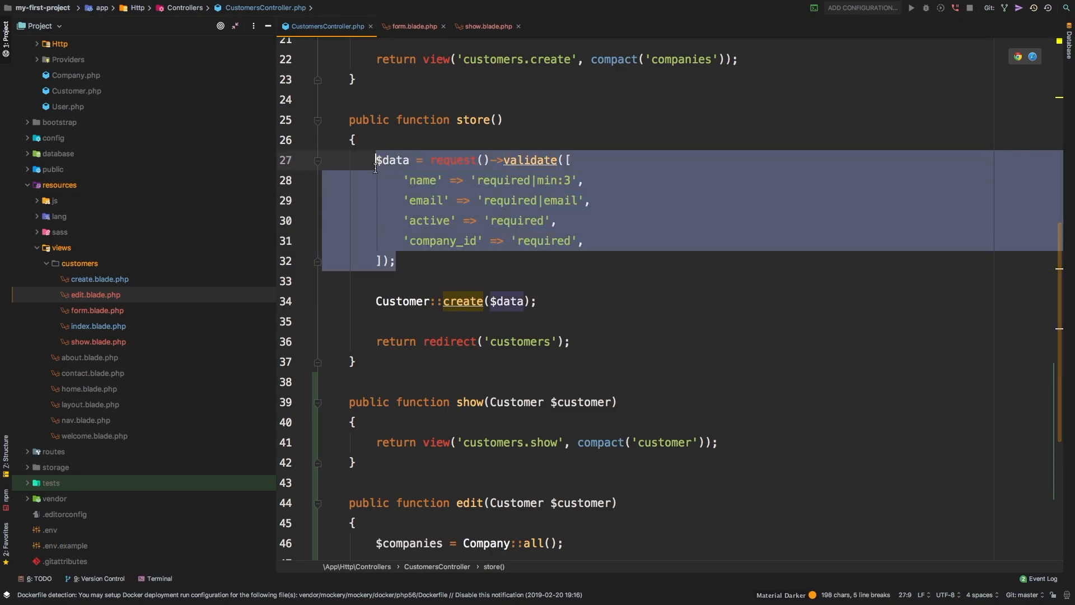
scroll(down, 3)
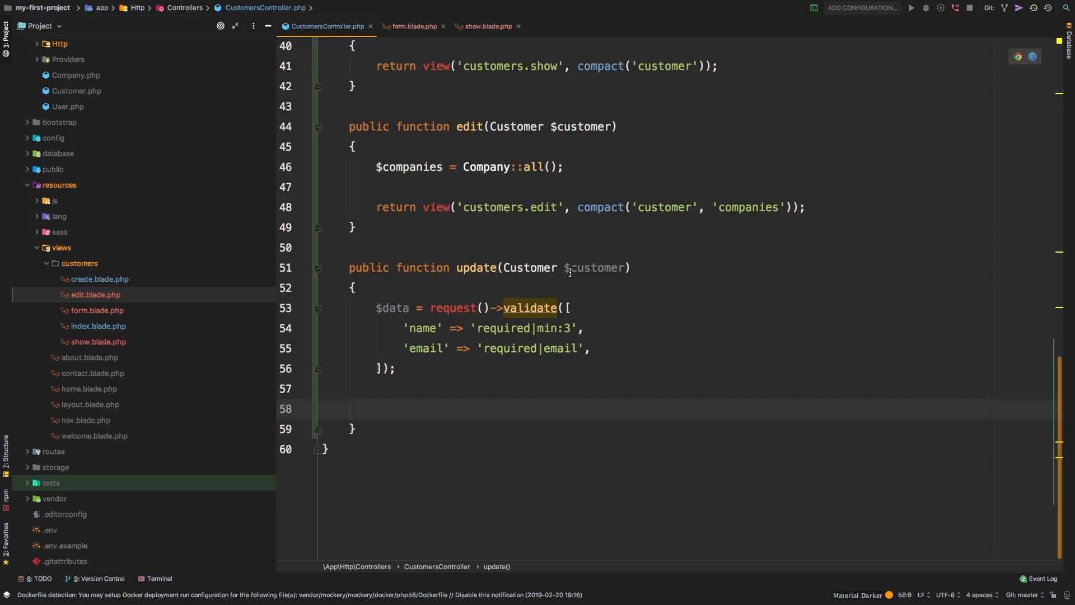
text($customer)
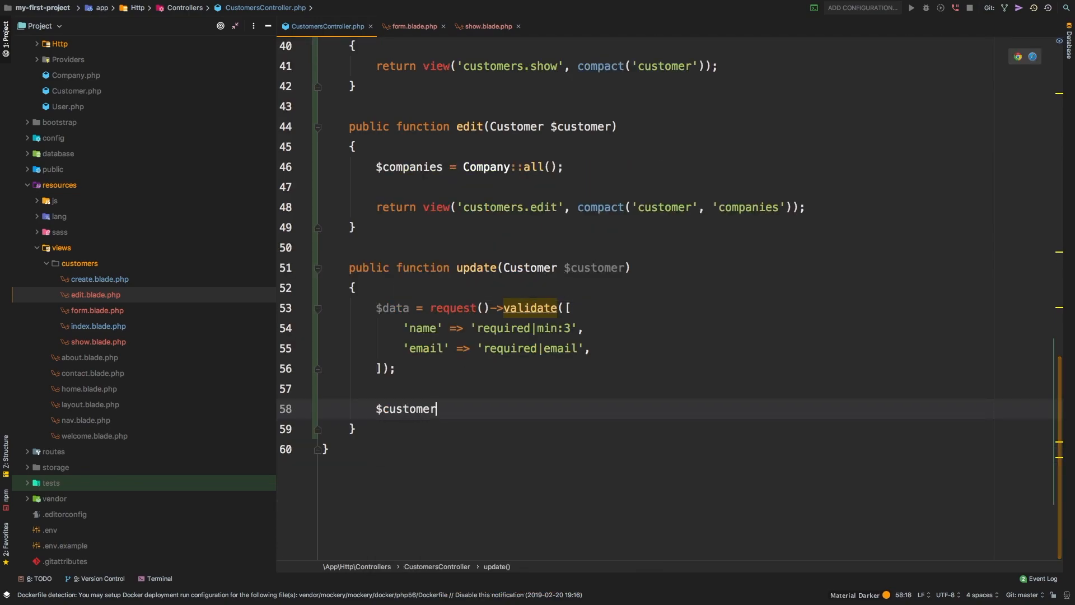
text(->update)
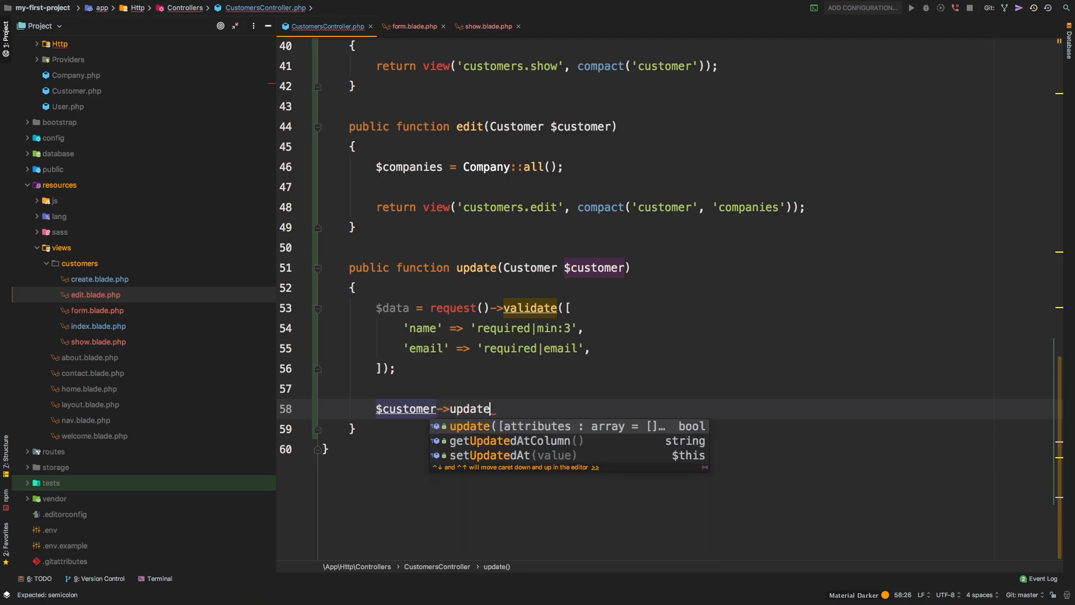
text(($data))
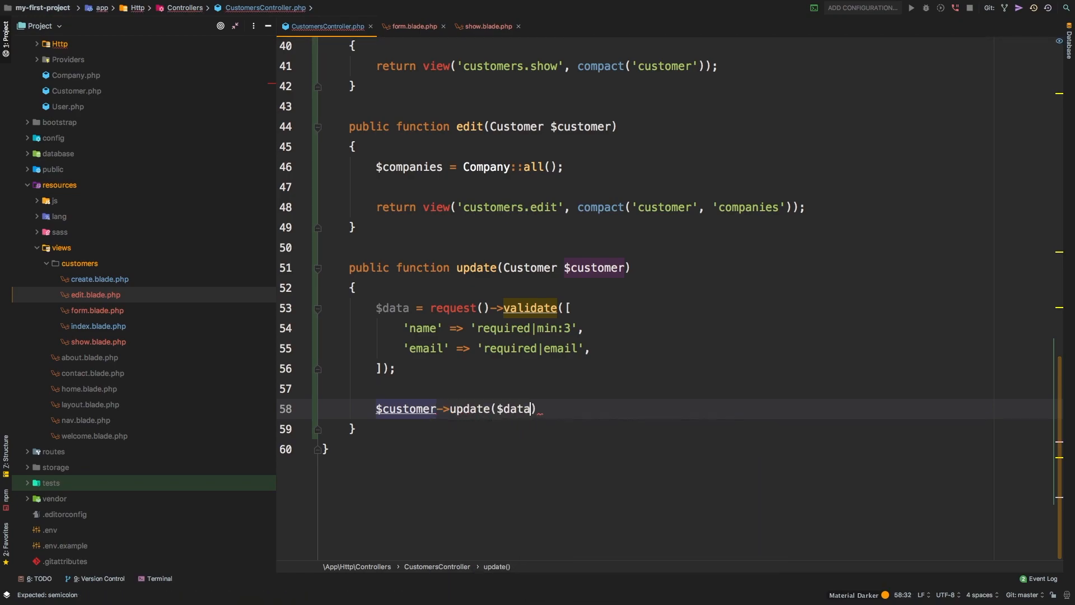
text(;)
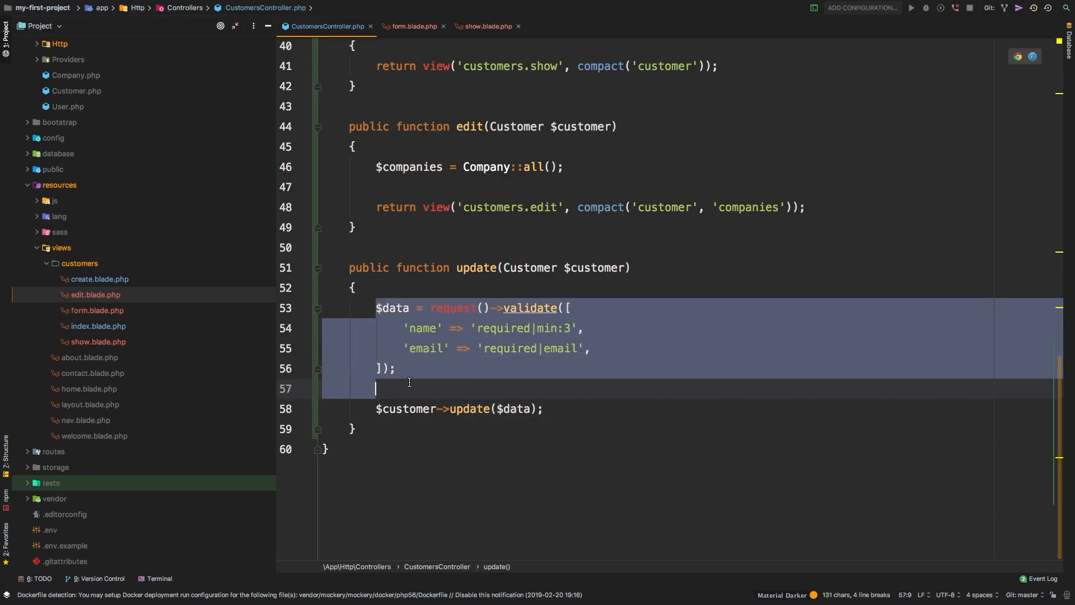
- Return redirect('customers/' . $customer->id) after the update
click(544, 408)
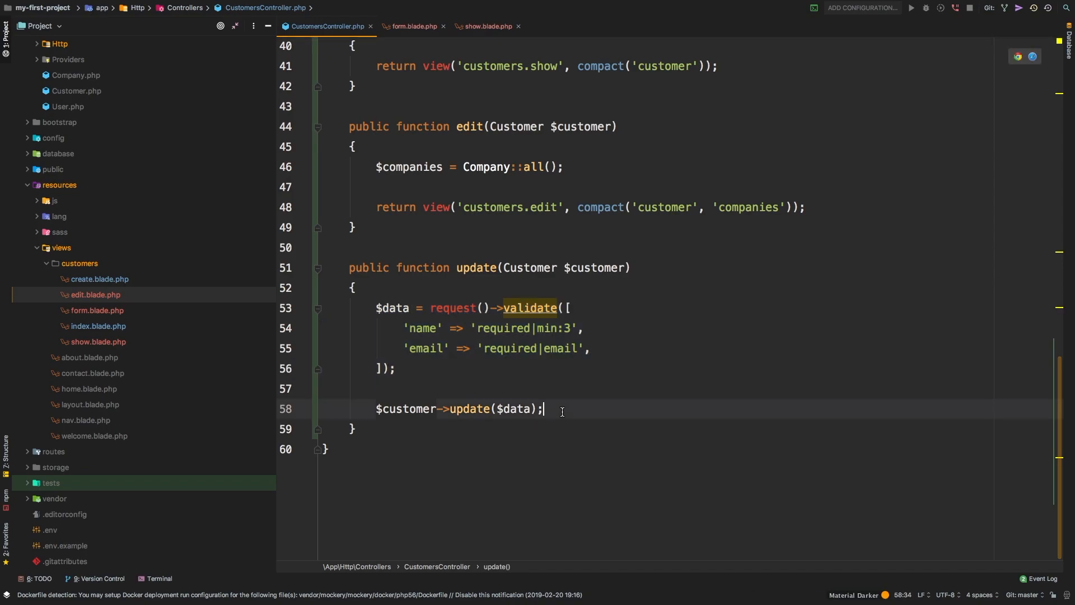
text(return redirect(')
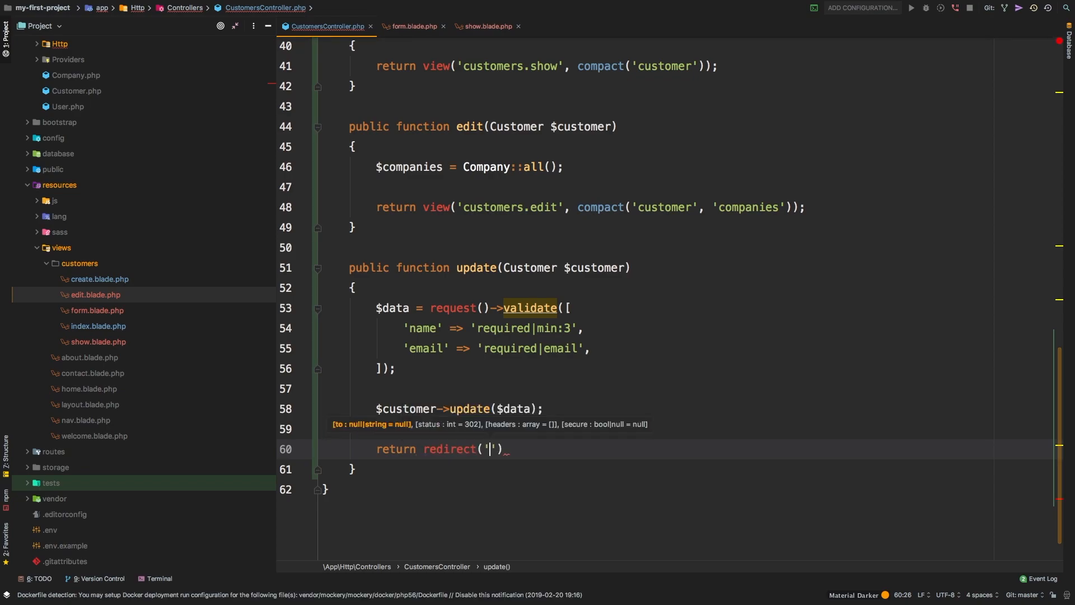
text(customers/)
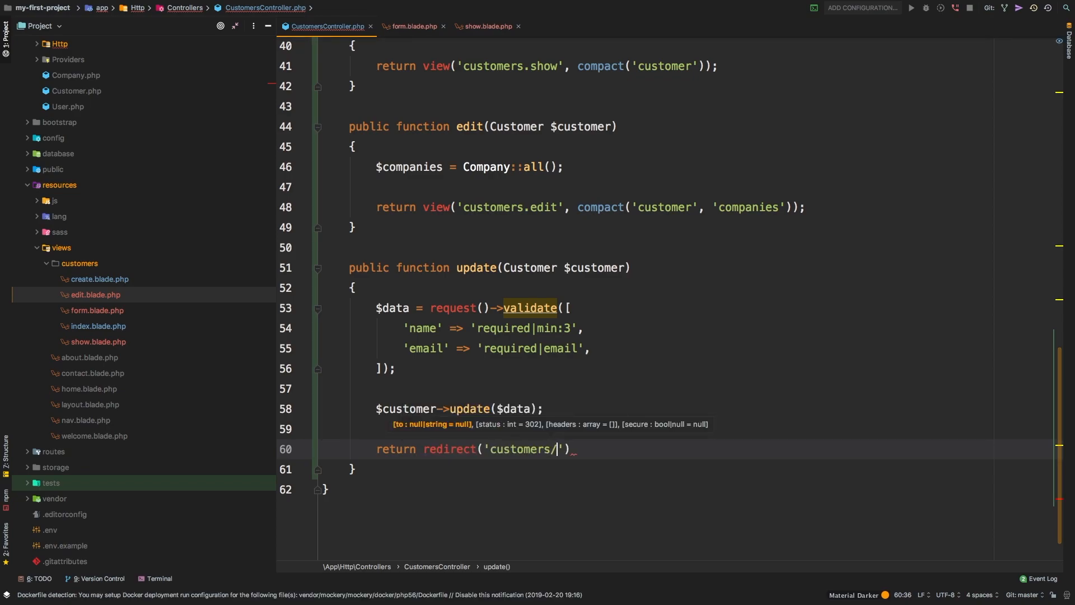
text(. $thi)
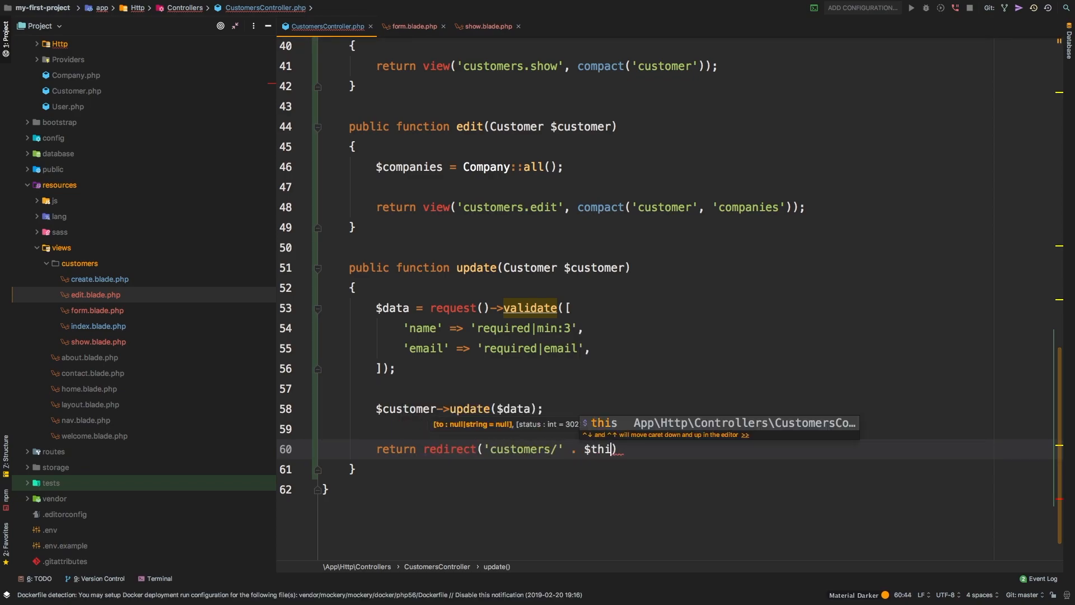
text(customer)
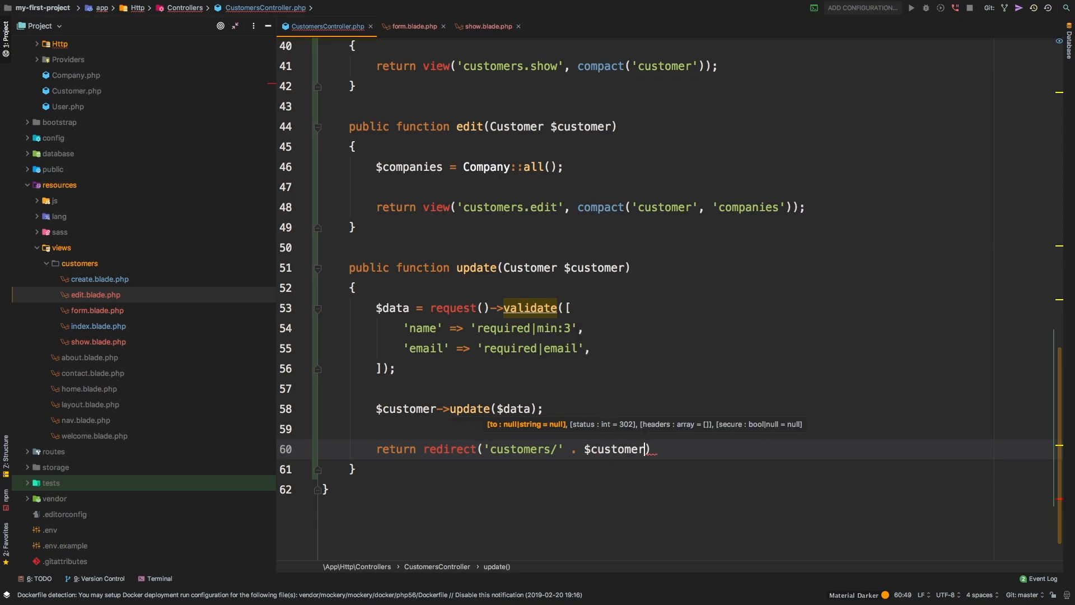
text(->id);)
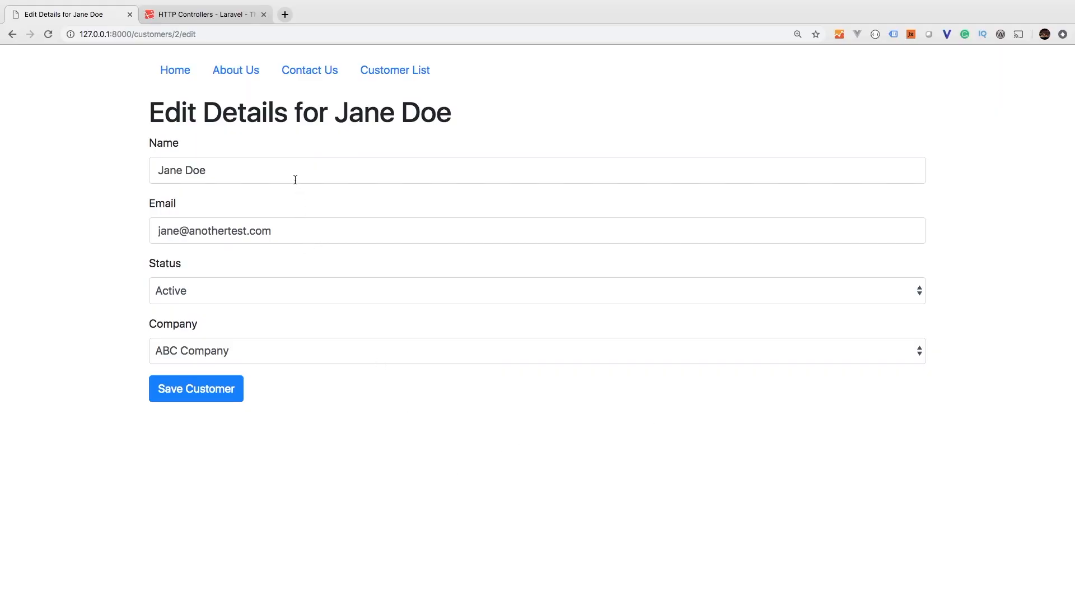
- Rename customer 2 to Jane Doe Changed, save, then save her email with extra characters appended
text(Changed)
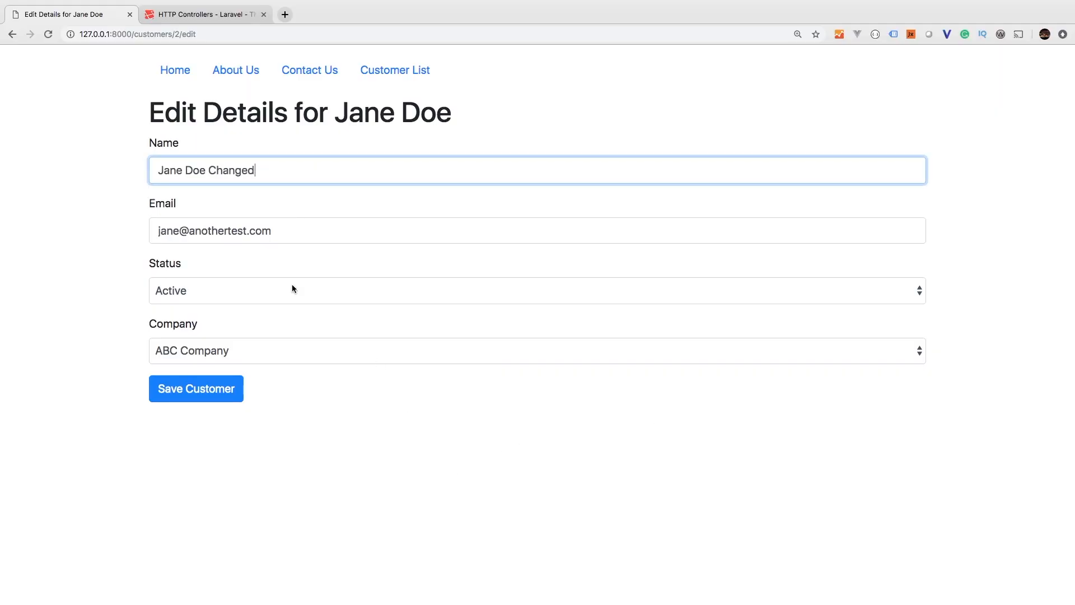
click(195, 389)
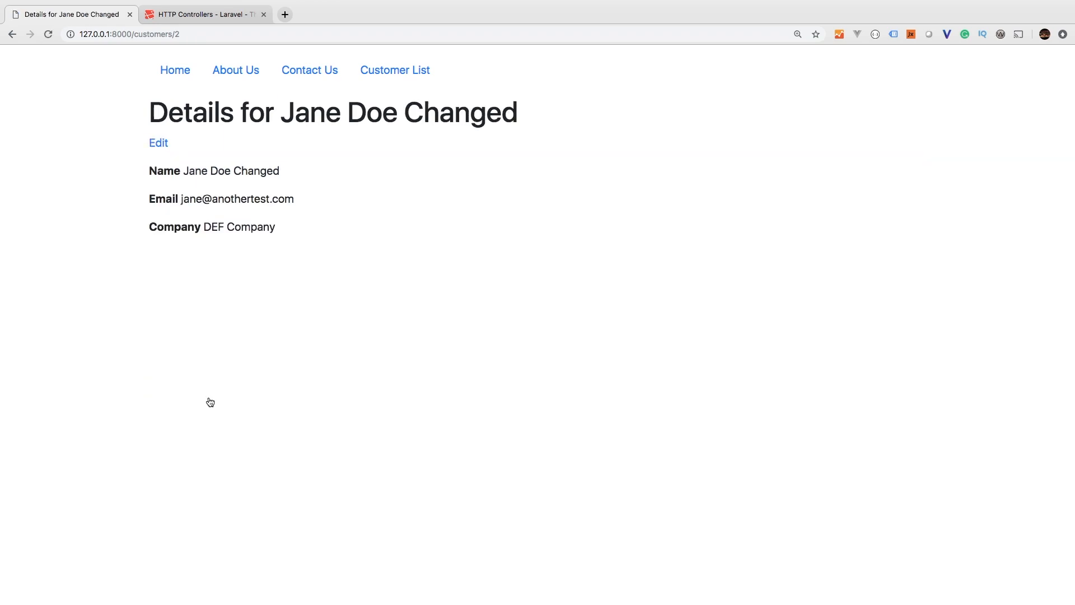
double_click(332, 112)
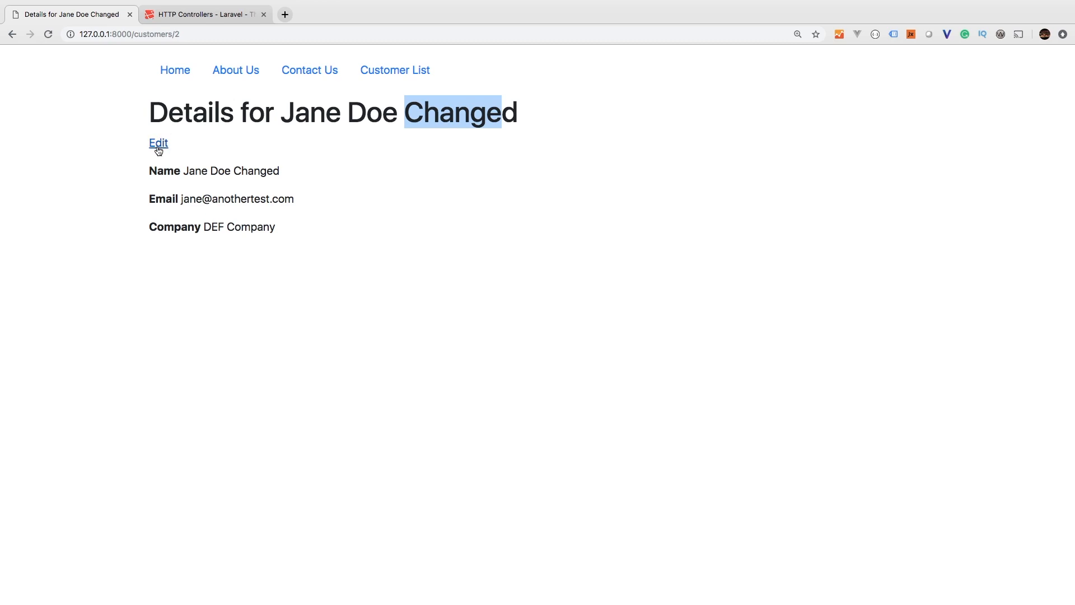
click(158, 144)
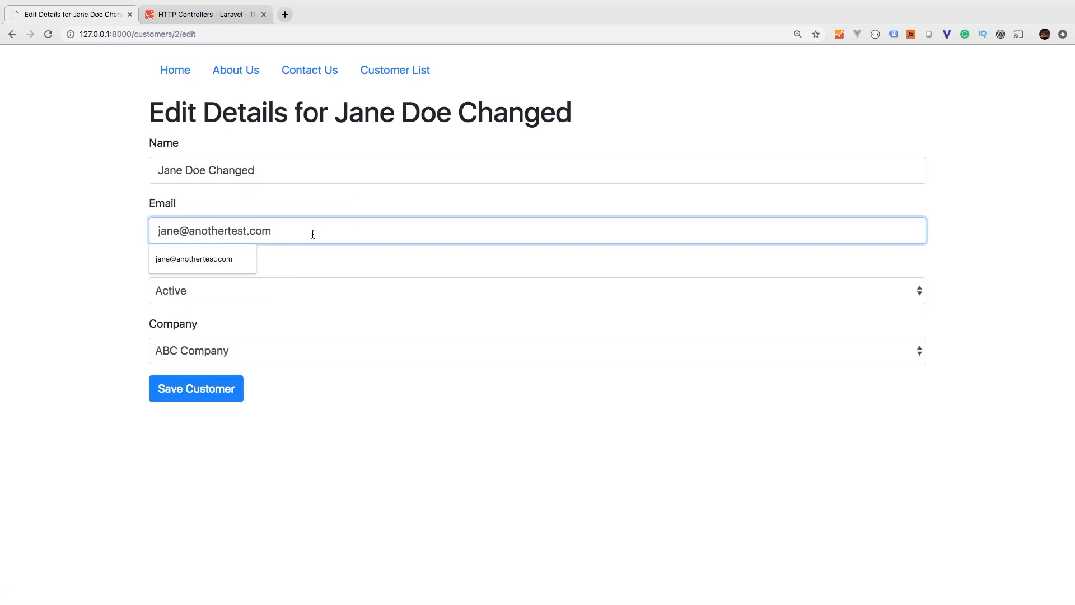
click(195, 389)
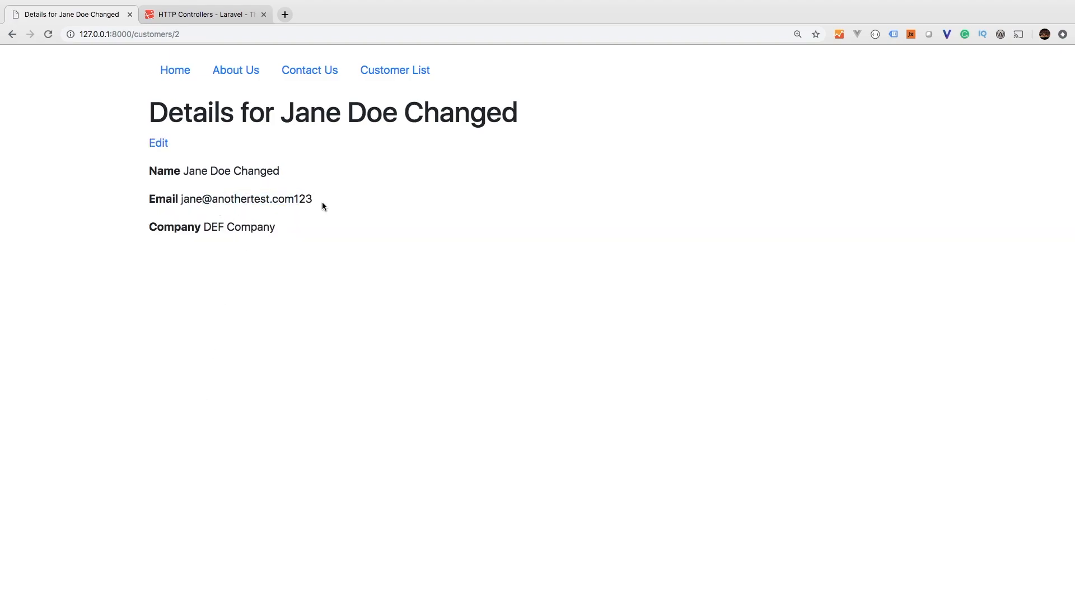
click(158, 143)
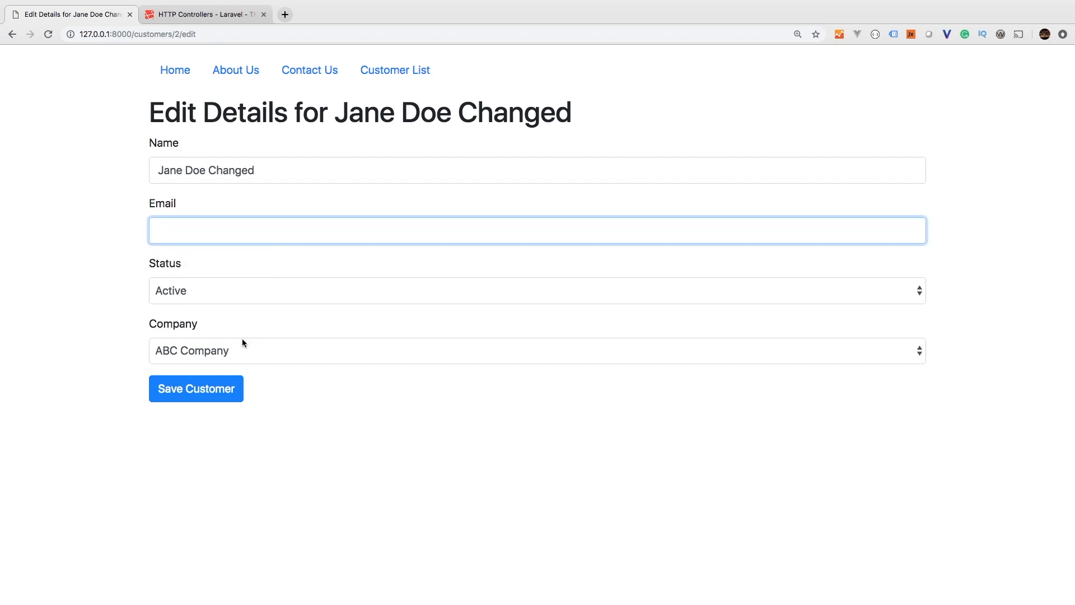
text(jane@anothertest.com123)
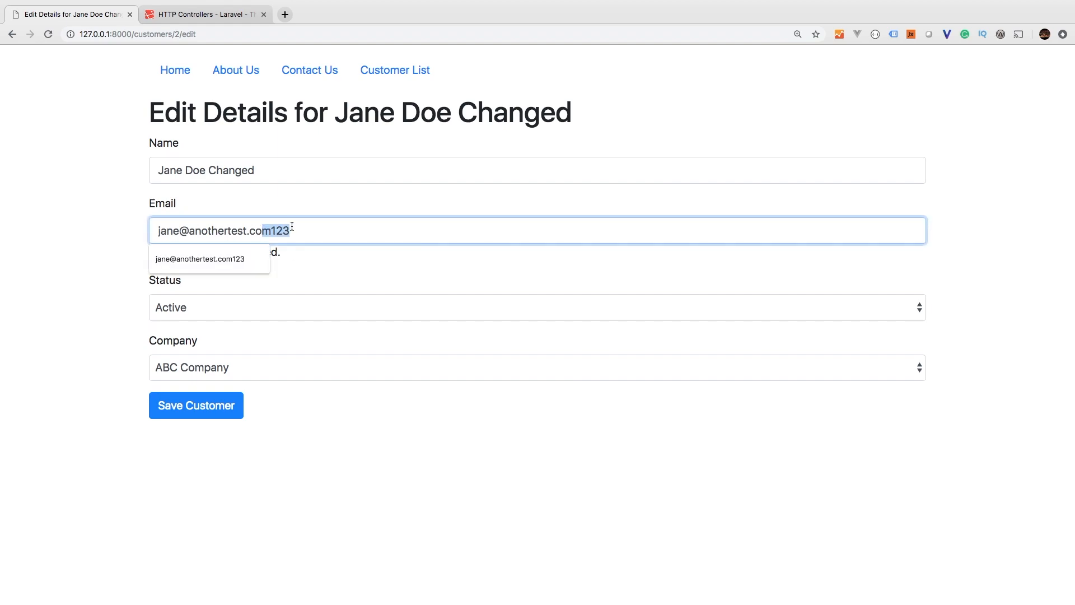
click(195, 405)
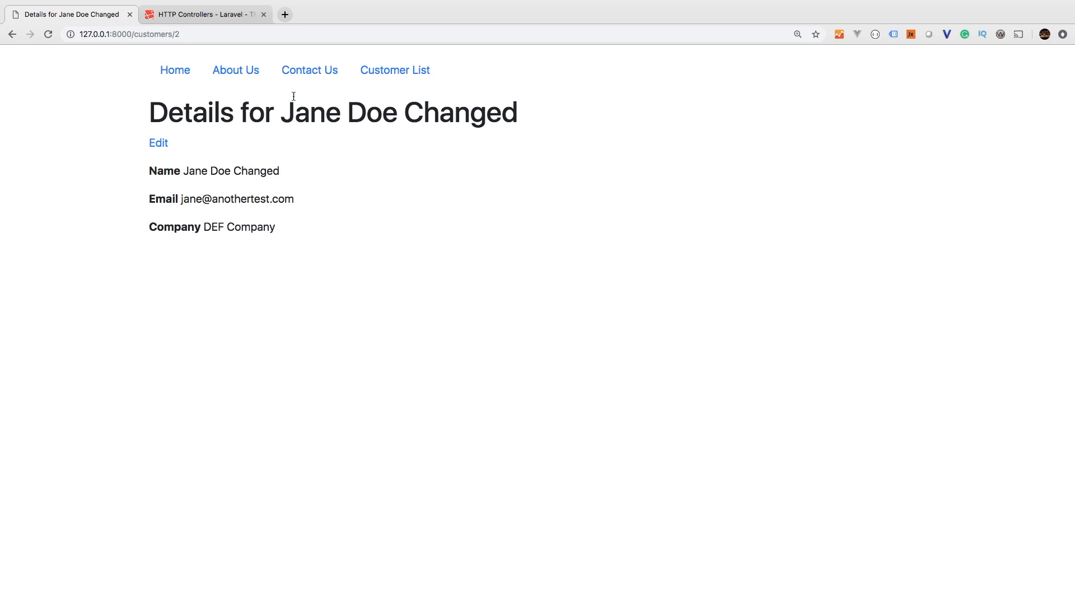
click(396, 69)
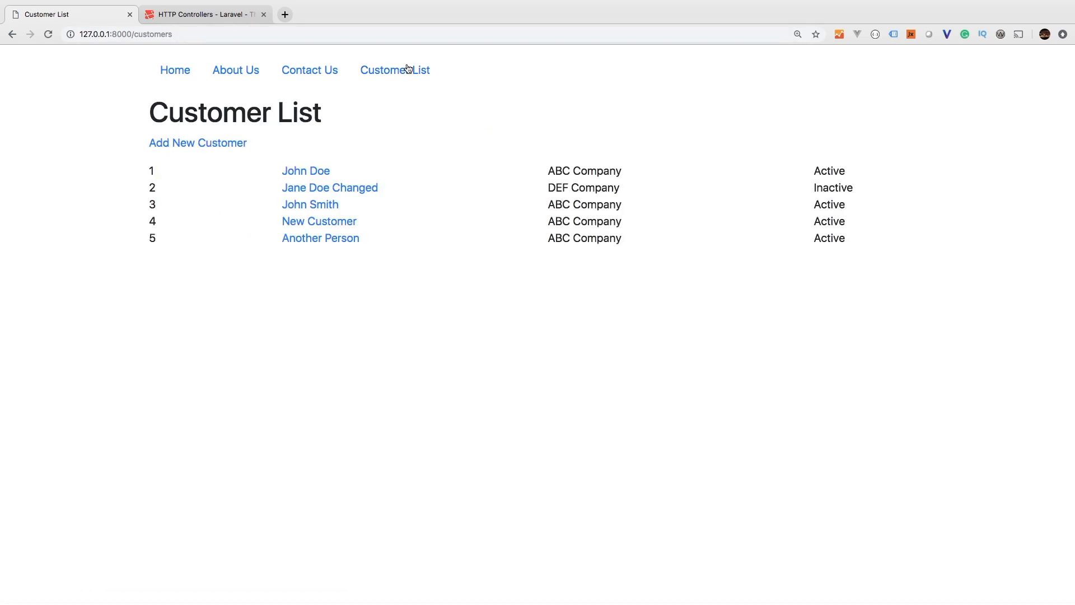
click(197, 143)
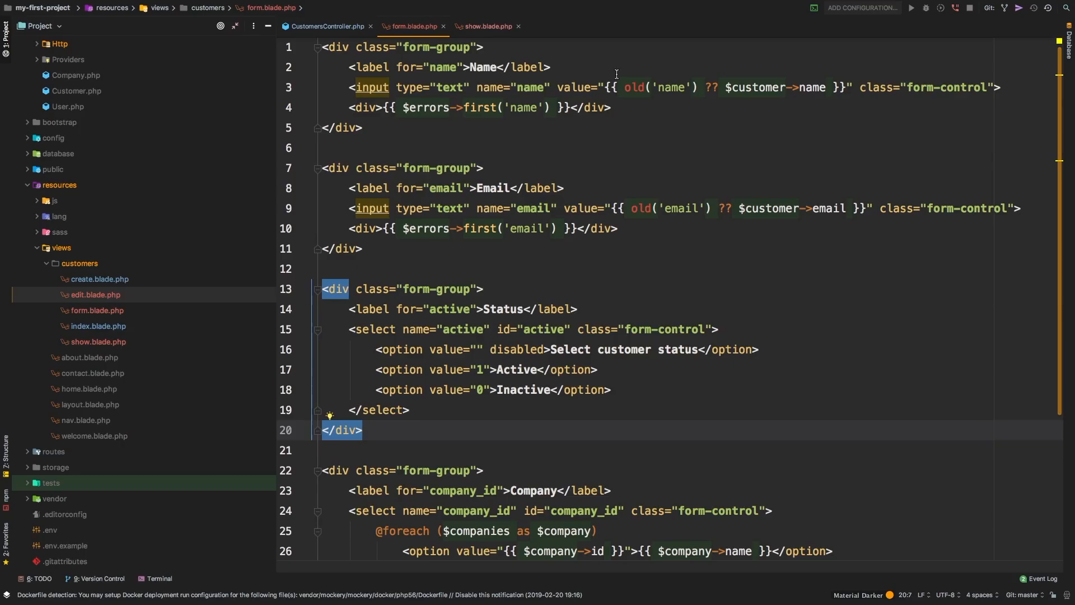
- Review form.blade.php's field markup and the Name input's old('name') fallback expression
click(719, 87)
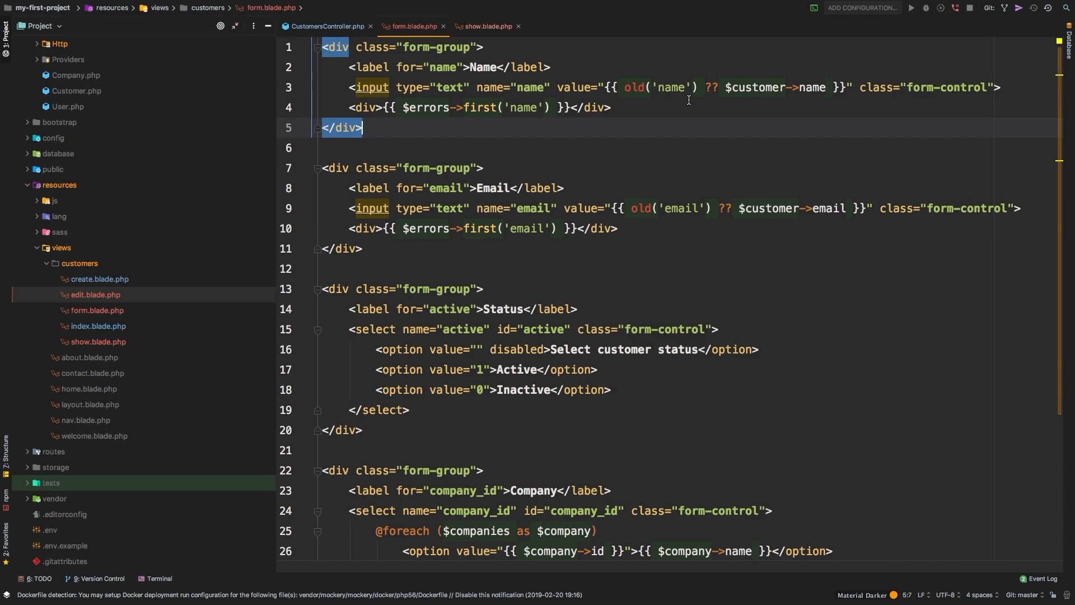
double_click(658, 87)
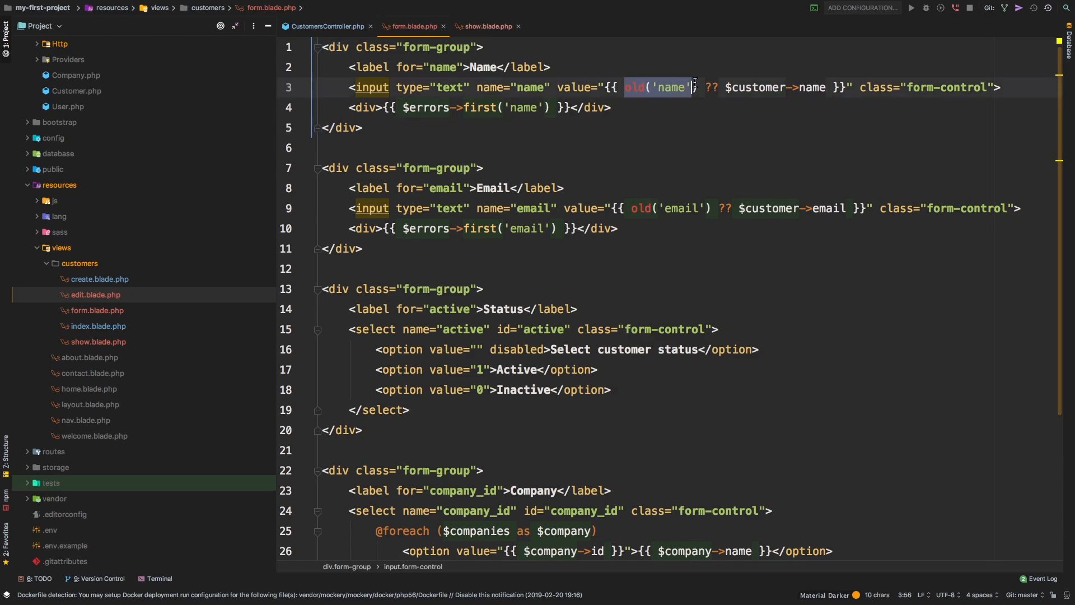